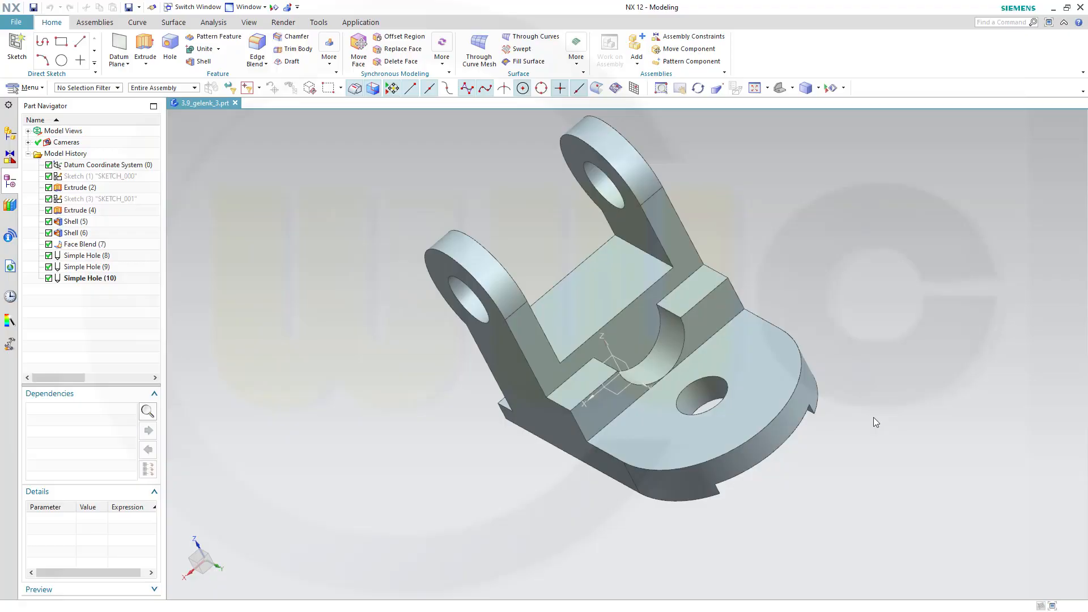
# Orbit the finished bracket to view it from another side.
pyautogui.moveTo(877, 422); pyautogui.dragTo(916, 400)
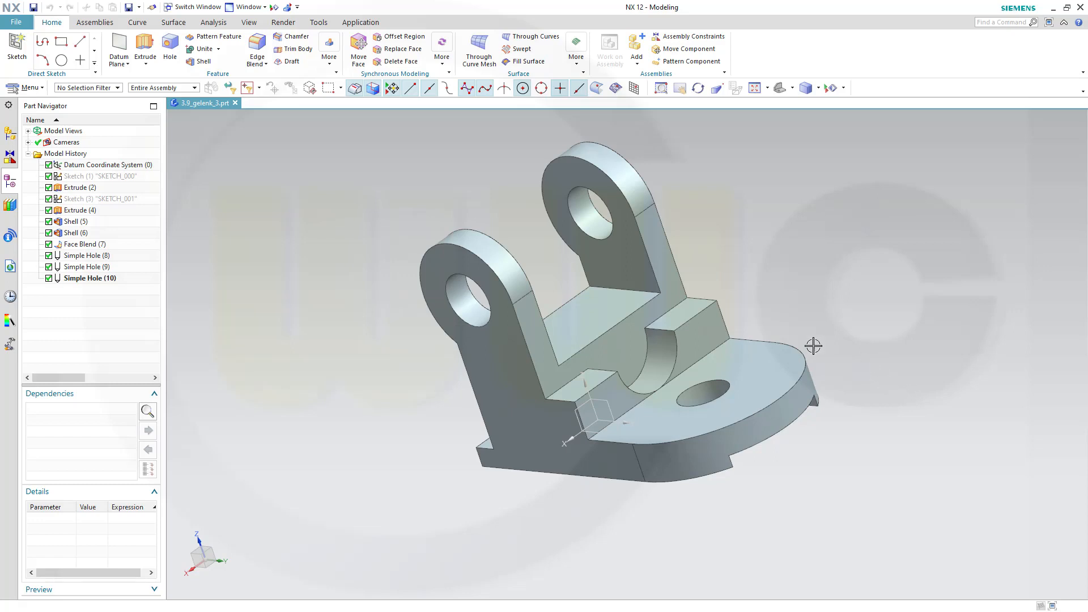
pyautogui.moveTo(396, 225)
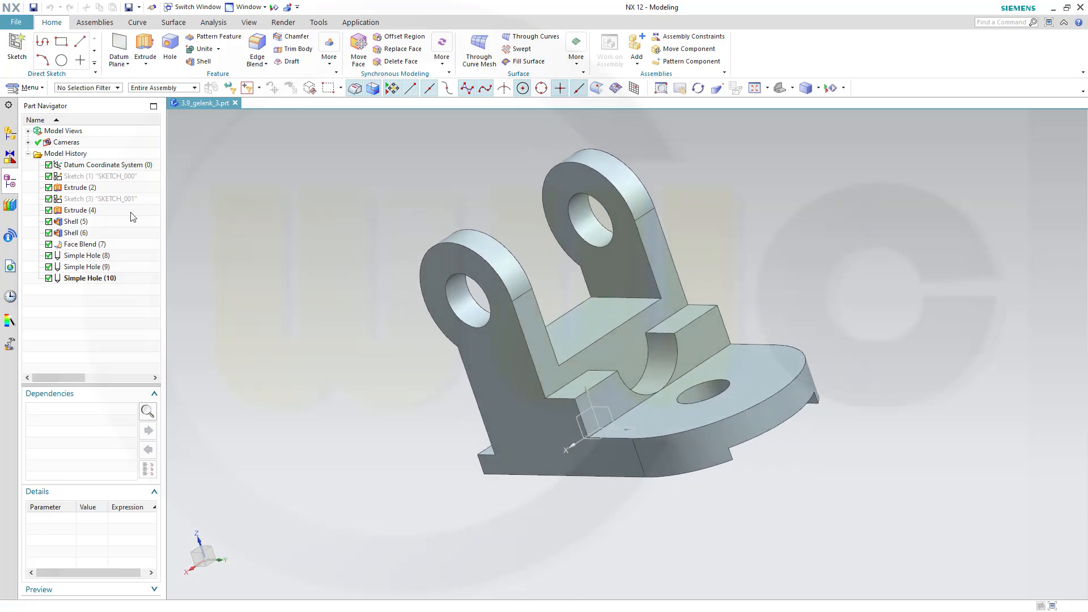
pyautogui.moveTo(283, 253)
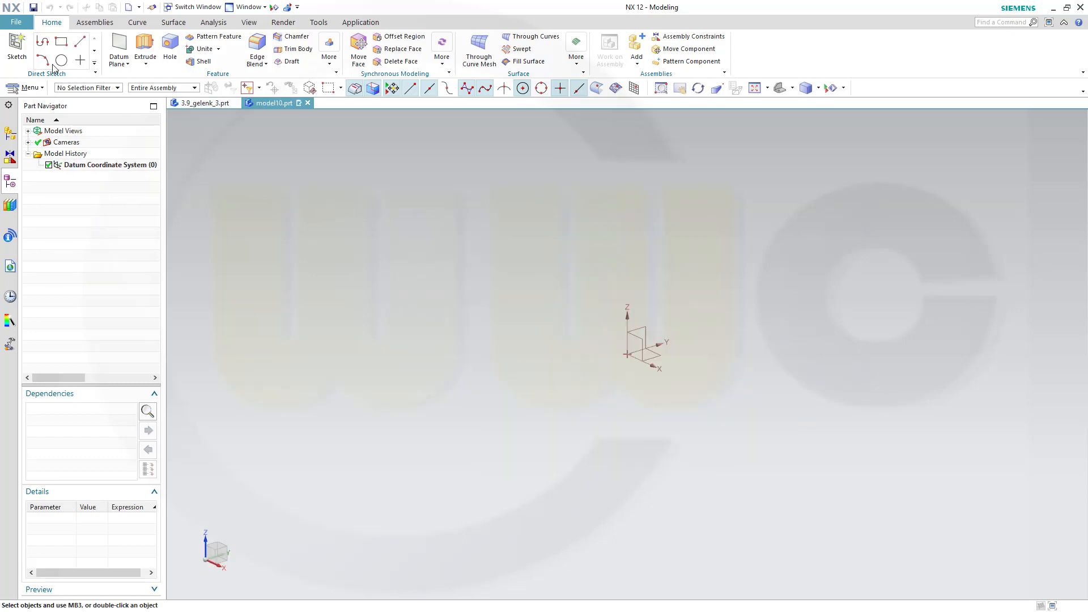
# Start a sketch on the inferred plane and begin the stepped outline with the Profile tool.
pyautogui.click(16, 46)
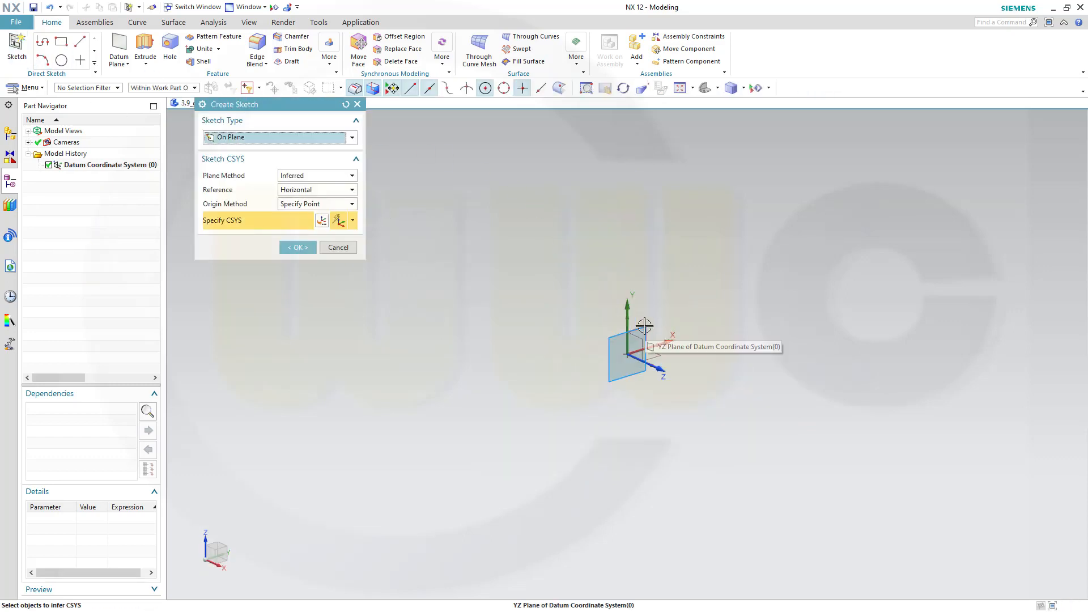
pyautogui.click(627, 341)
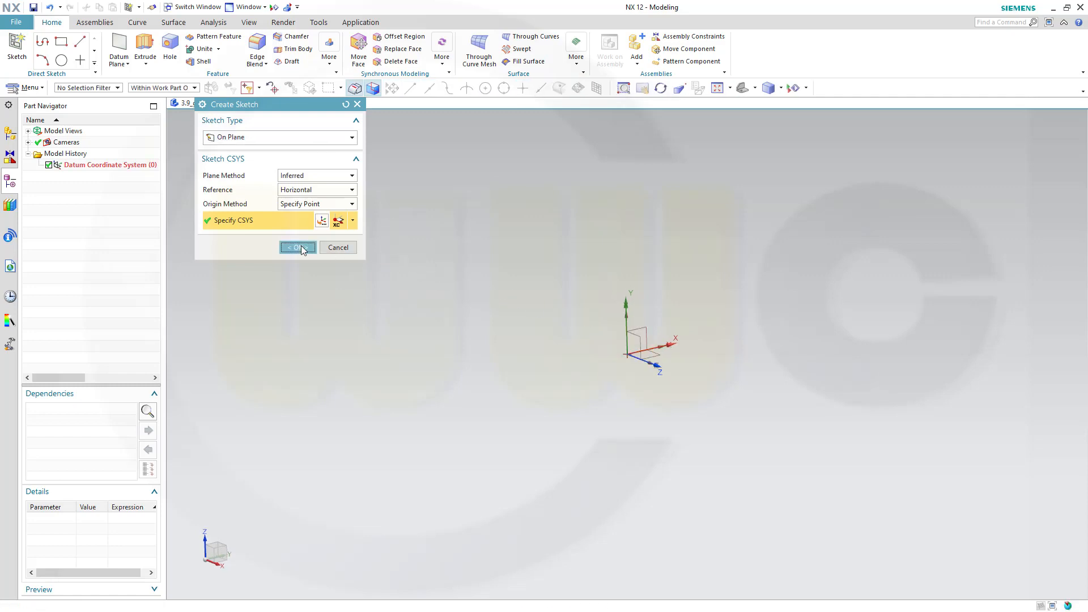
pyautogui.click(297, 248)
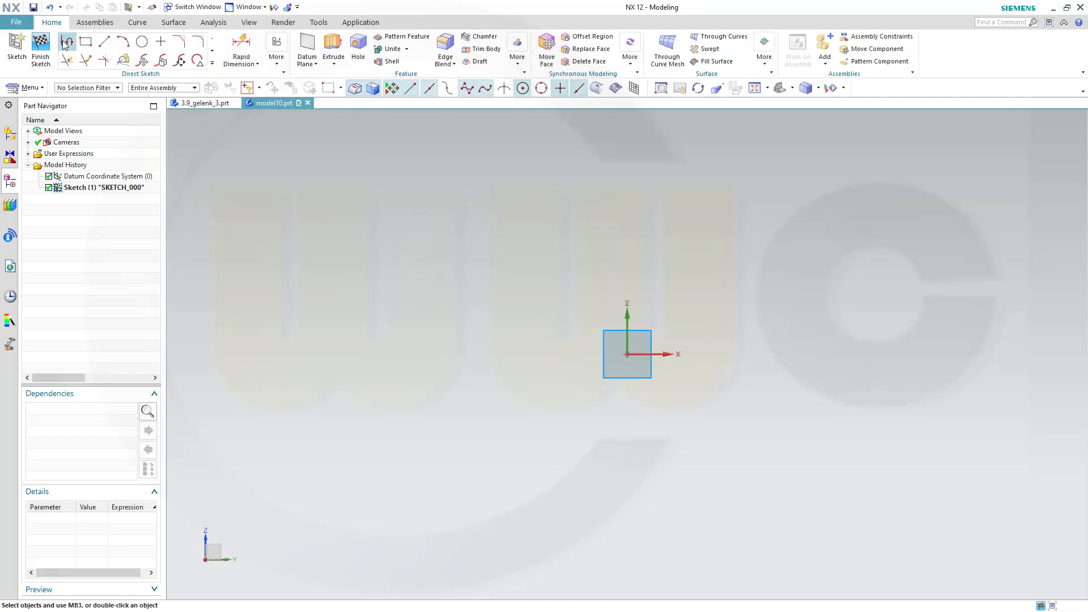
pyautogui.click(65, 41)
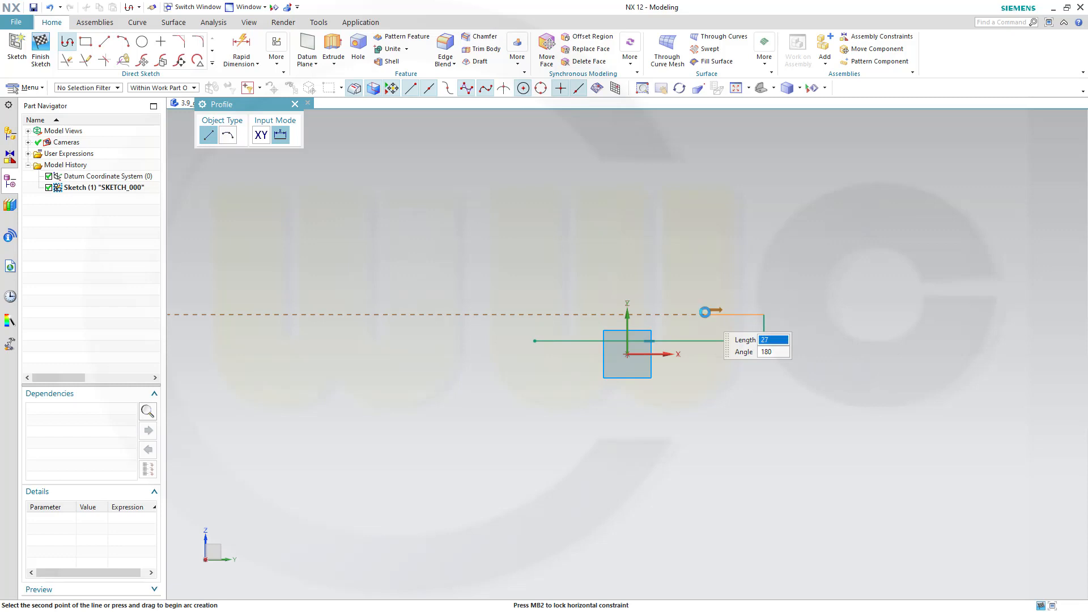
pyautogui.moveTo(660, 285)
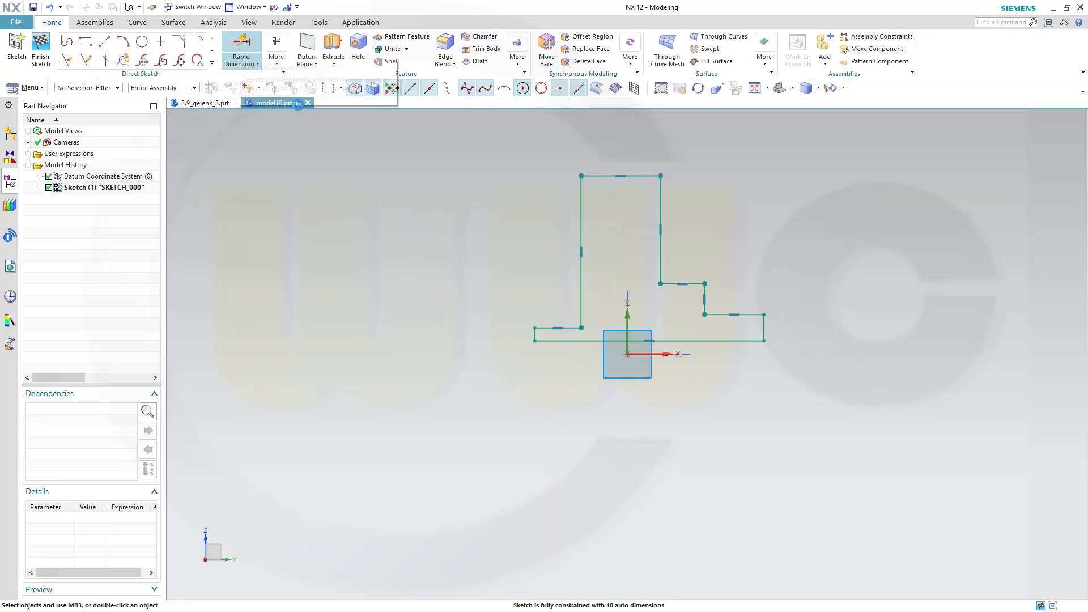
# Dimension the base length 80, the short left edge and the step widths with Rapid Dimension.
pyautogui.click(240, 49)
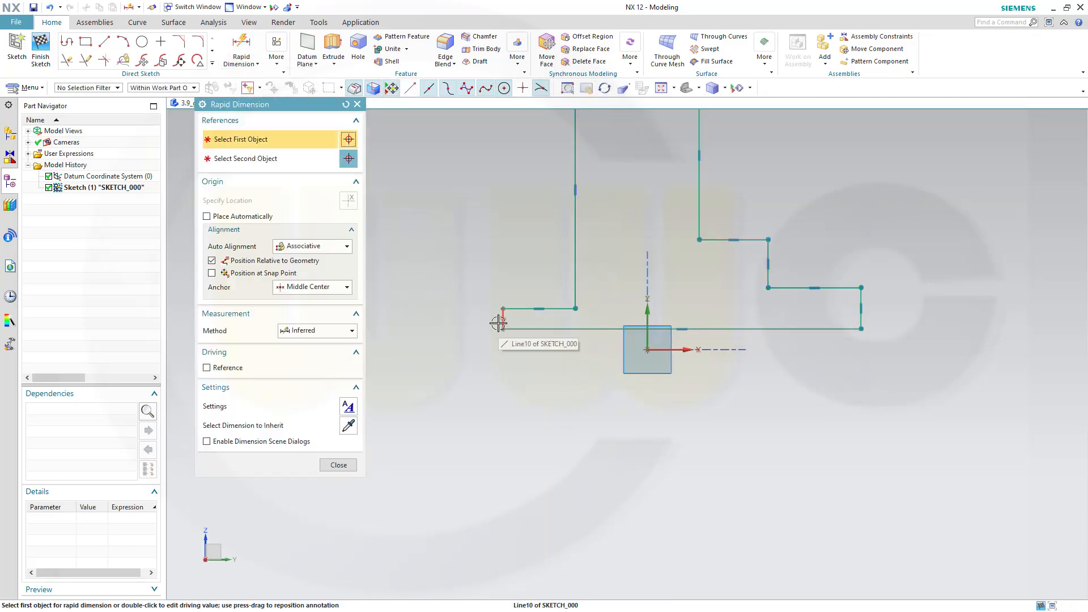
pyautogui.click(503, 323)
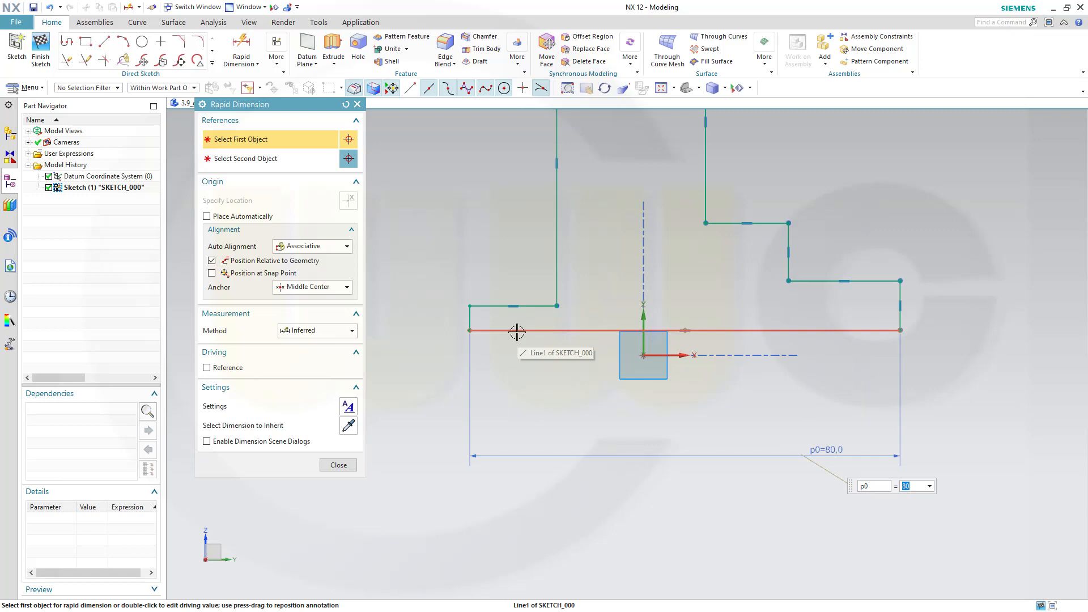
pyautogui.click(517, 329)
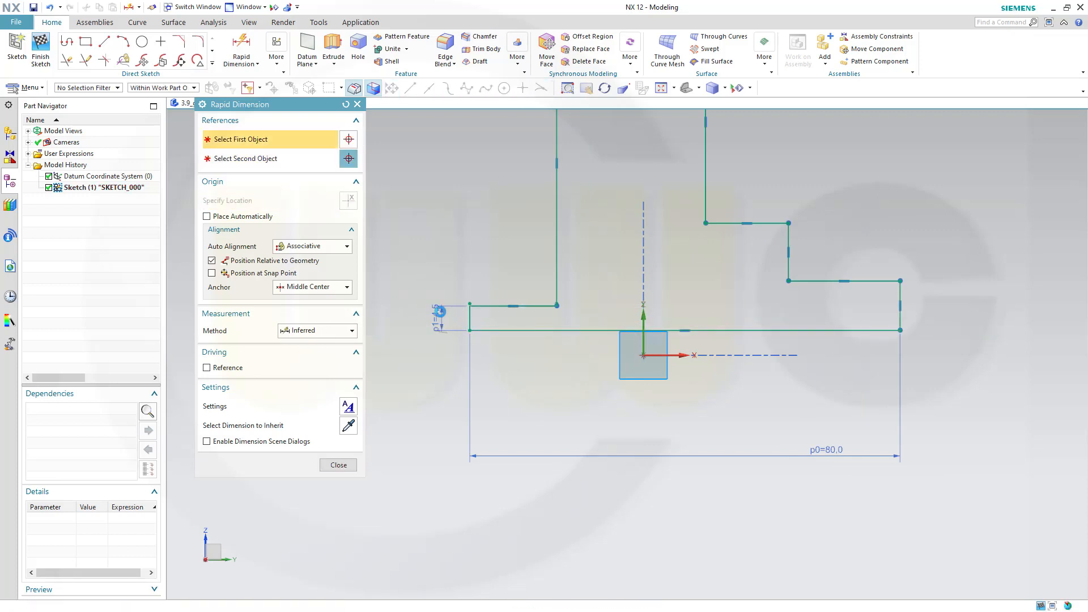
pyautogui.click(680, 332)
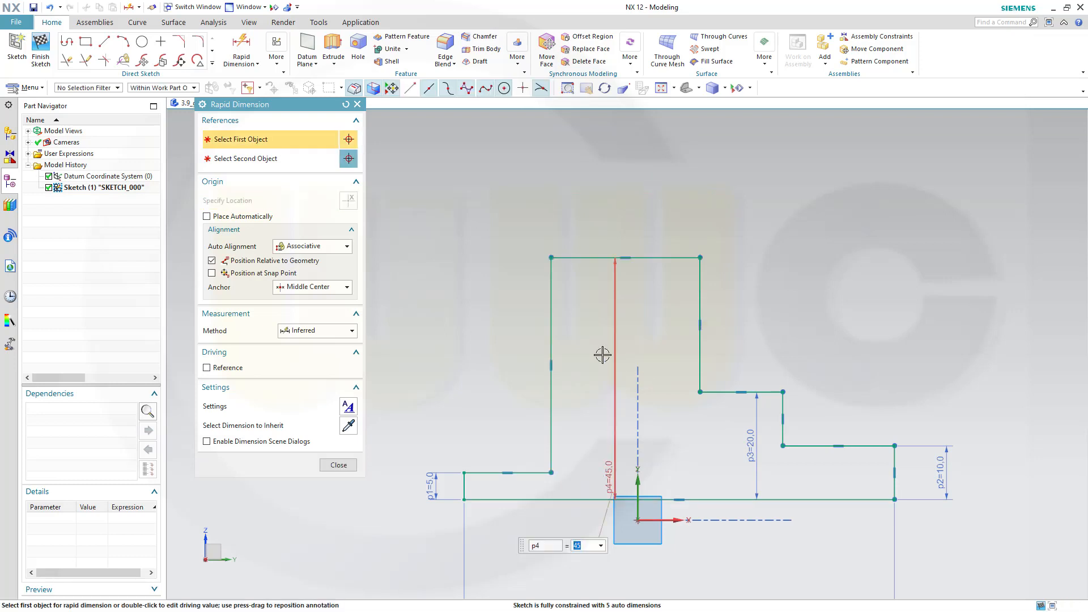
pyautogui.moveTo(485, 498)
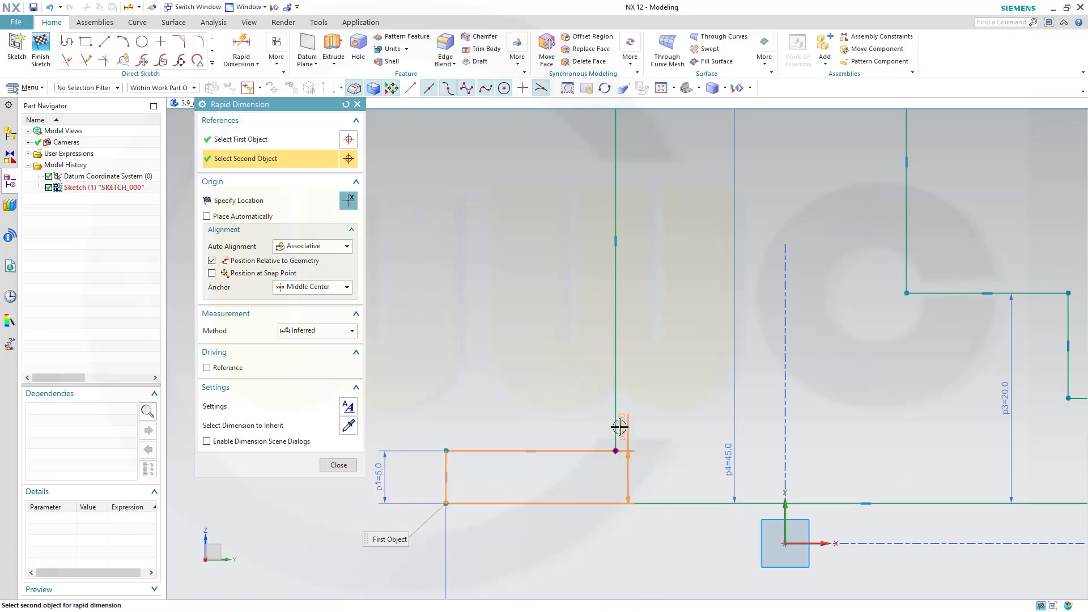
pyautogui.click(613, 450)
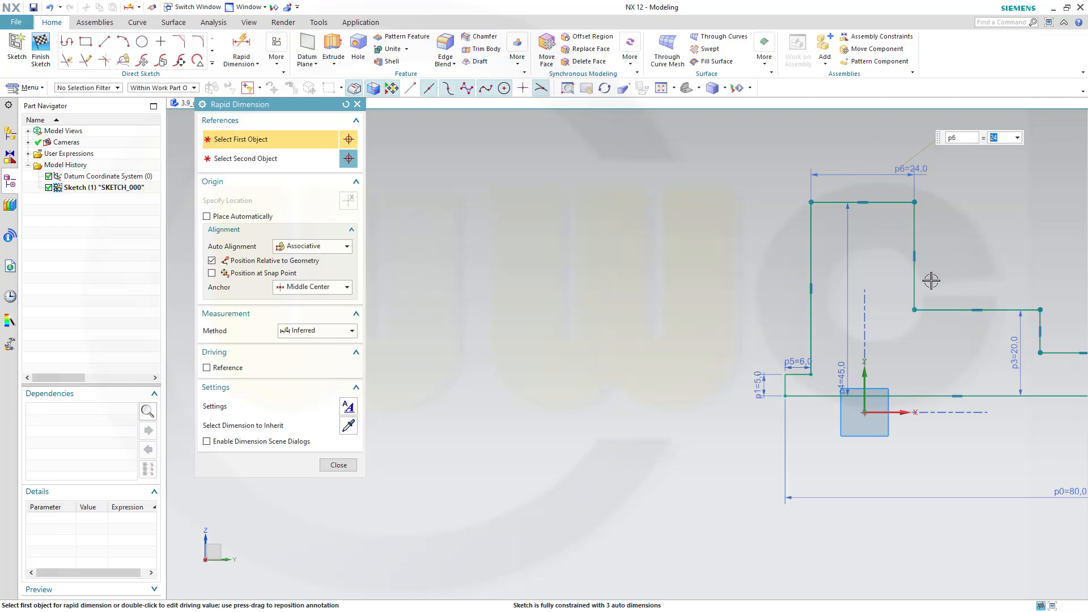
# Dimension the step, constrain the base to the horizontal axis, and finish with the 15 dimension.
pyautogui.click(914, 308)
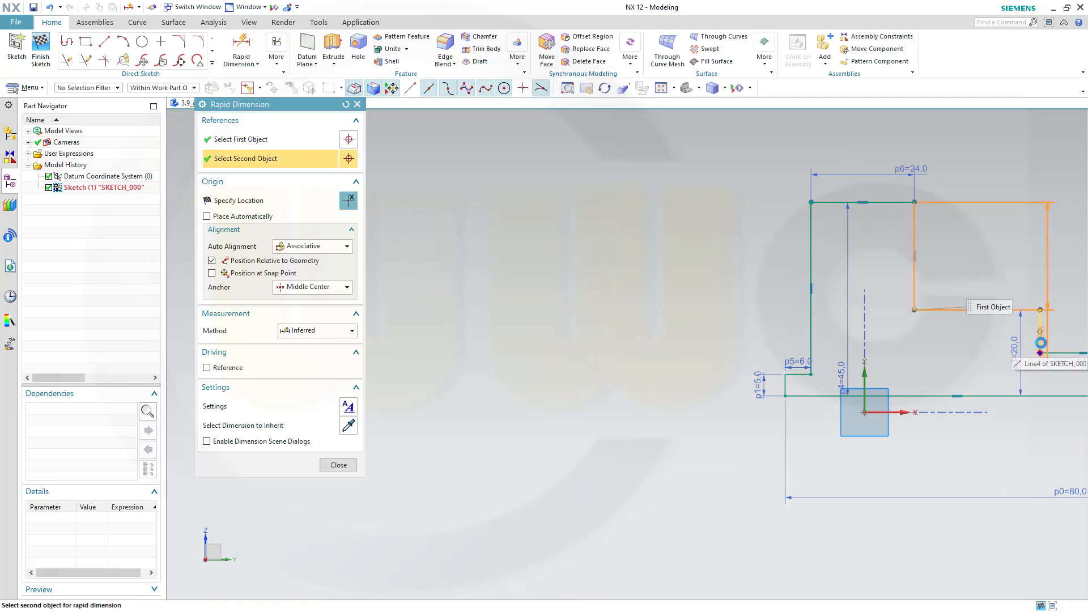
pyautogui.click(1040, 309)
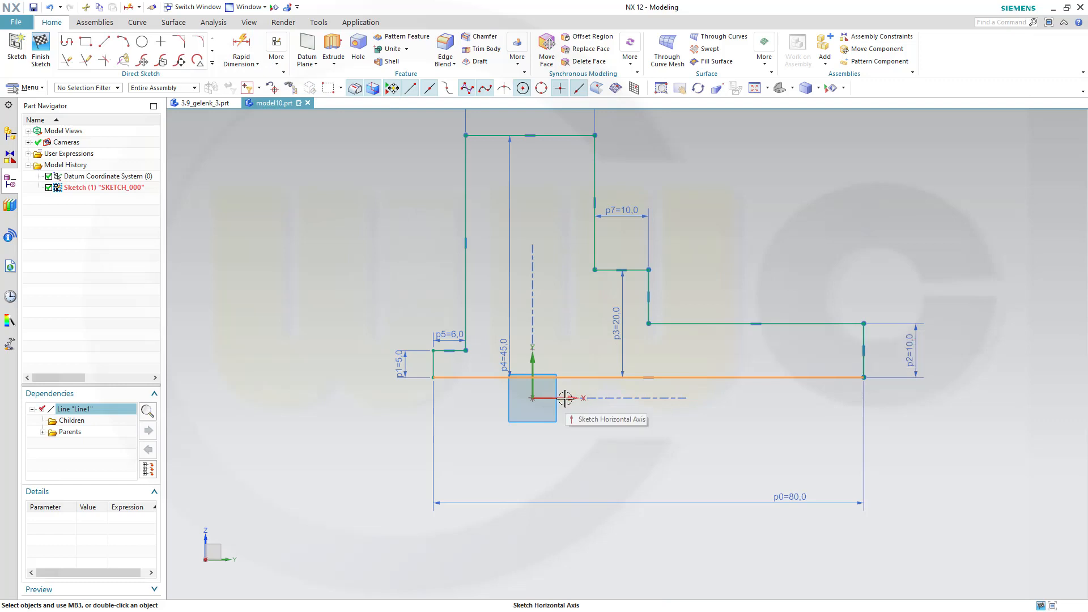
pyautogui.click(565, 398)
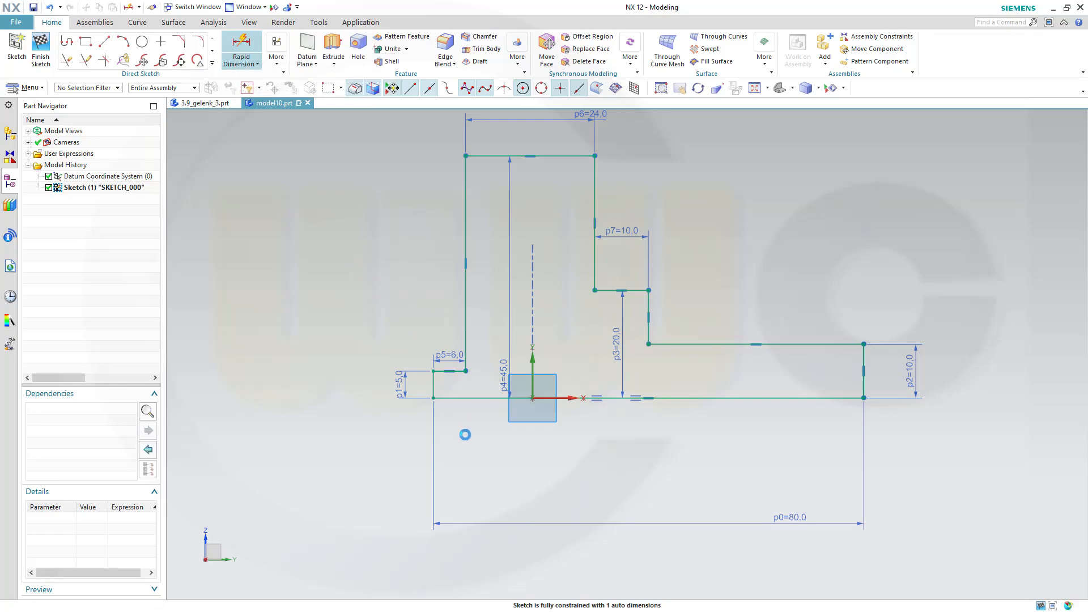
pyautogui.click(240, 48)
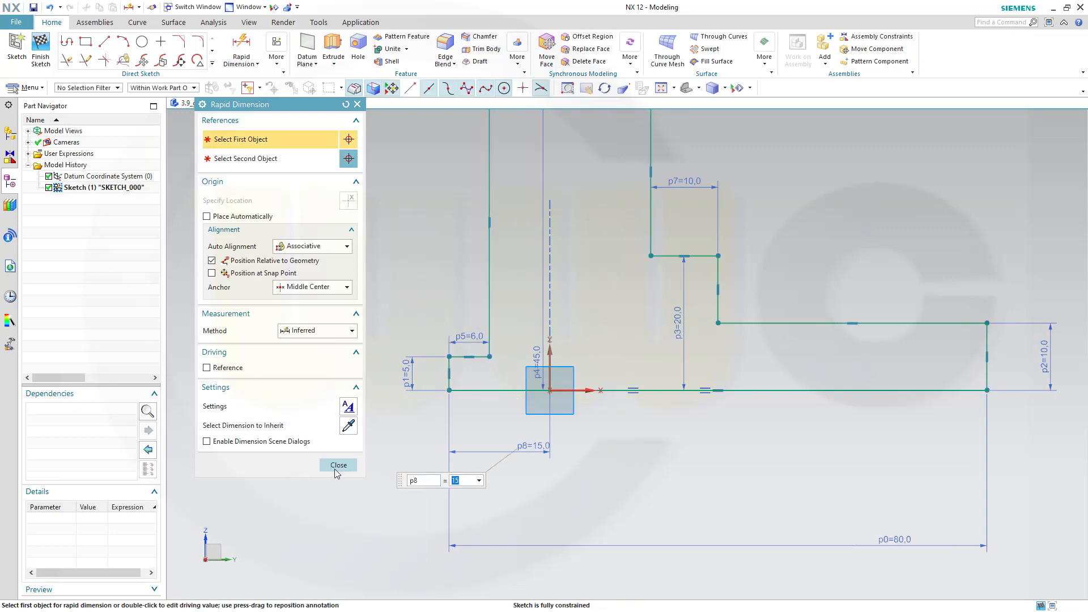
pyautogui.click(338, 465)
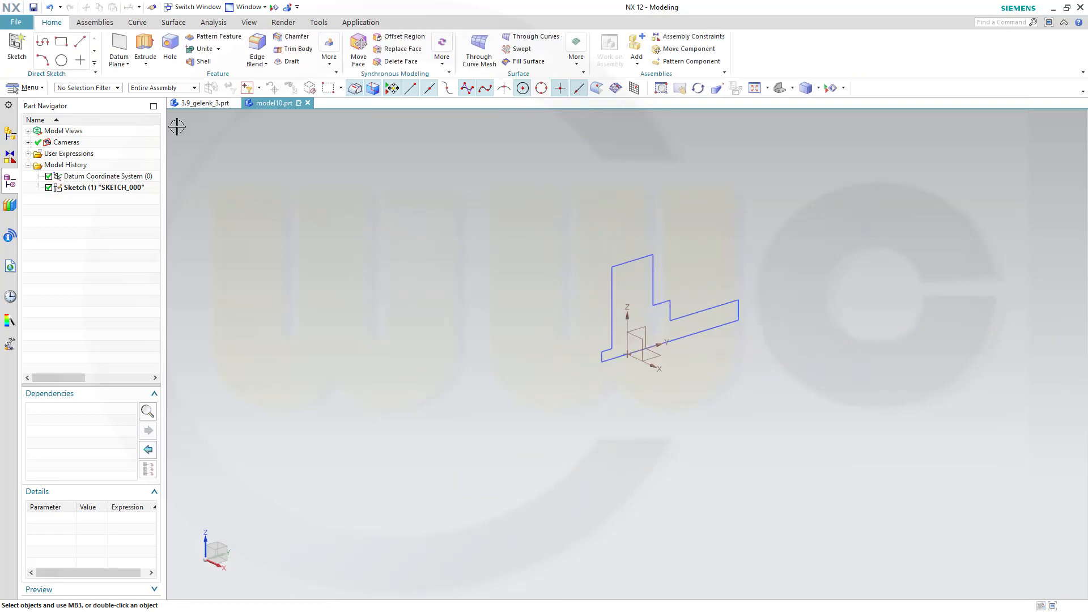
# Extrude the stepped outline 25 mm with Symmetric Value using Infer Curves selection.
pyautogui.click(144, 48)
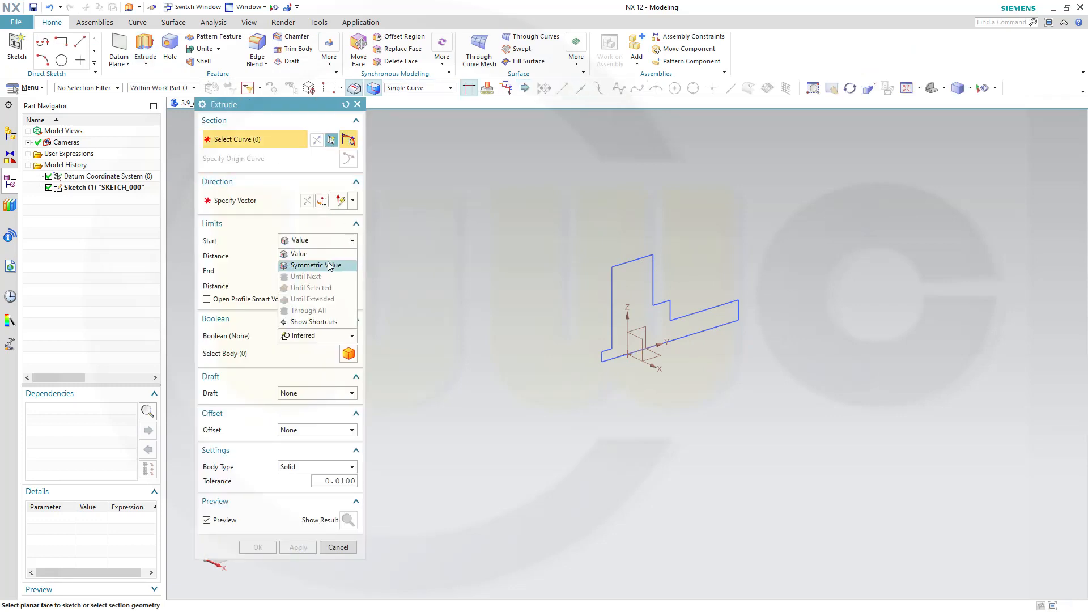
pyautogui.click(317, 266)
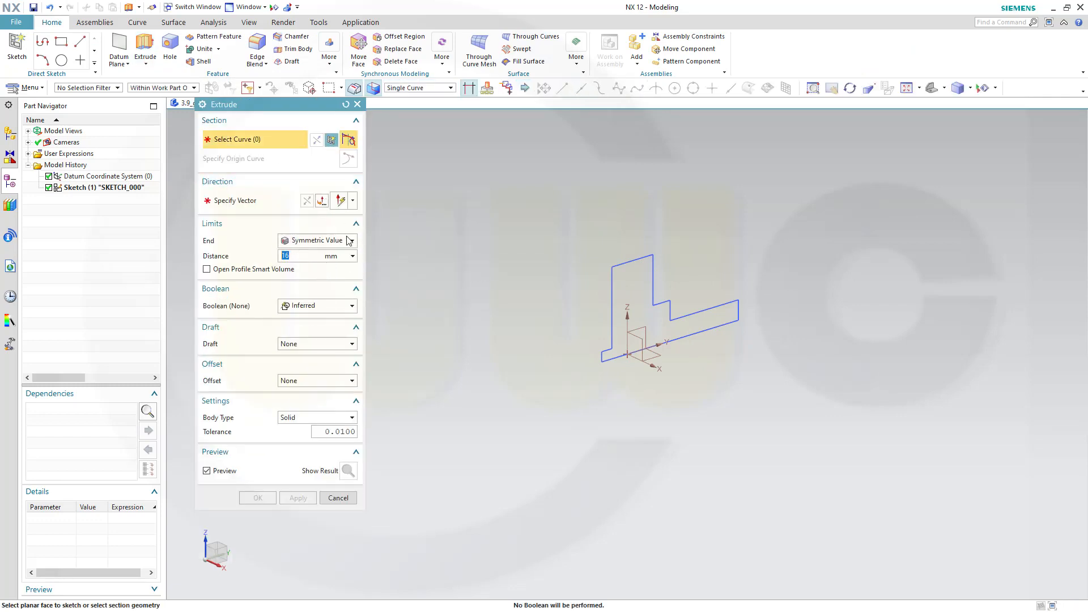
pyautogui.moveTo(317, 240)
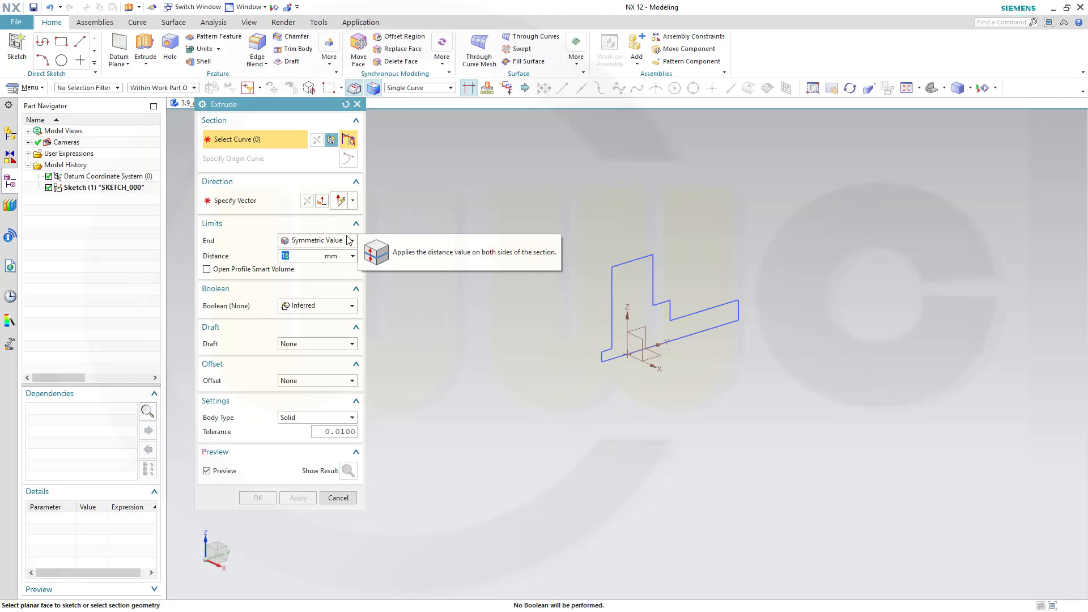
pyautogui.write('25')
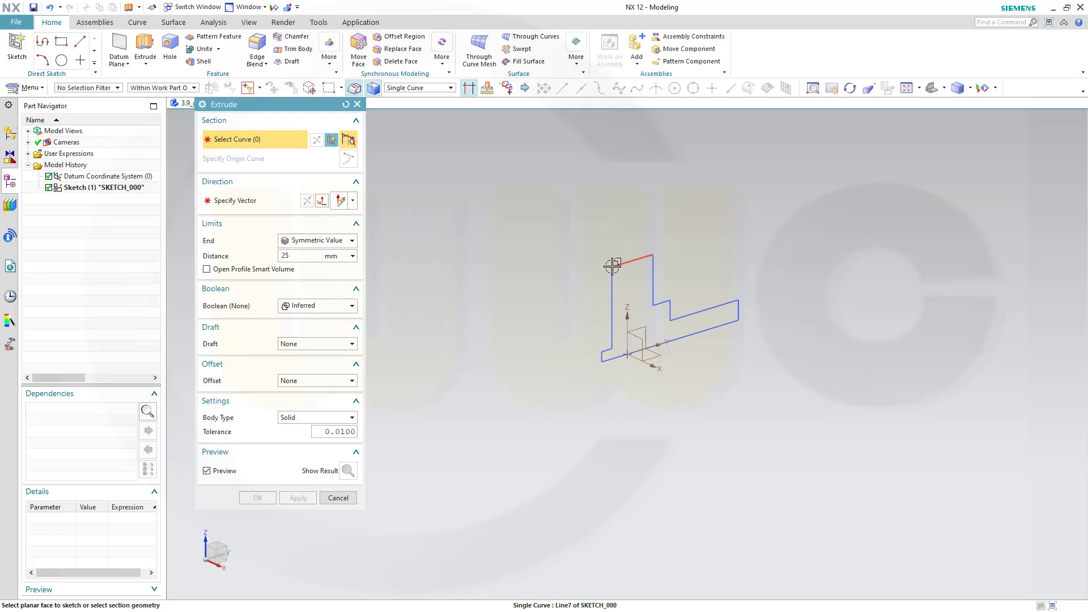
pyautogui.click(450, 87)
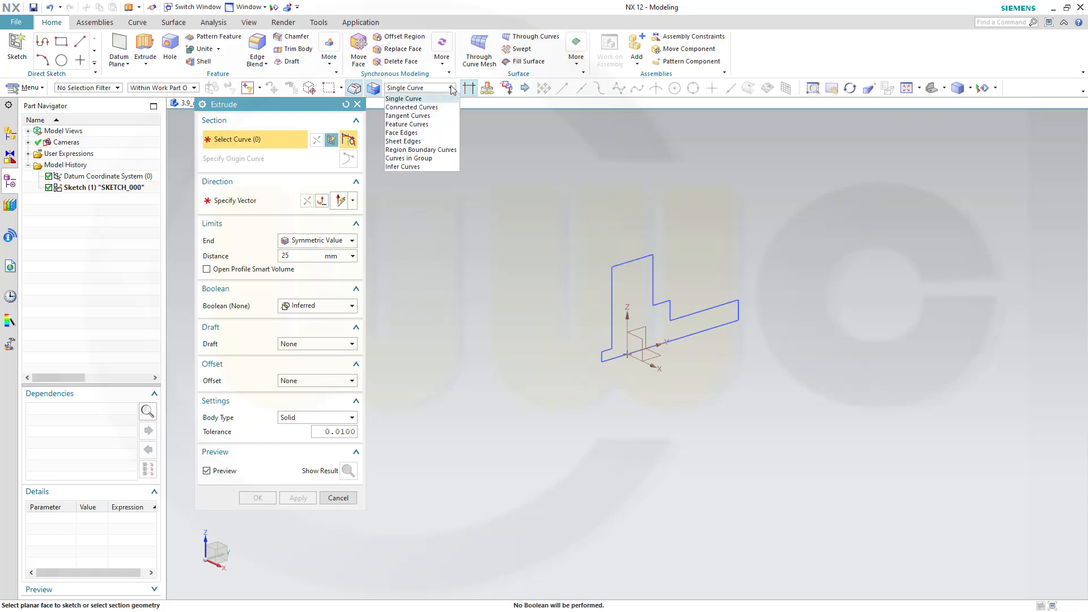
pyautogui.click(402, 166)
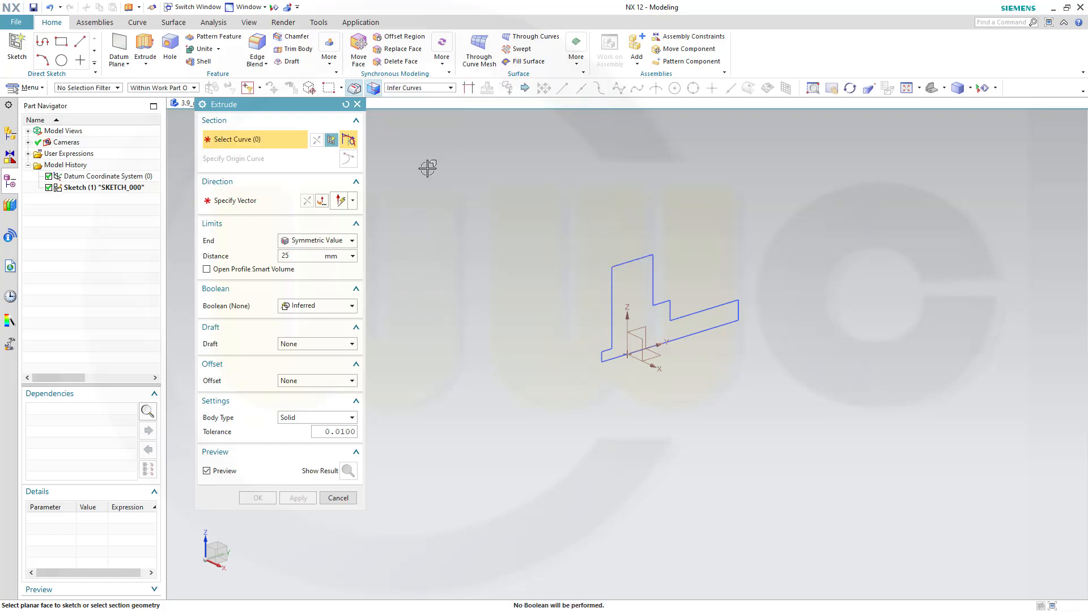
pyautogui.click(667, 313)
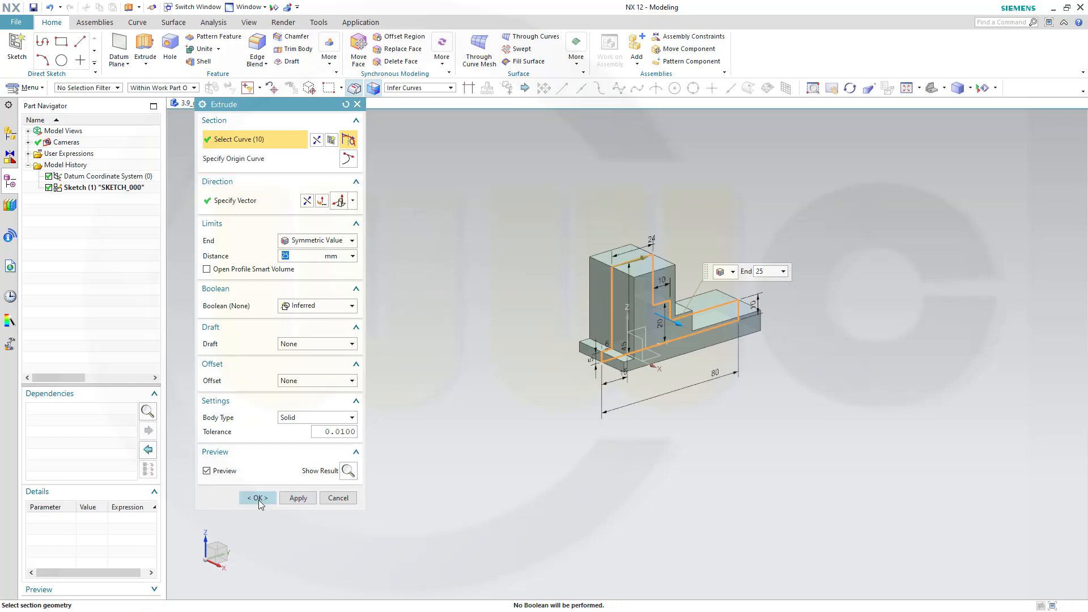
pyautogui.click(257, 497)
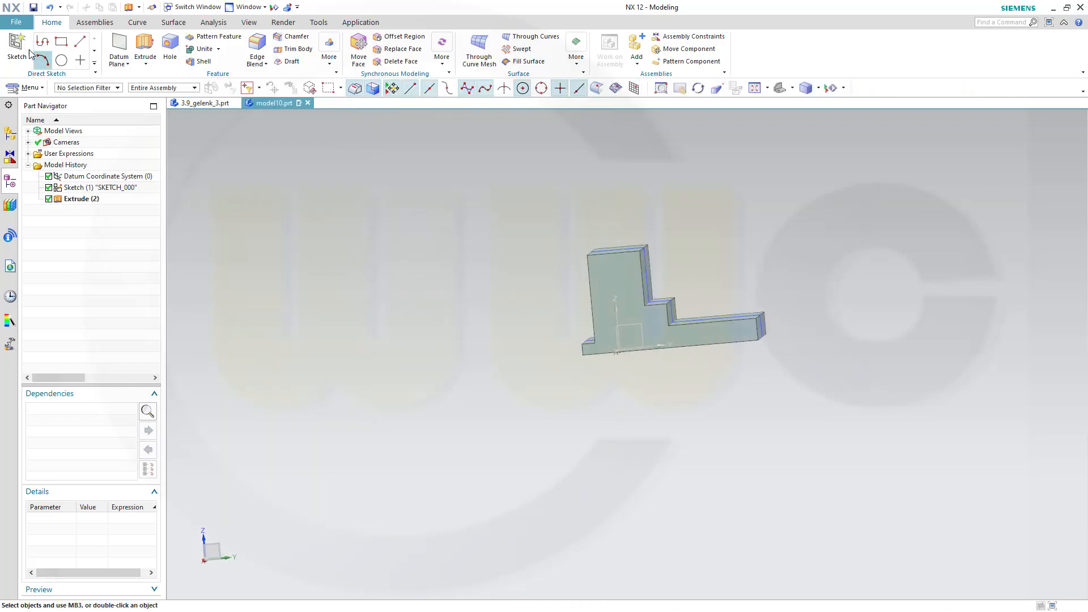
# Create a second sketch and draw a circle above the stepped L profile.
pyautogui.click(16, 45)
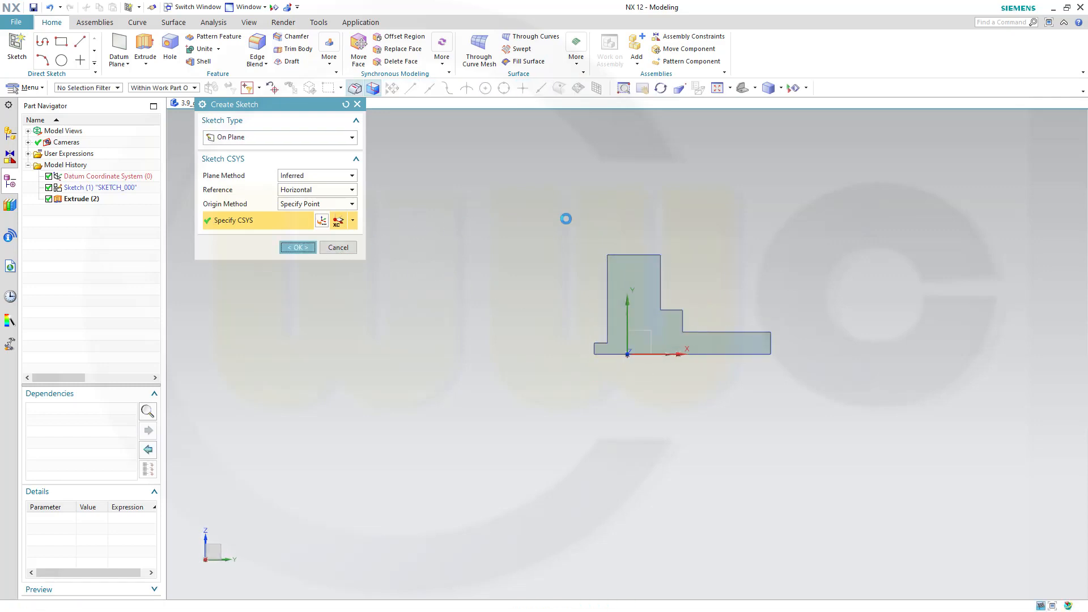
pyautogui.click(297, 247)
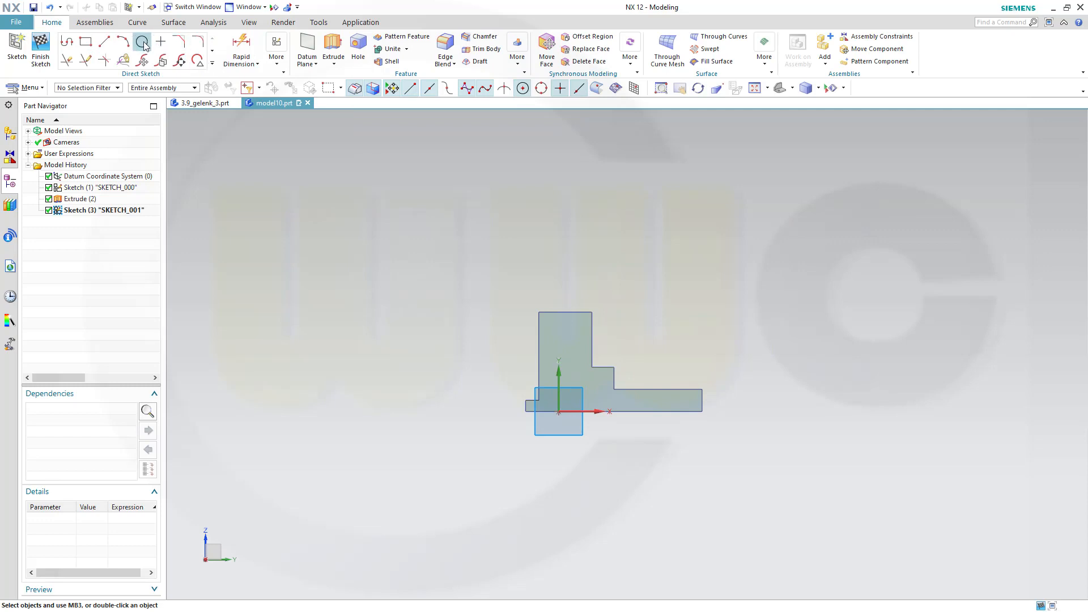
pyautogui.click(142, 42)
pyautogui.write('70')
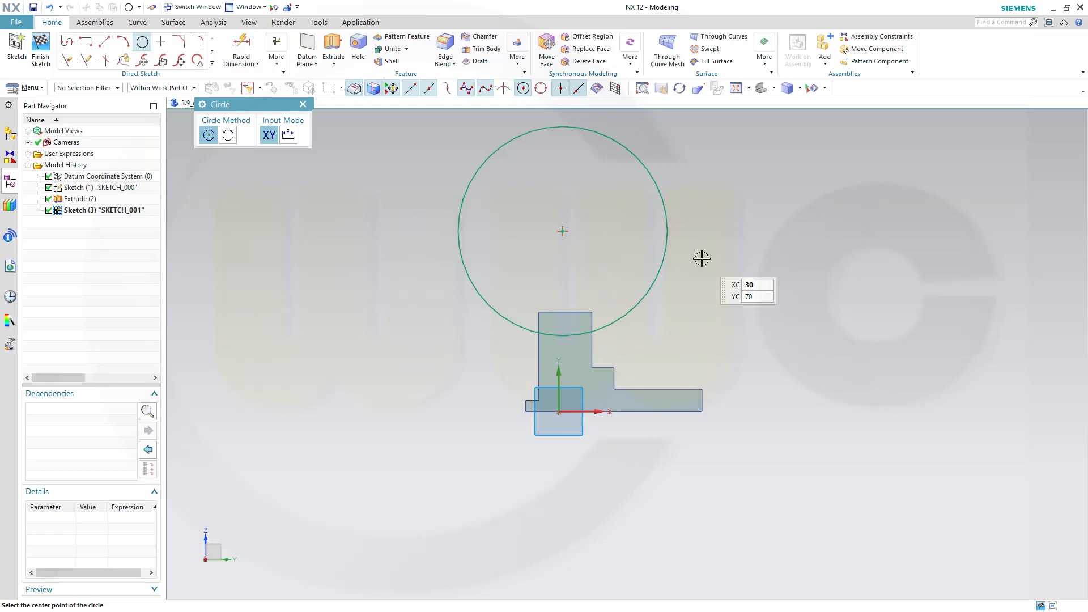
pyautogui.moveTo(653, 270)
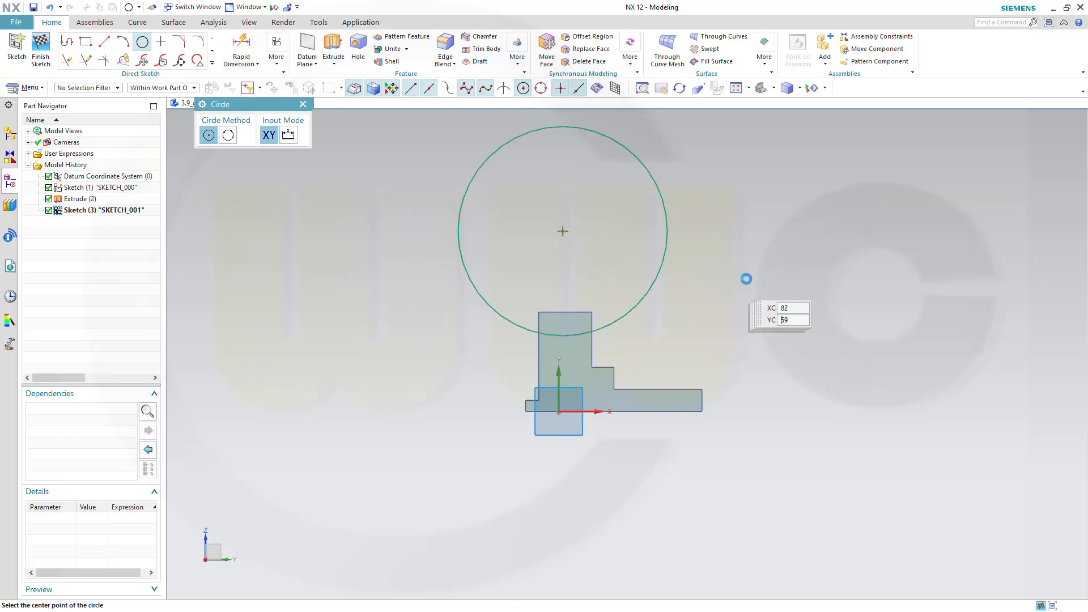
pyautogui.click(240, 48)
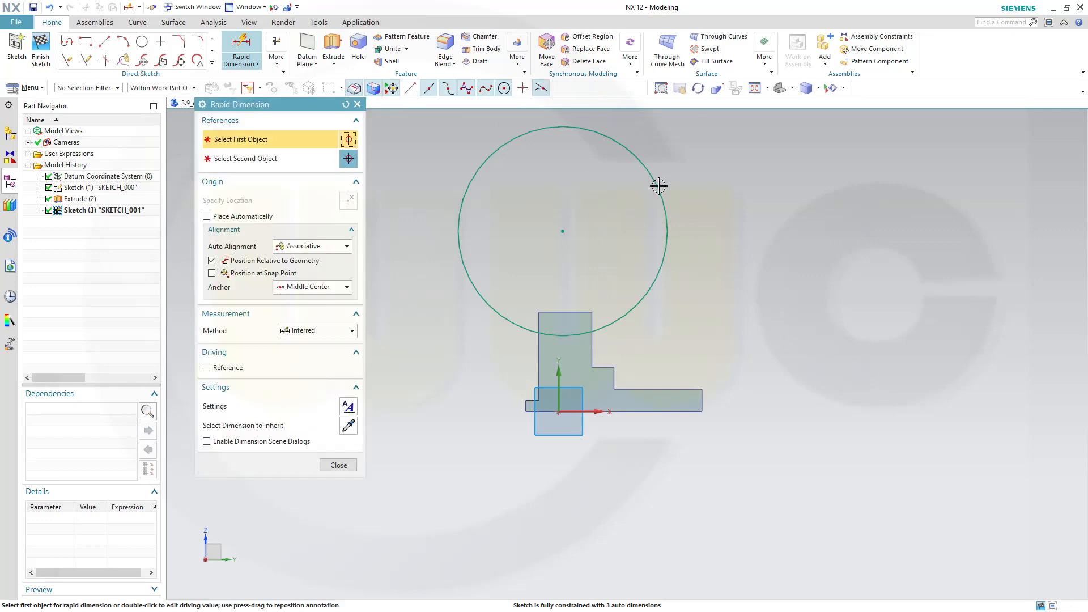
# Set the circle diameter to 30, place its centre on the vertical axis 45 above the base.
pyautogui.click(658, 186)
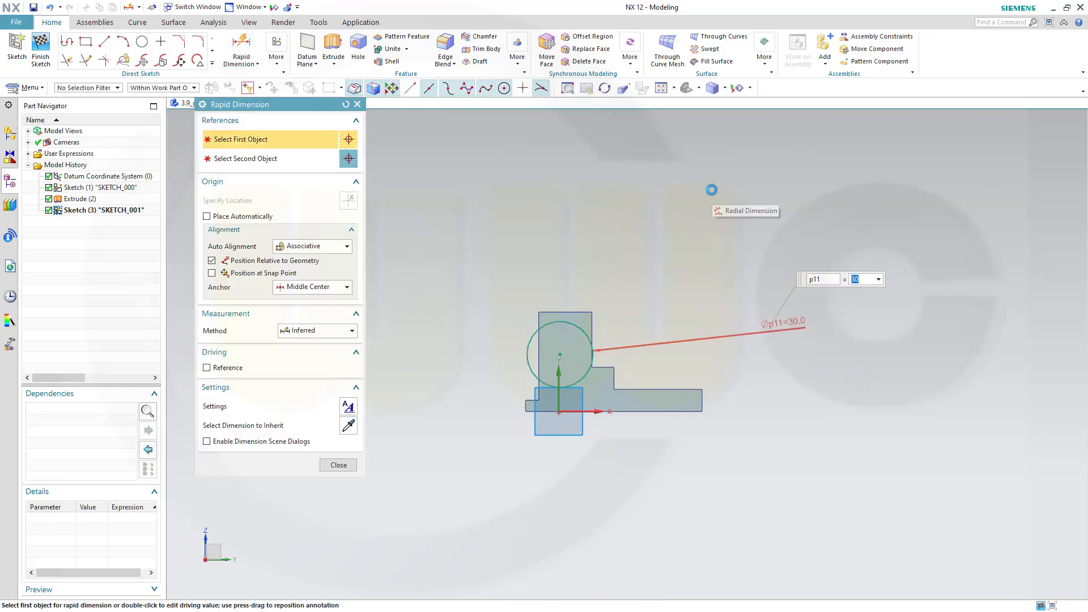
pyautogui.click(337, 465)
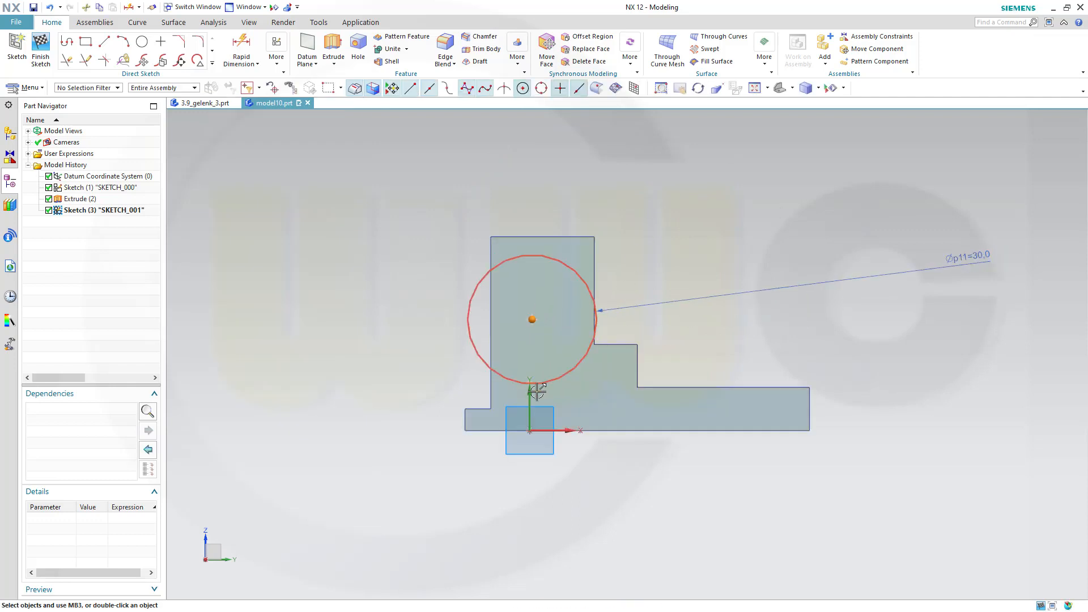
pyautogui.click(530, 389)
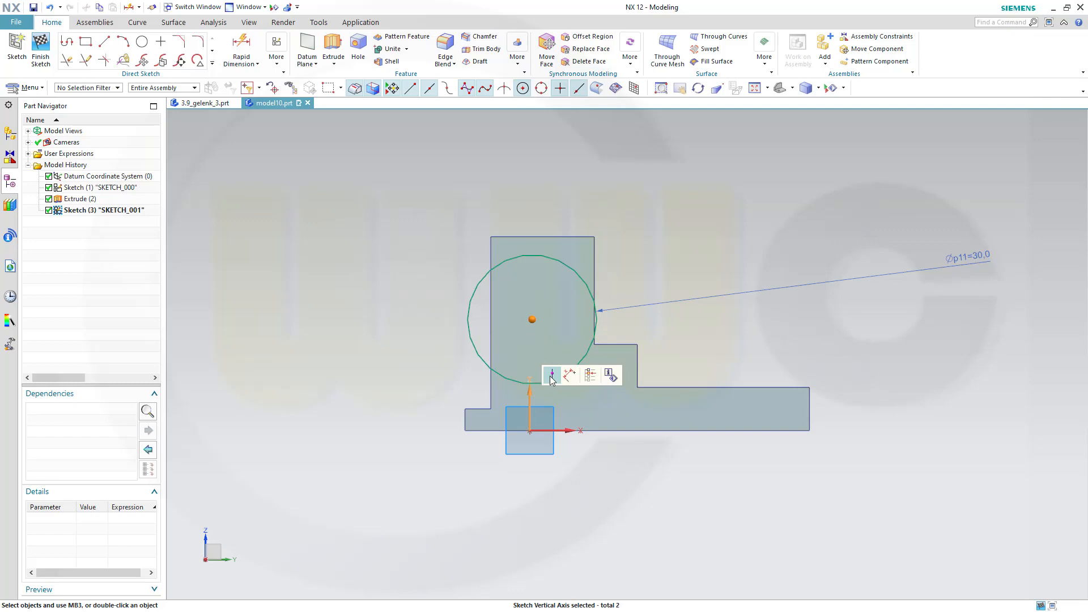
pyautogui.click(240, 49)
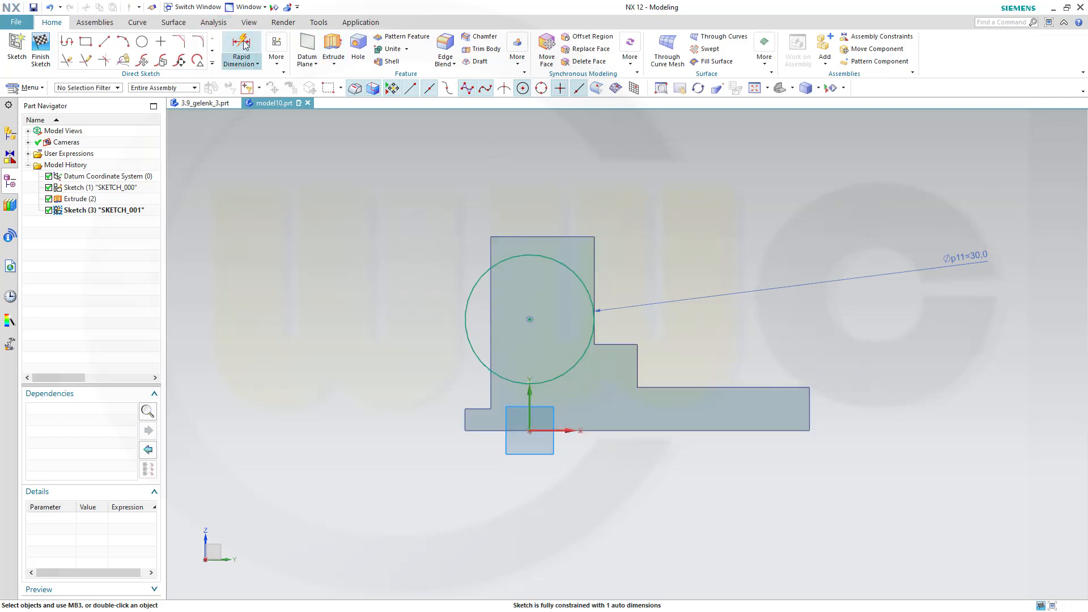
pyautogui.click(240, 52)
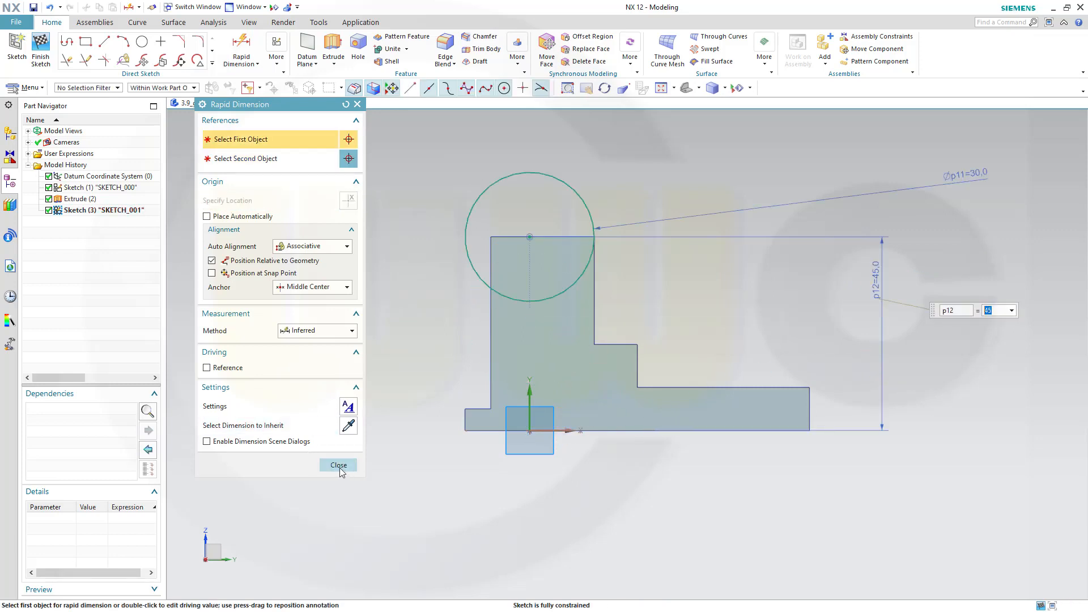
pyautogui.click(338, 465)
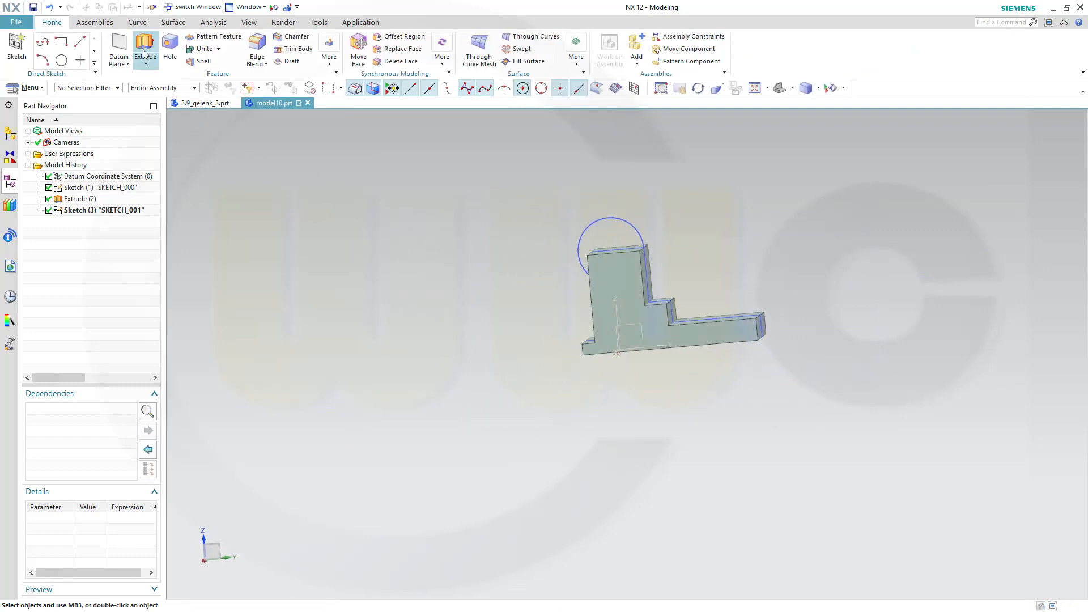
# Extrude the circle 25 mm symmetrically and unite it with the bracket body.
pyautogui.click(146, 49)
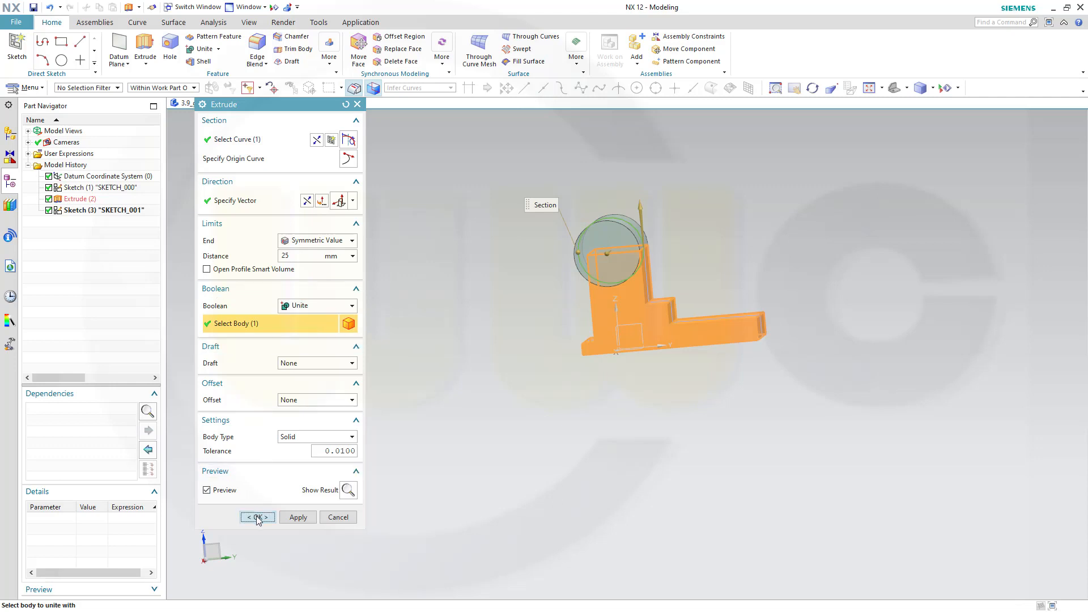
pyautogui.click(256, 517)
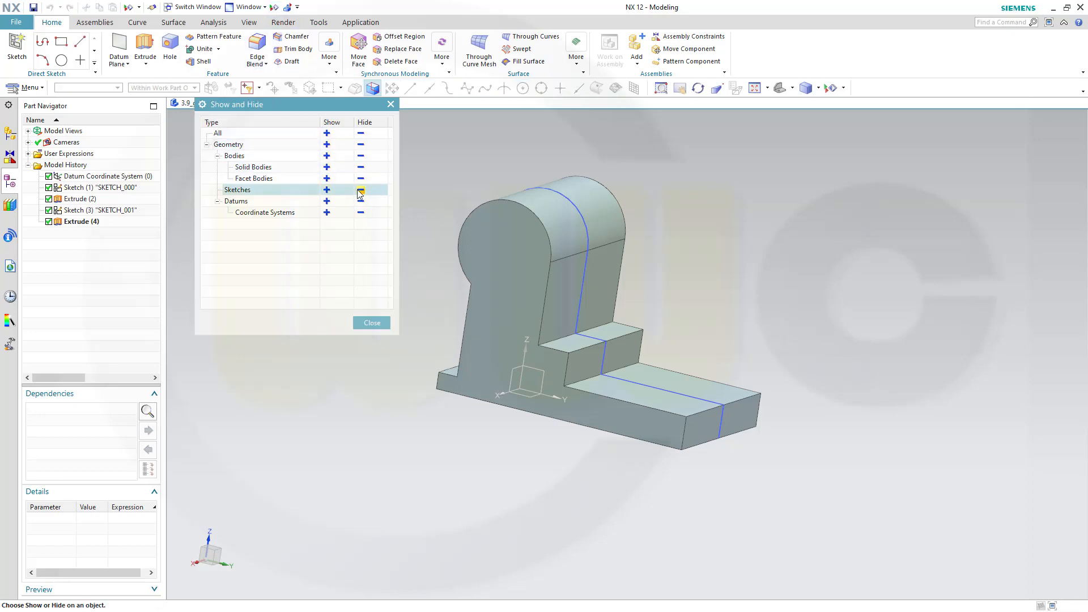
# Hide all sketch curves and orbit to view the solid bracket.
pyautogui.click(360, 189)
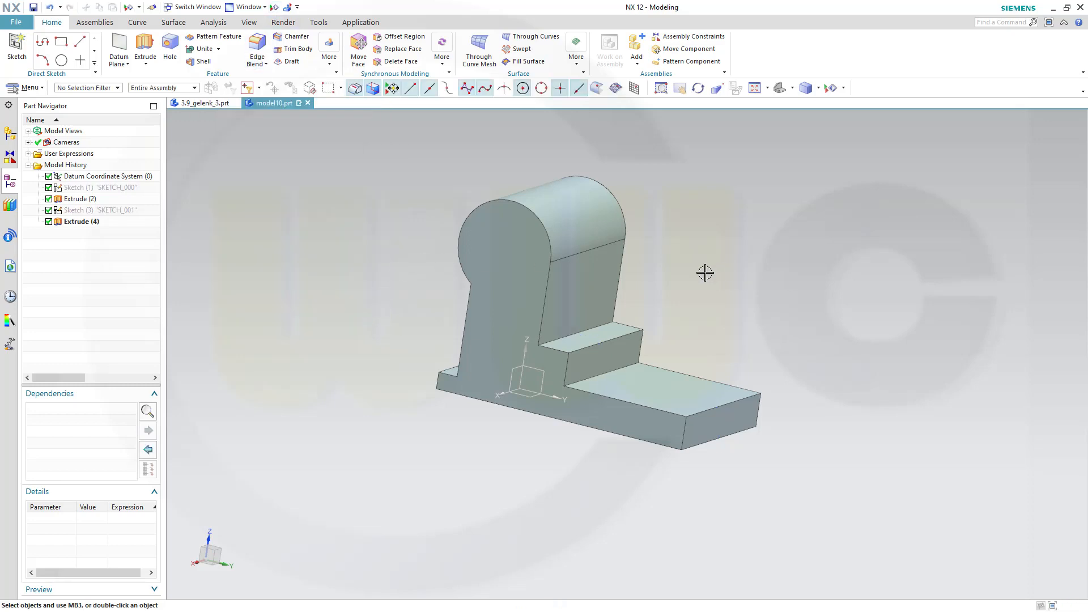
pyautogui.moveTo(704, 273); pyautogui.dragTo(708, 283)
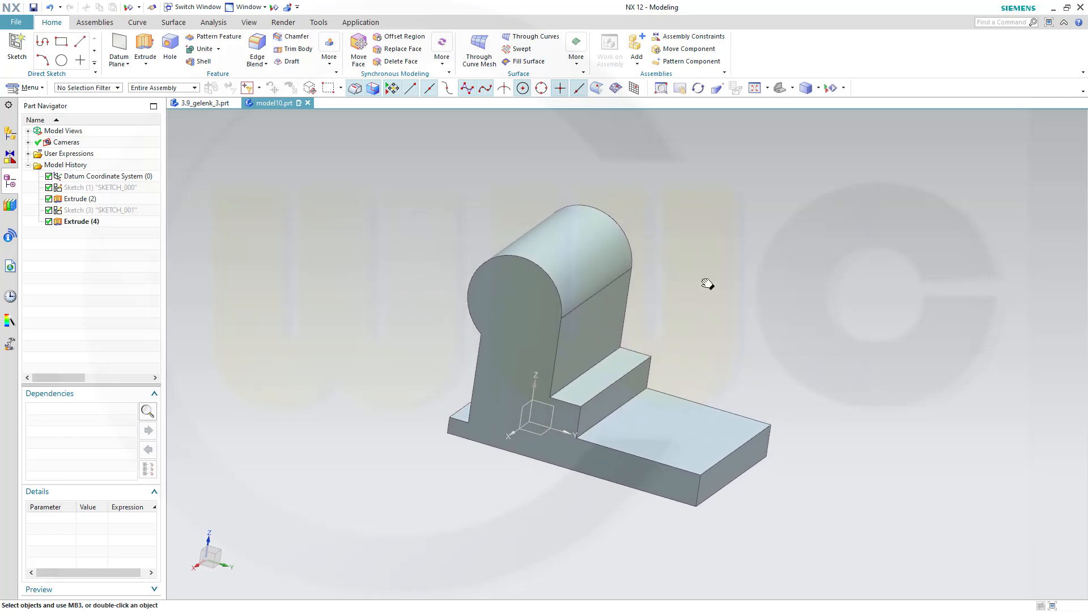
pyautogui.moveTo(707, 283); pyautogui.dragTo(691, 257)
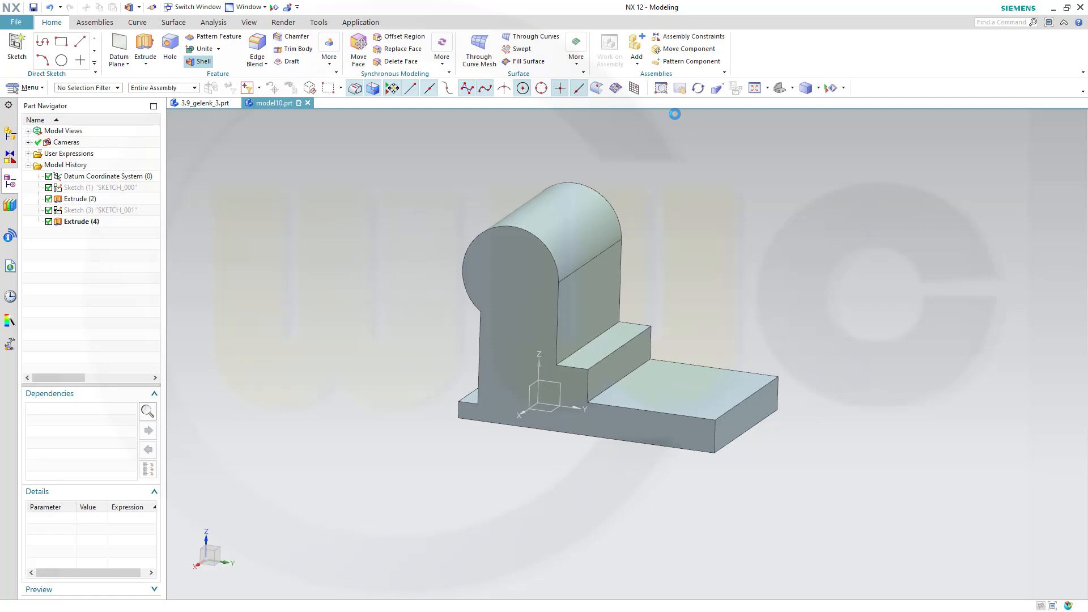
# Shell the body 7 thick with pierced faces, giving the bottom face an alternate thickness of 25.
pyautogui.click(203, 61)
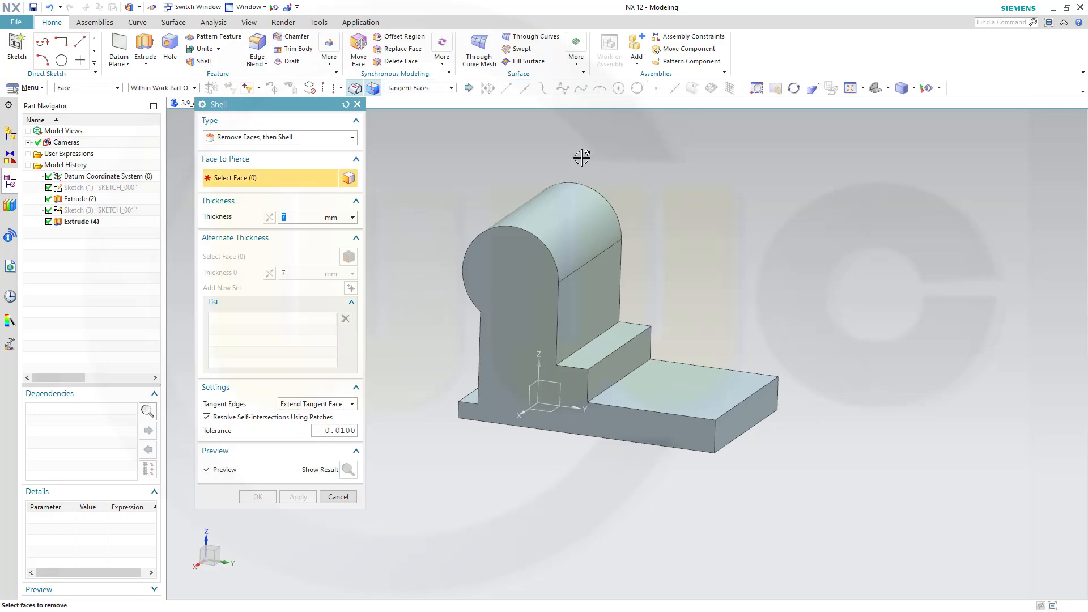
pyautogui.moveTo(468, 259)
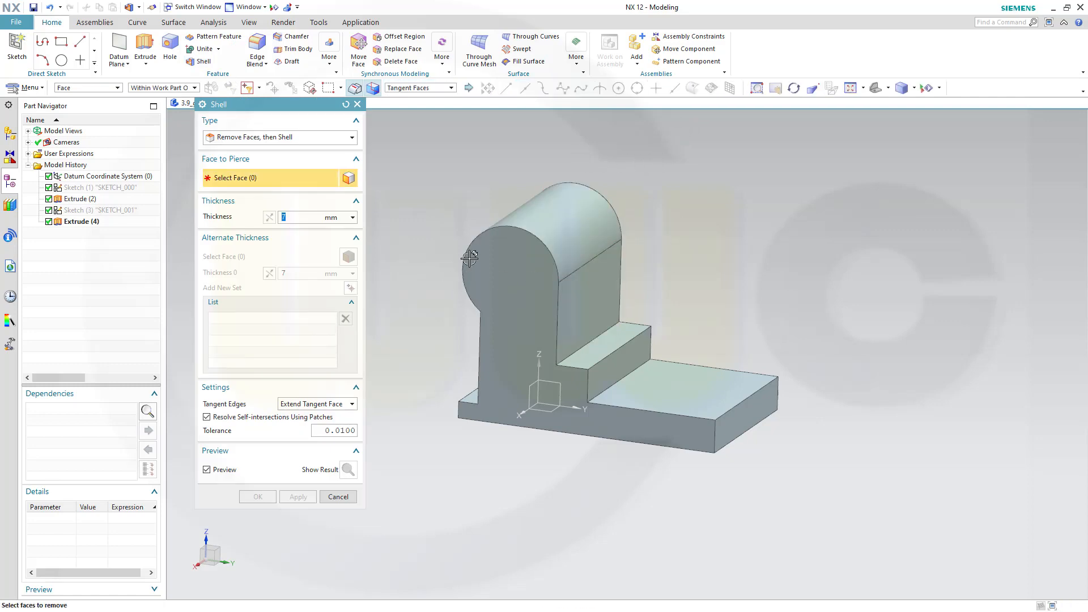
pyautogui.moveTo(469, 257); pyautogui.dragTo(713, 299)
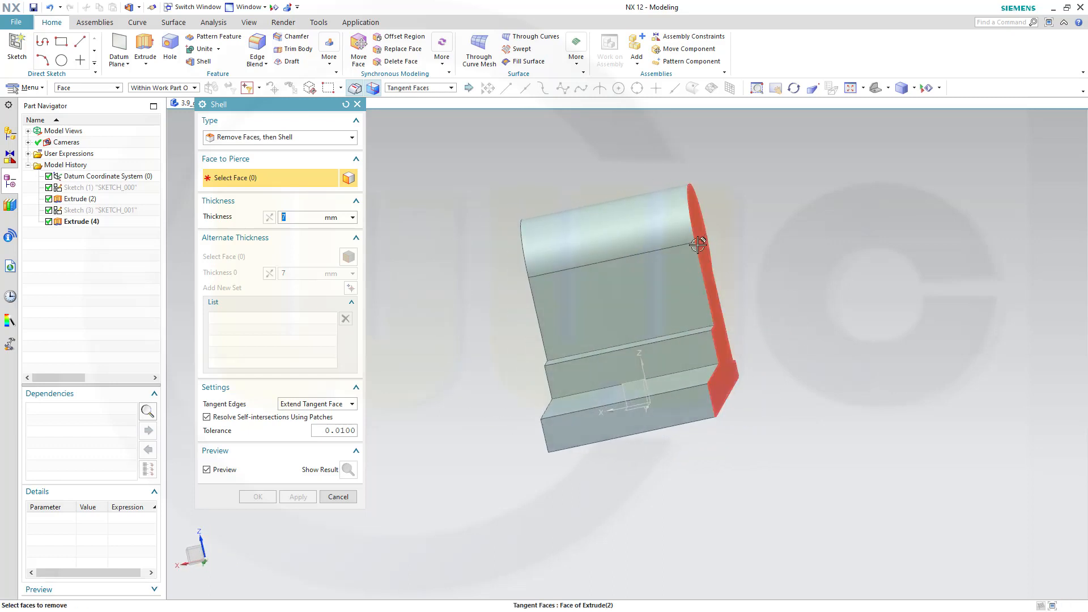
pyautogui.moveTo(698, 243); pyautogui.dragTo(567, 308)
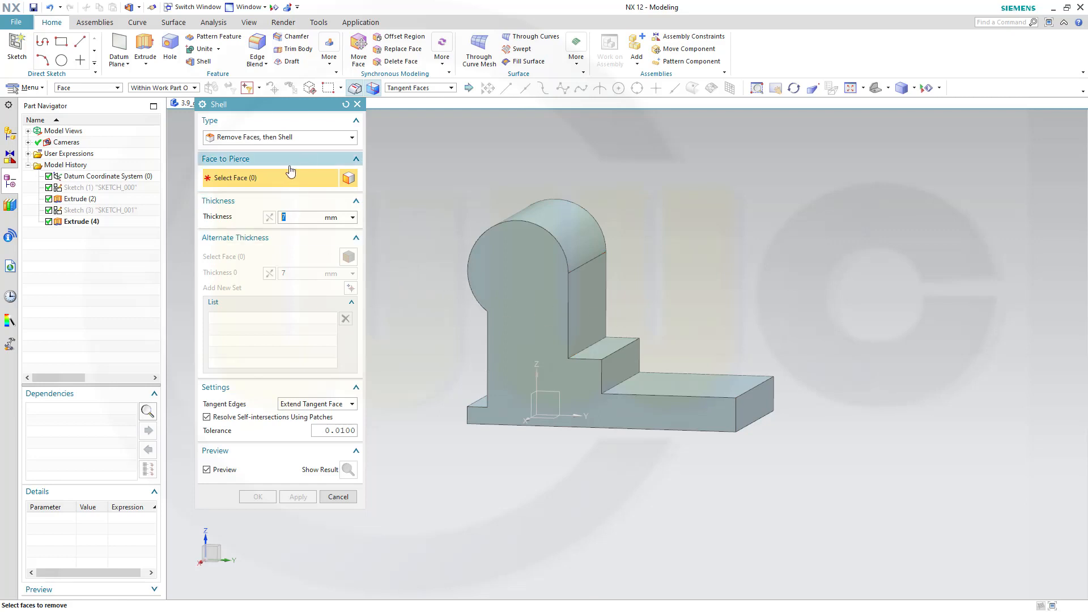
pyautogui.moveTo(564, 213)
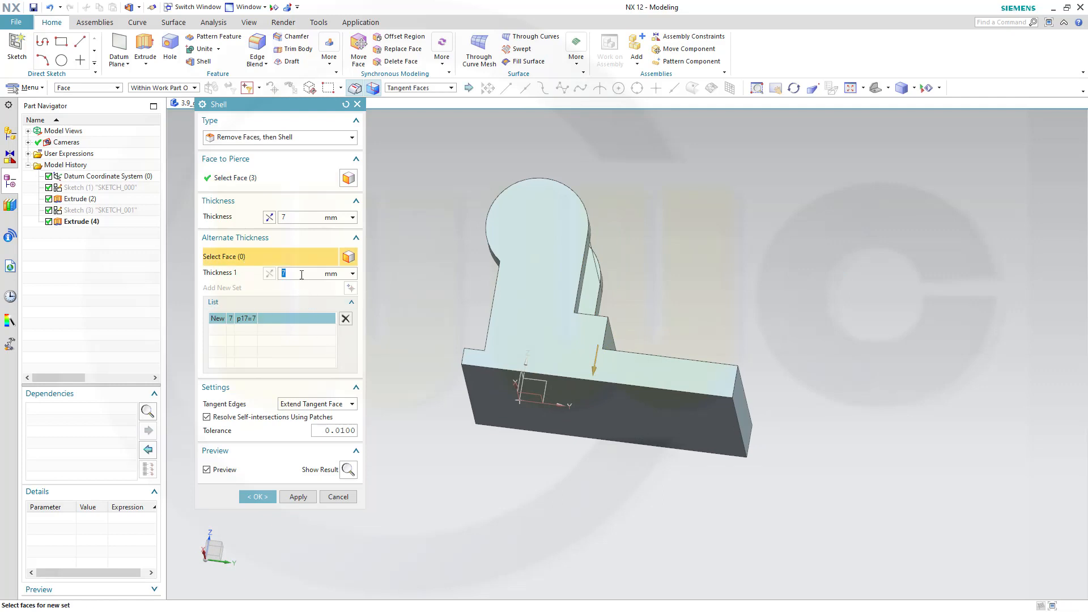
pyautogui.write('25')
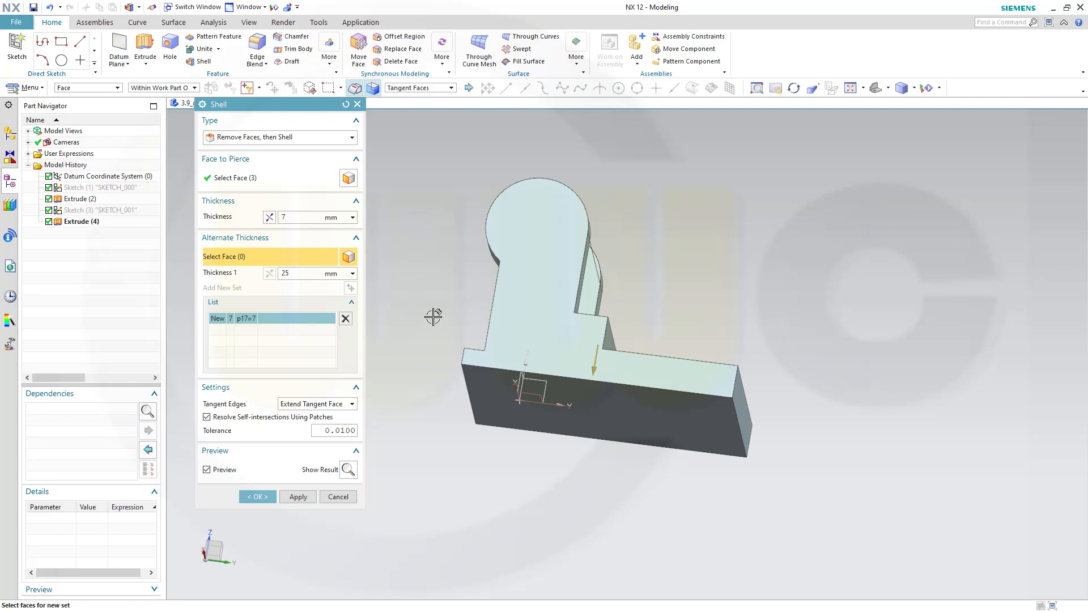
pyautogui.moveTo(610, 408)
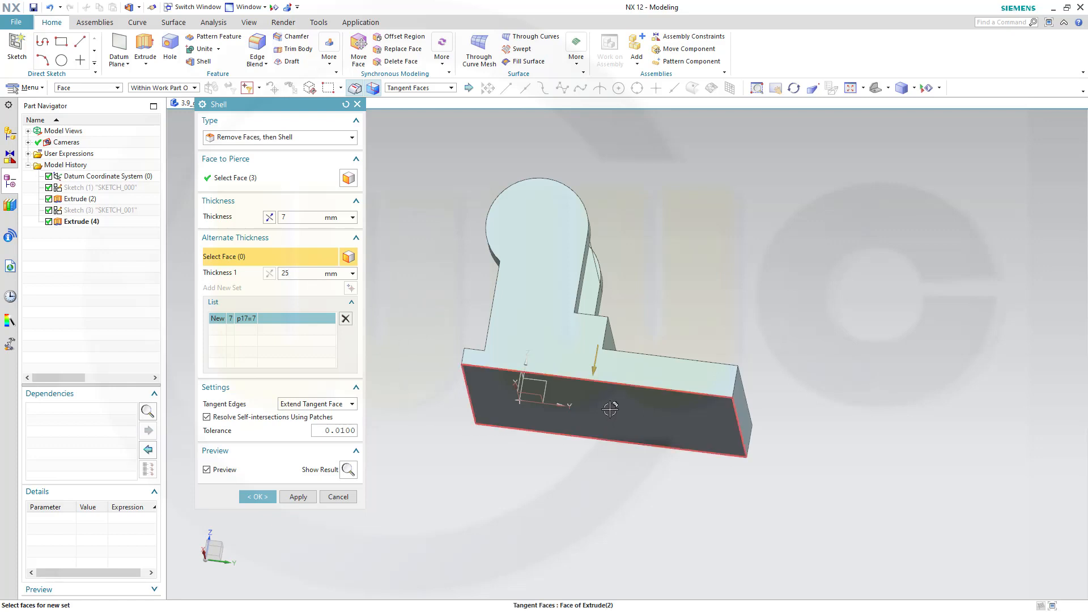
pyautogui.click(611, 409)
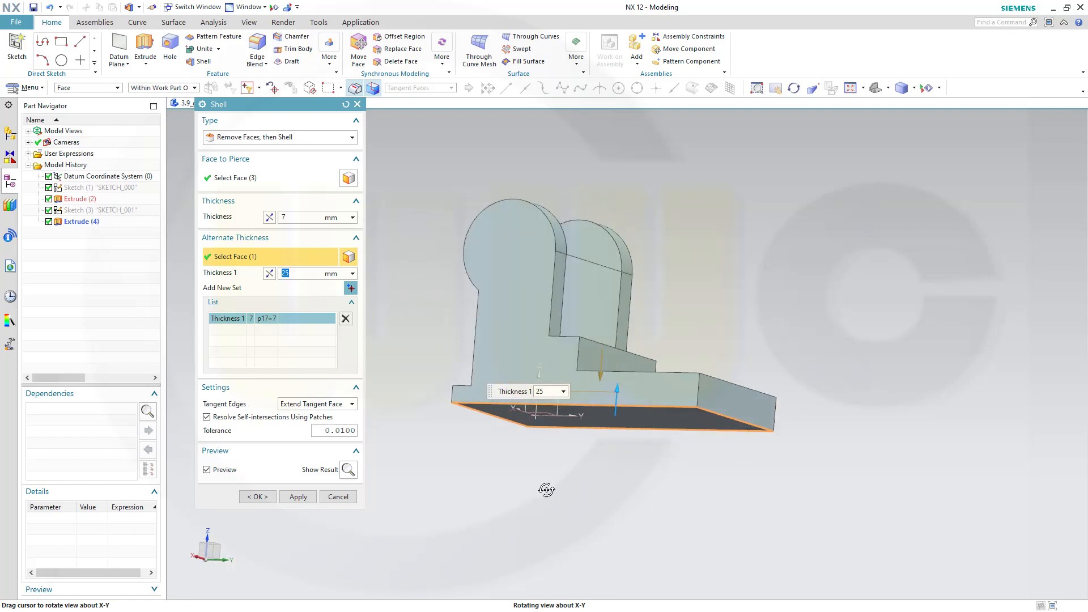
pyautogui.click(257, 497)
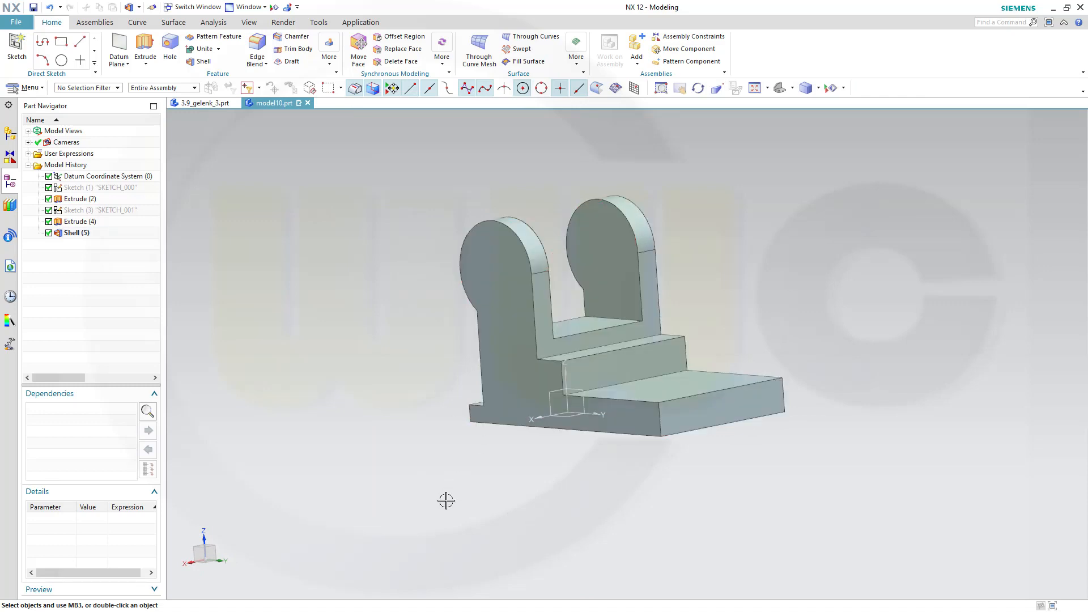
pyautogui.moveTo(446, 500); pyautogui.dragTo(519, 439)
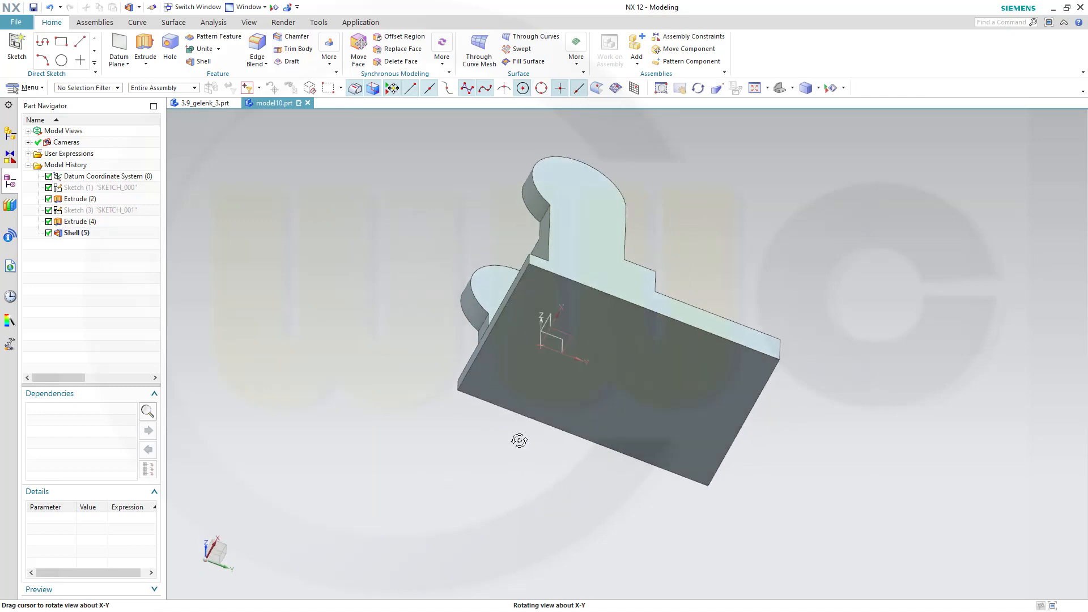
pyautogui.moveTo(519, 440); pyautogui.dragTo(531, 445)
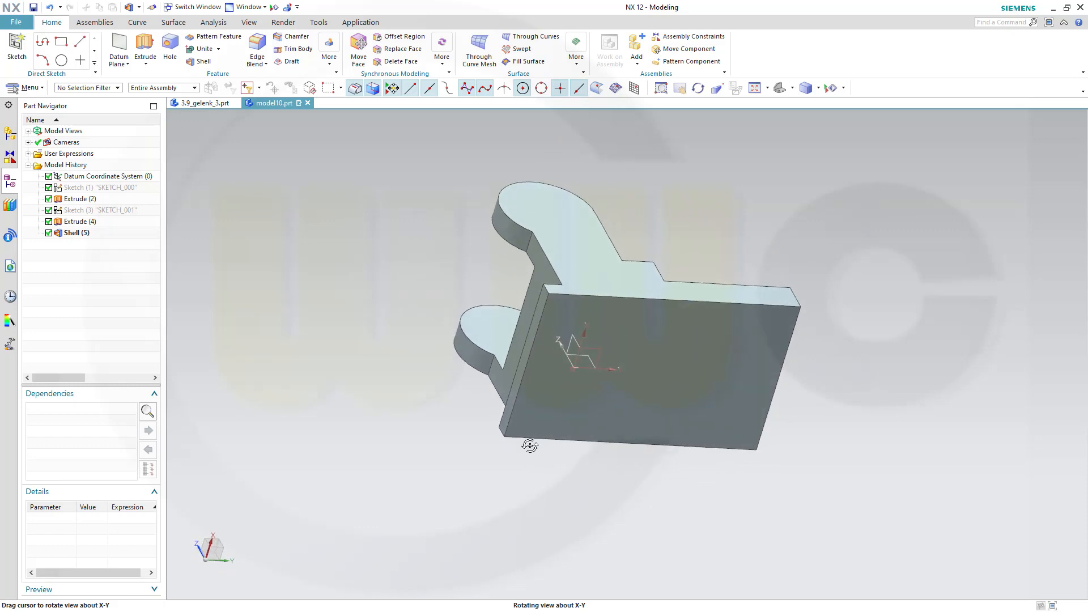
pyautogui.moveTo(529, 445); pyautogui.dragTo(623, 362)
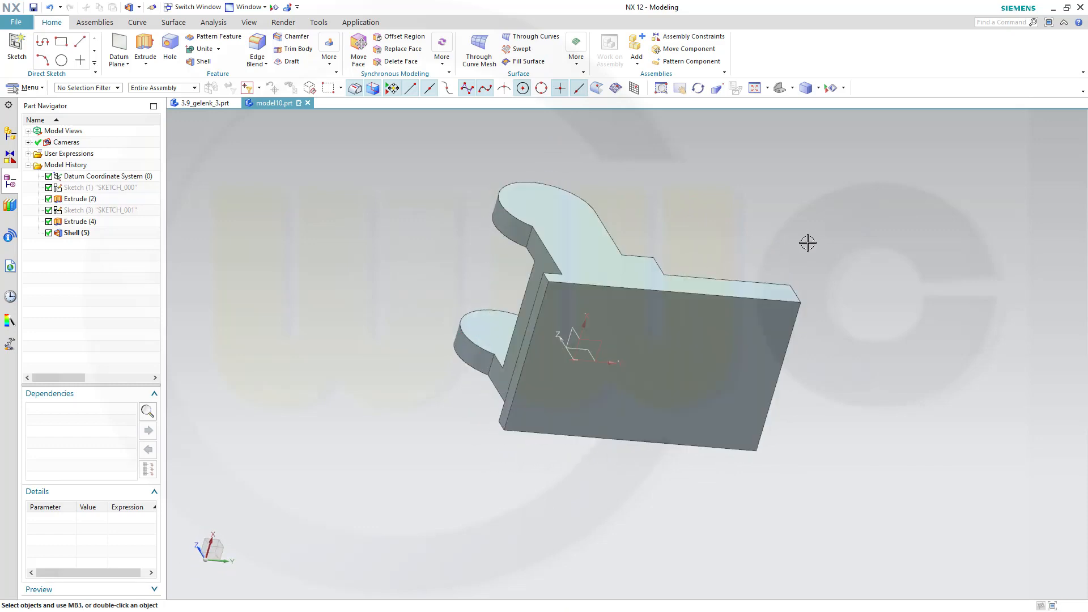
pyautogui.click(80, 199)
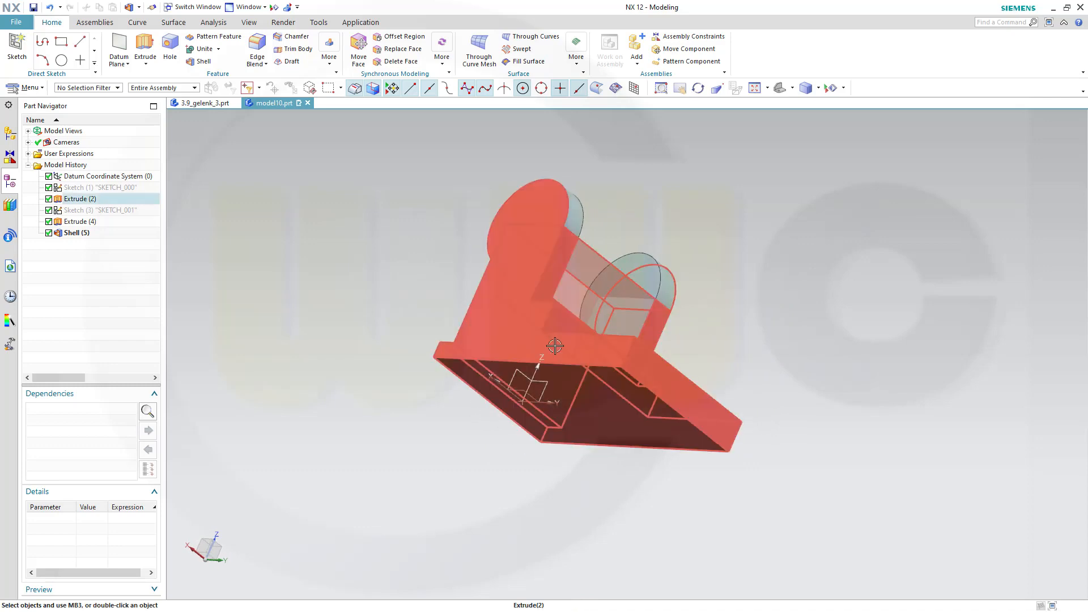
pyautogui.moveTo(556, 347); pyautogui.dragTo(474, 453)
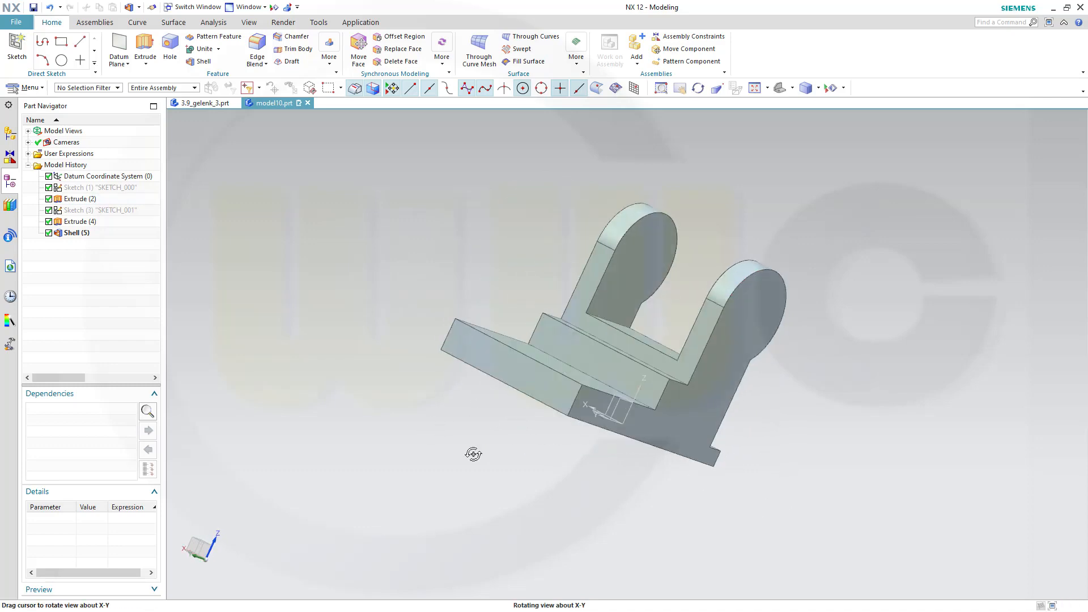
pyautogui.moveTo(474, 454); pyautogui.dragTo(722, 280)
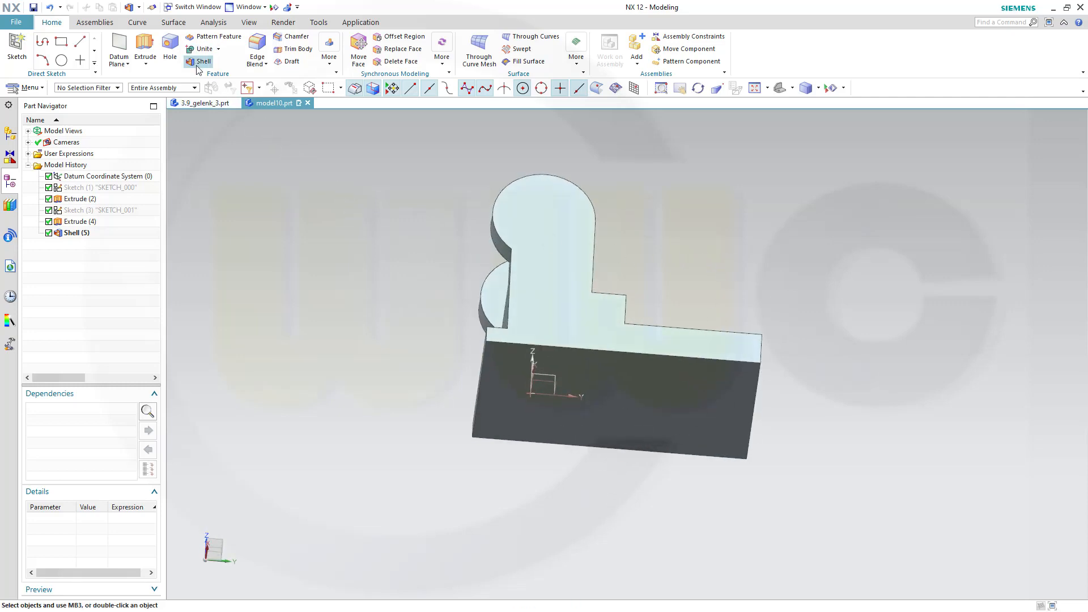
pyautogui.click(202, 61)
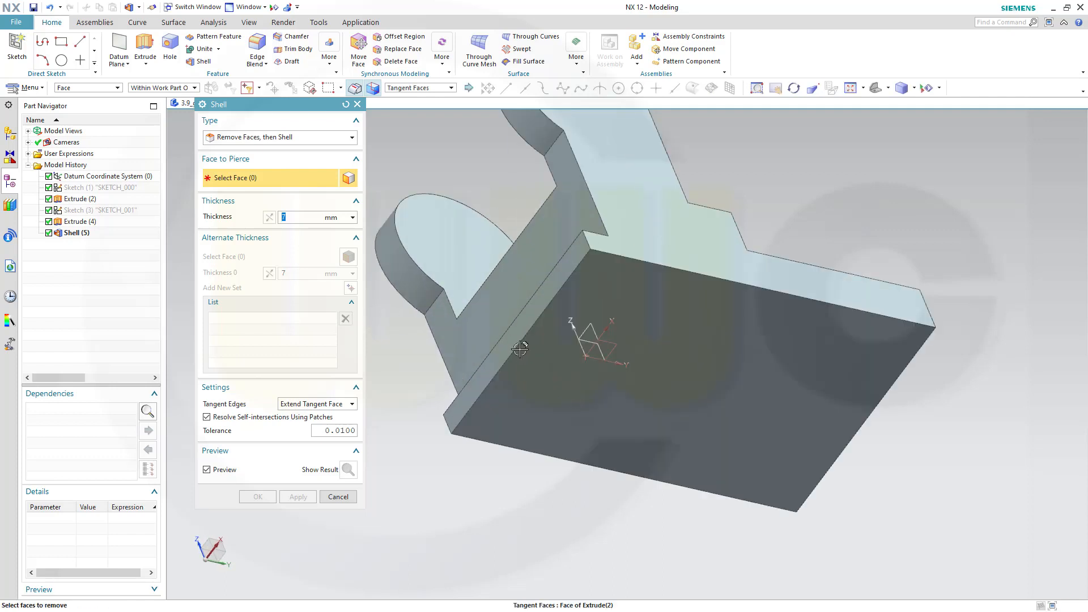
# Pierce the three underside faces with a 10 mm shell thickness and inspect the hollowed underside.
pyautogui.click(689, 373)
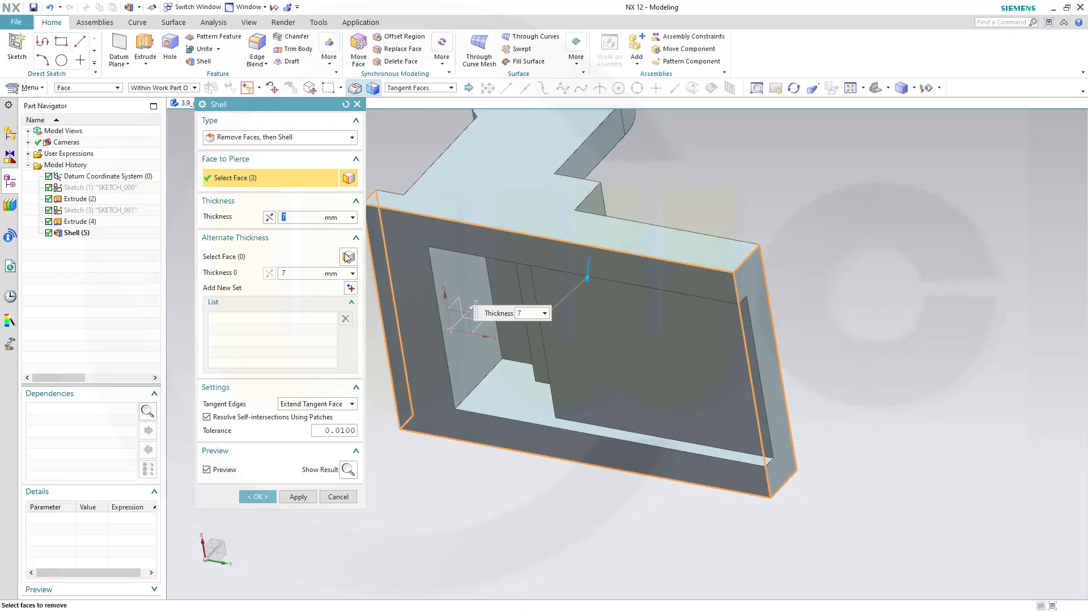
pyautogui.write('10')
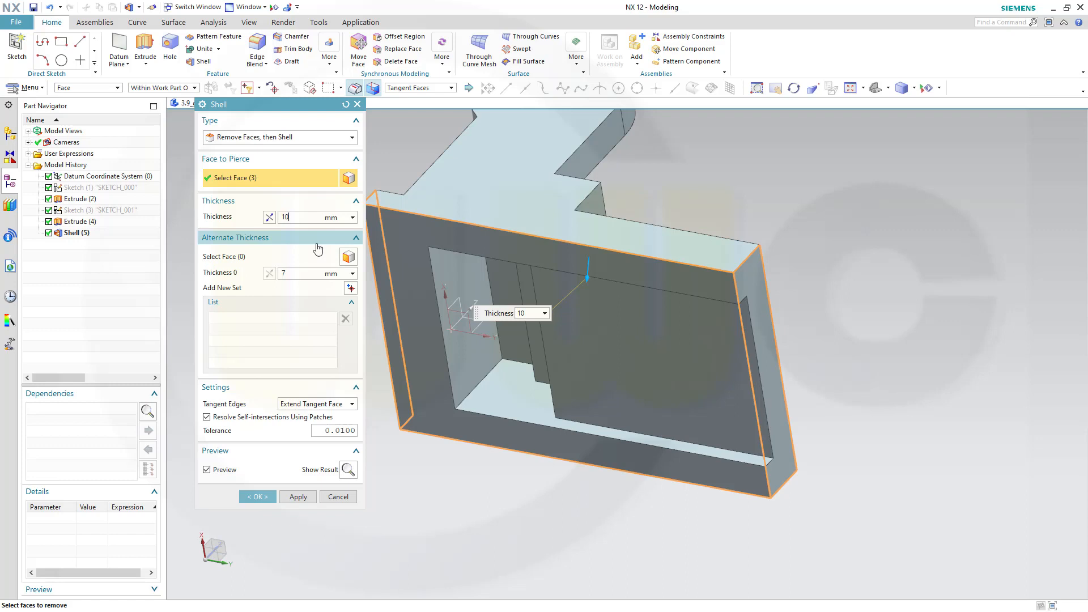
pyautogui.click(639, 267)
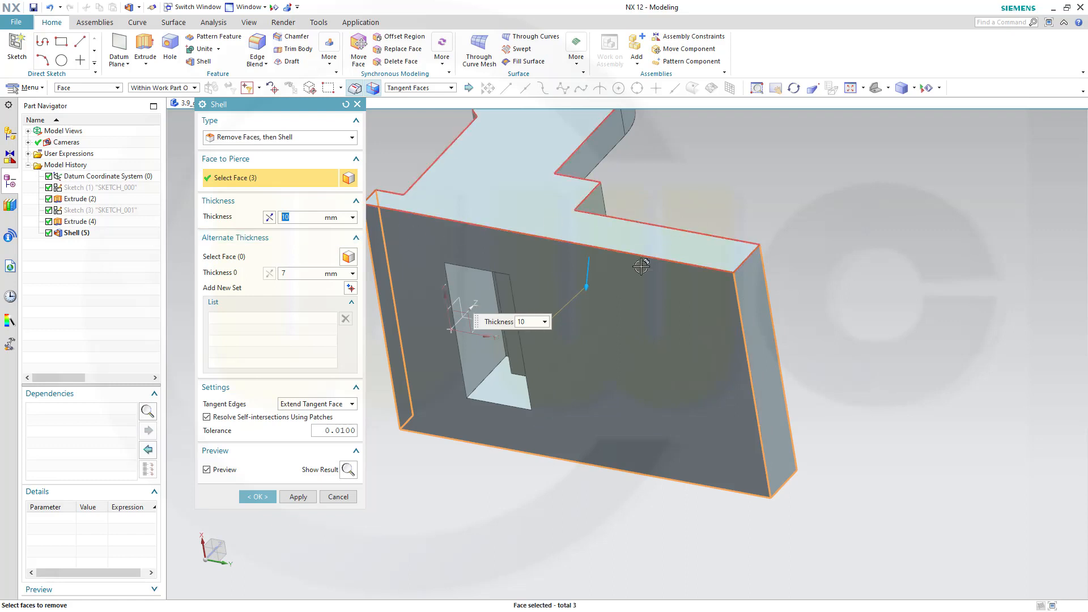
pyautogui.moveTo(642, 268); pyautogui.dragTo(899, 399)
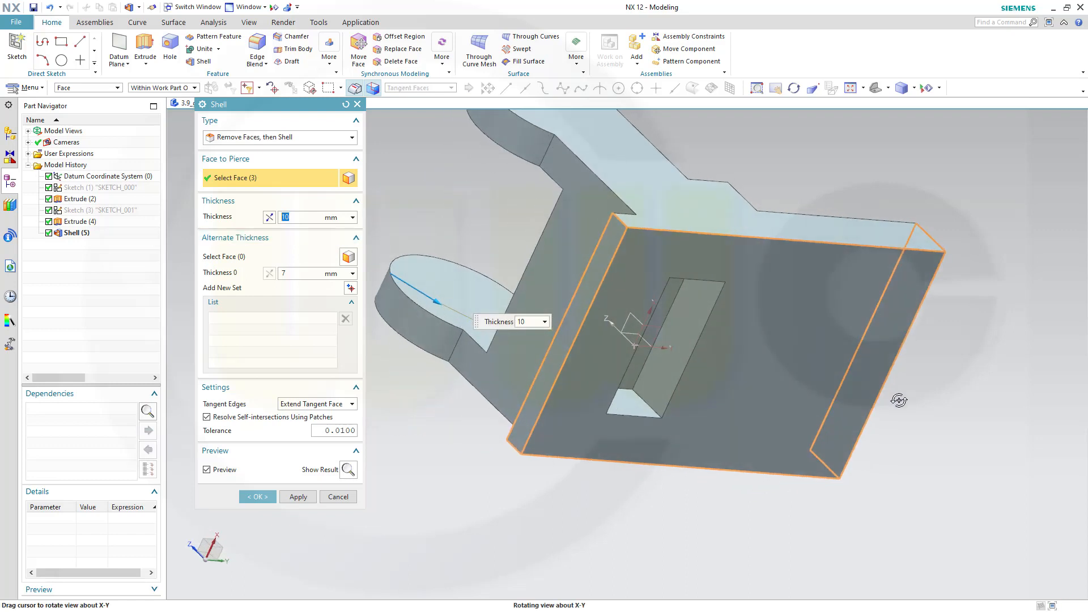
pyautogui.moveTo(899, 399); pyautogui.dragTo(729, 330)
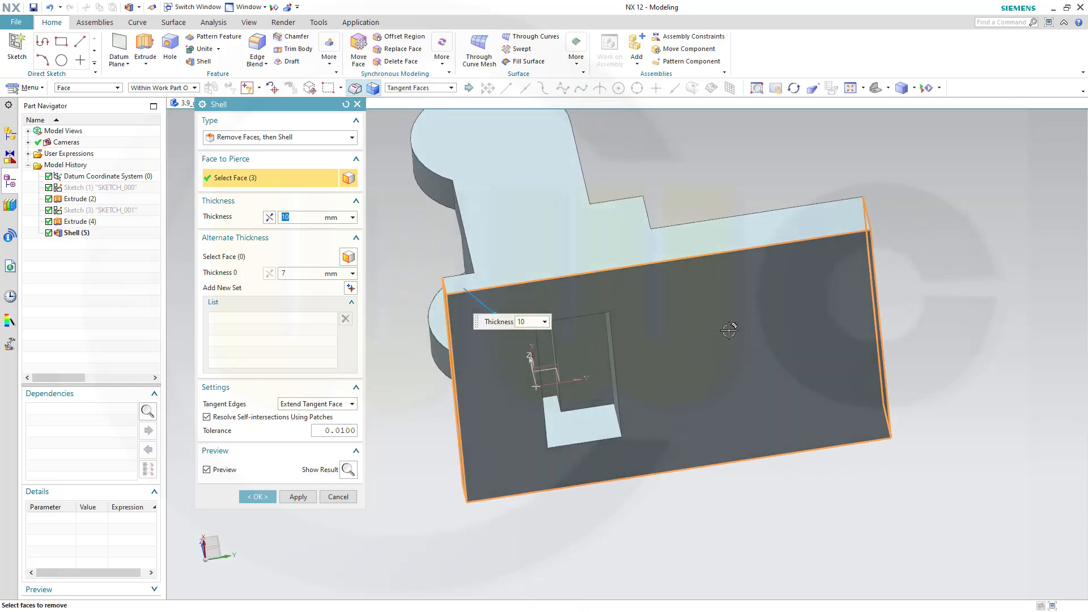
pyautogui.moveTo(729, 330); pyautogui.dragTo(745, 268)
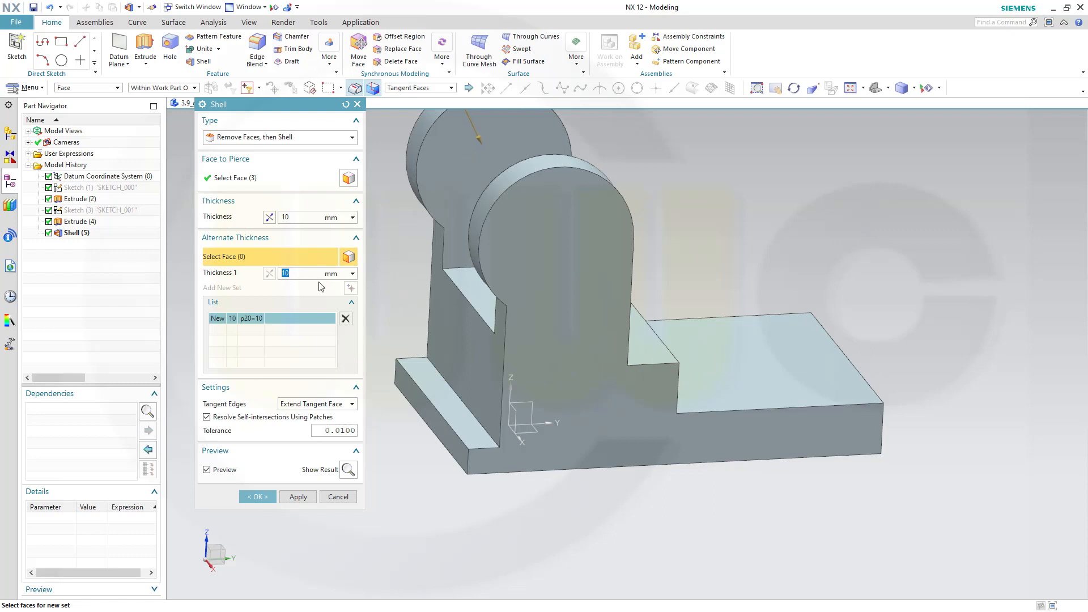
# Assign 7 mm to the base flange top and a 22 mm alternate set, then create Shell (6).
pyautogui.write('7')
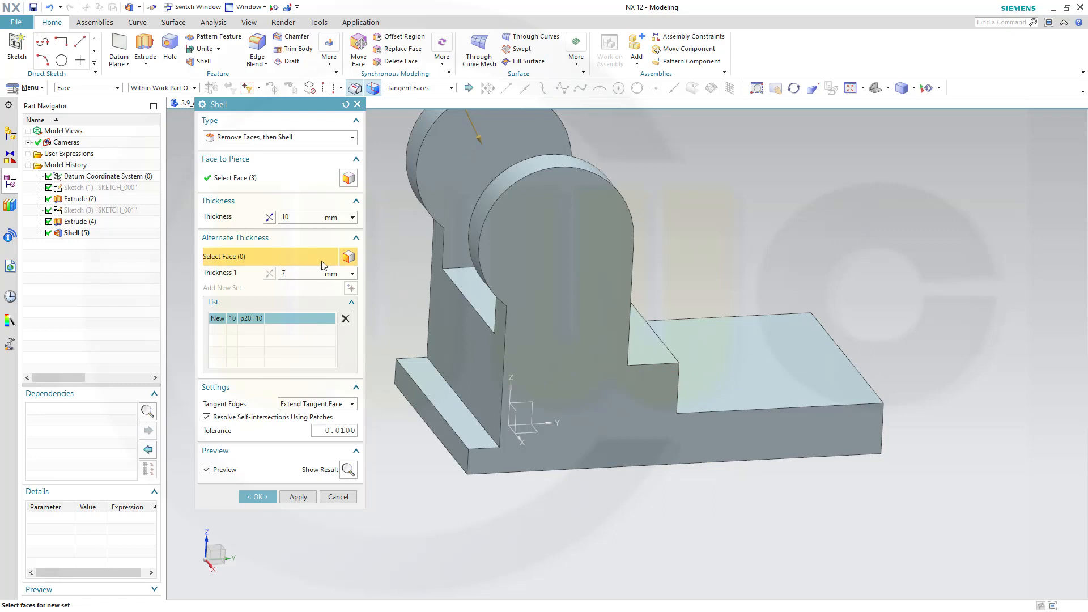
pyautogui.click(742, 354)
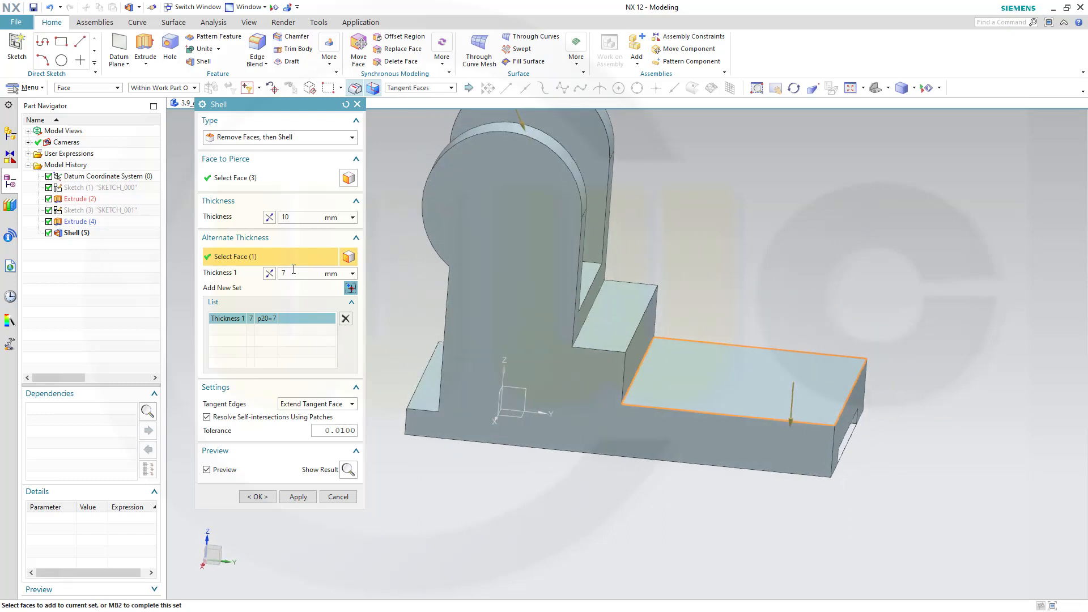
pyautogui.moveTo(620, 319)
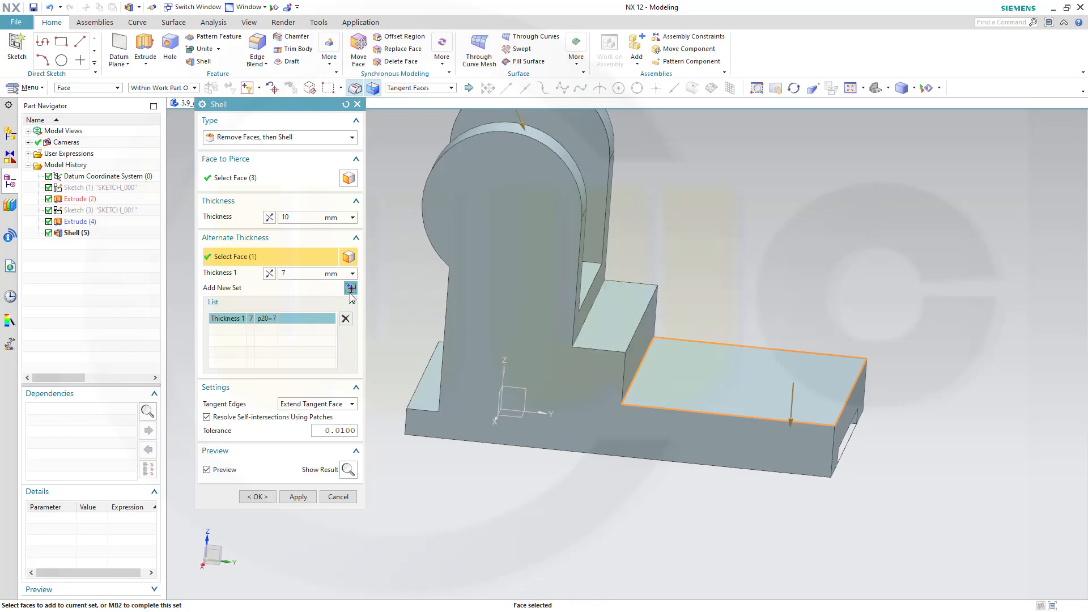
pyautogui.click(350, 288)
pyautogui.write('17')
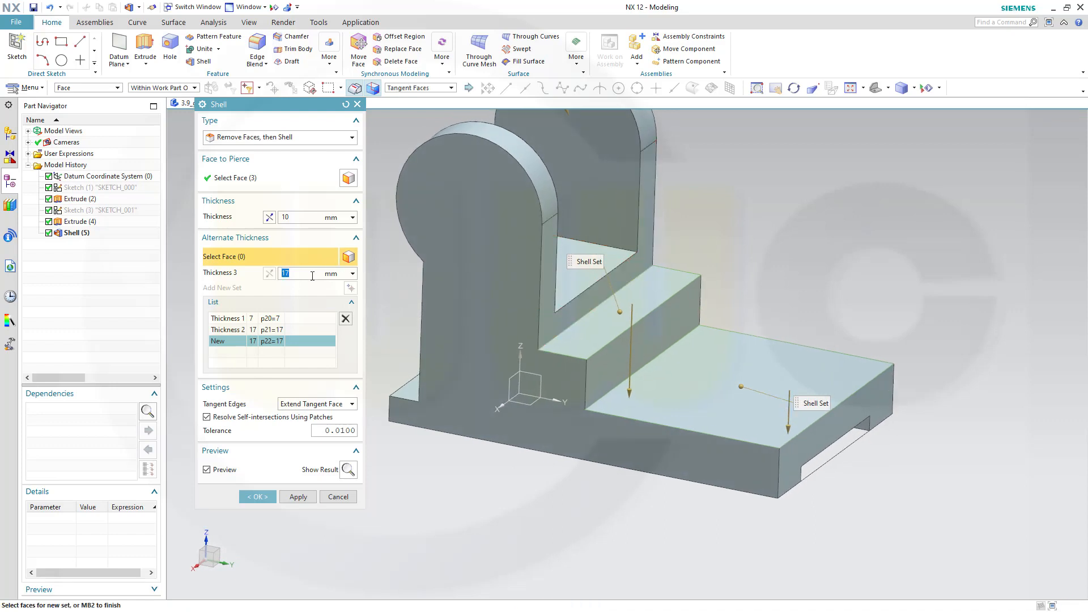
pyautogui.write('22')
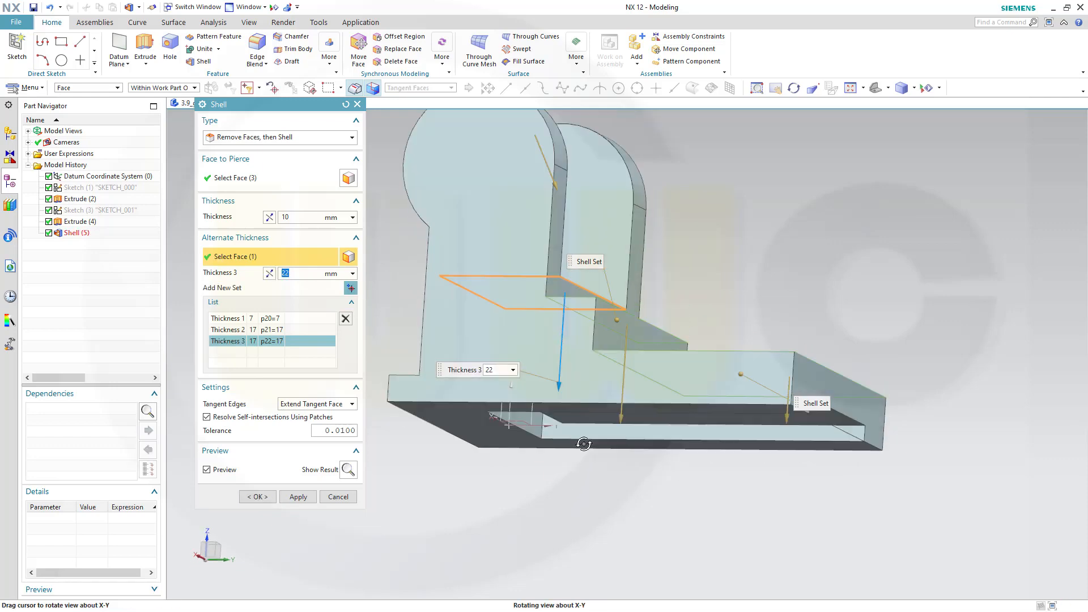
pyautogui.moveTo(584, 444); pyautogui.dragTo(602, 423)
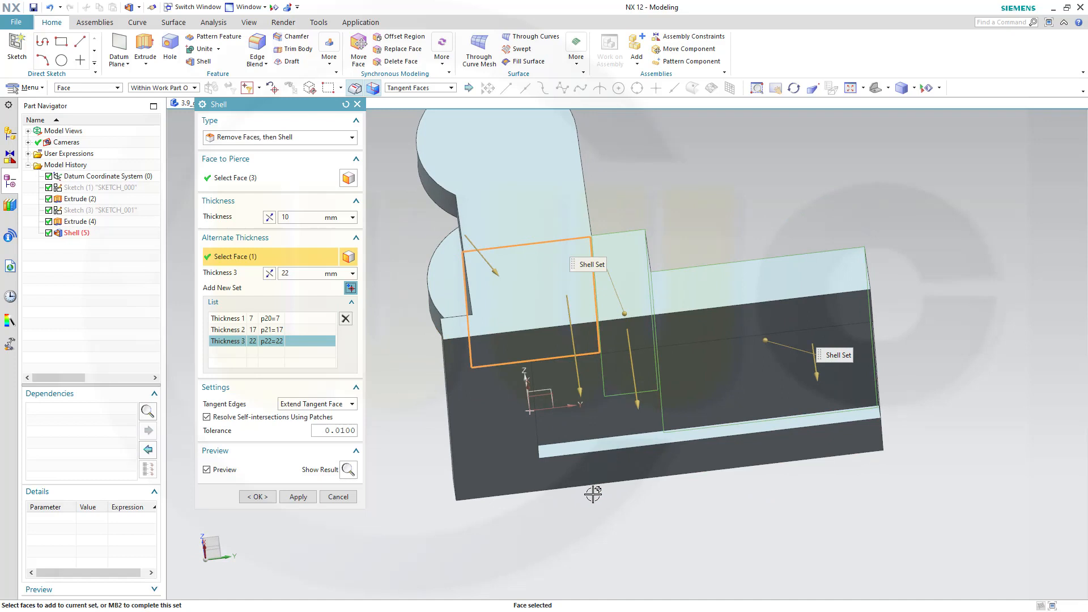
pyautogui.moveTo(593, 494); pyautogui.dragTo(642, 531)
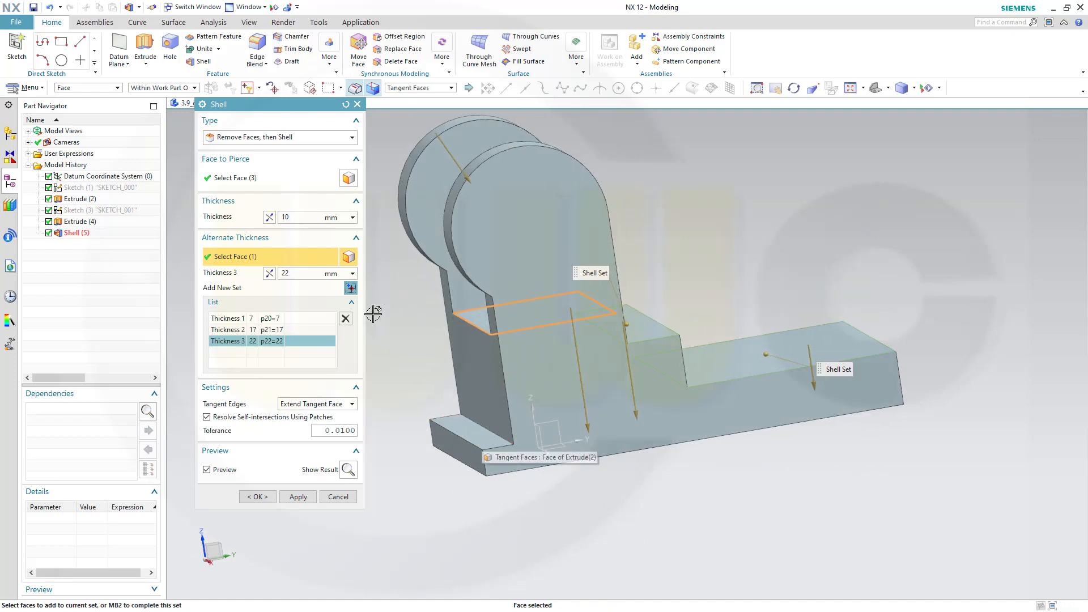
pyautogui.click(350, 286)
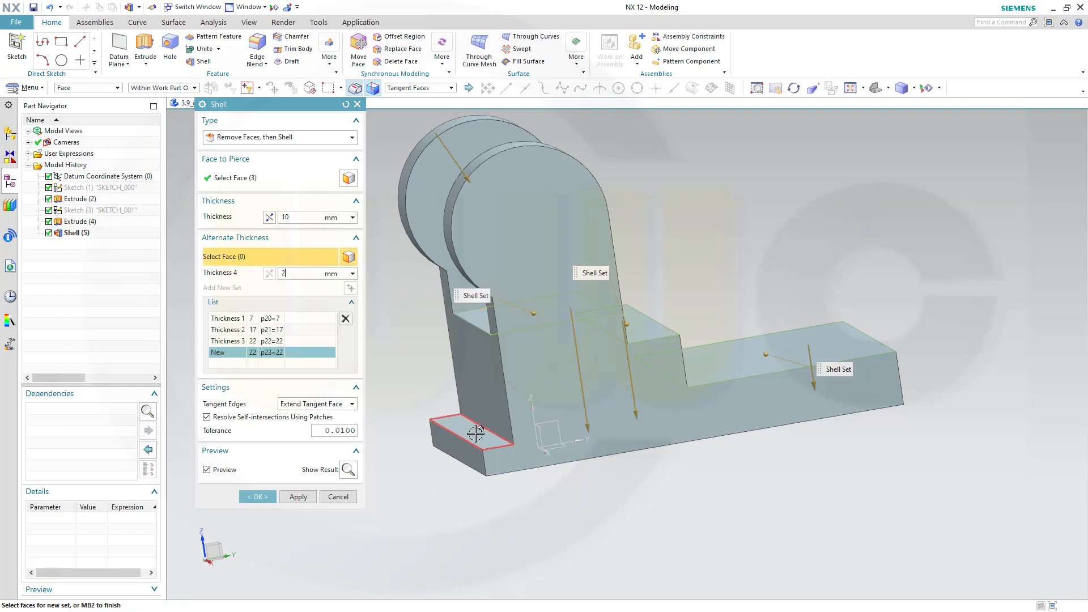
pyautogui.click(475, 434)
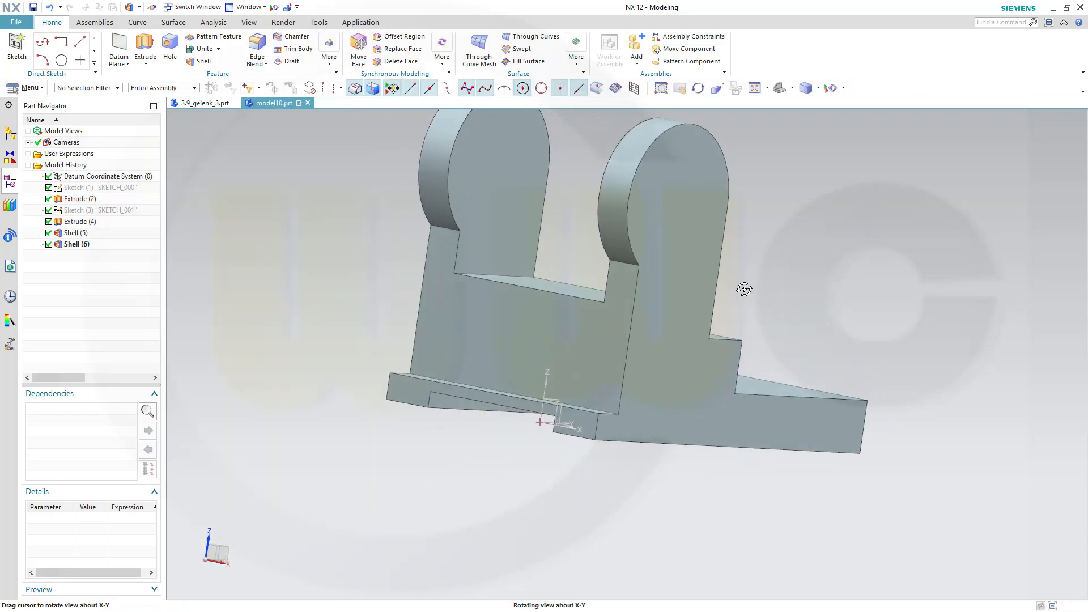
pyautogui.moveTo(744, 289); pyautogui.dragTo(714, 293)
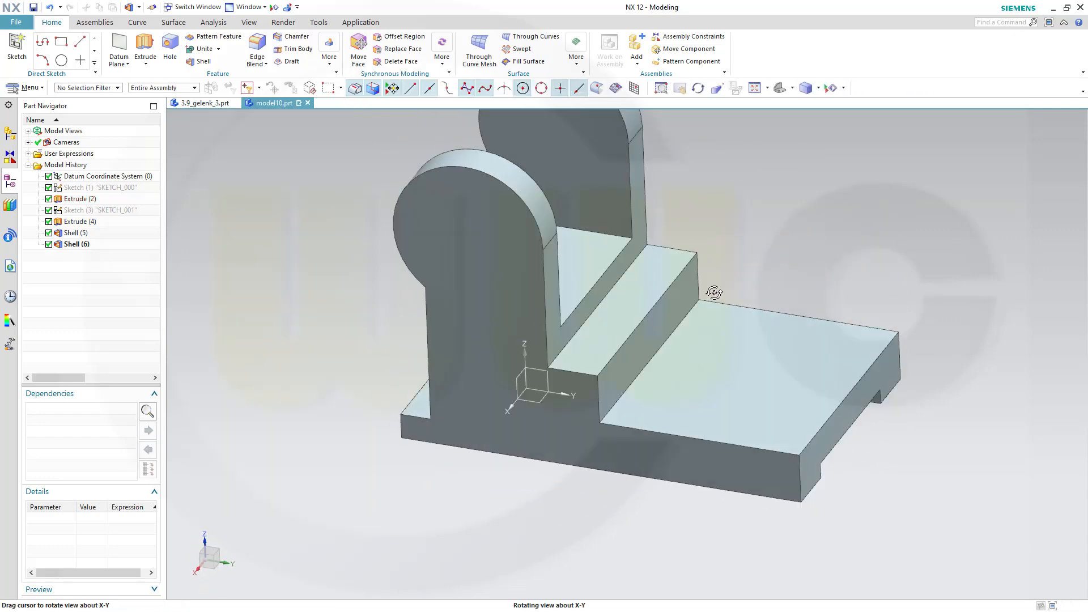
pyautogui.moveTo(714, 293); pyautogui.dragTo(855, 379)
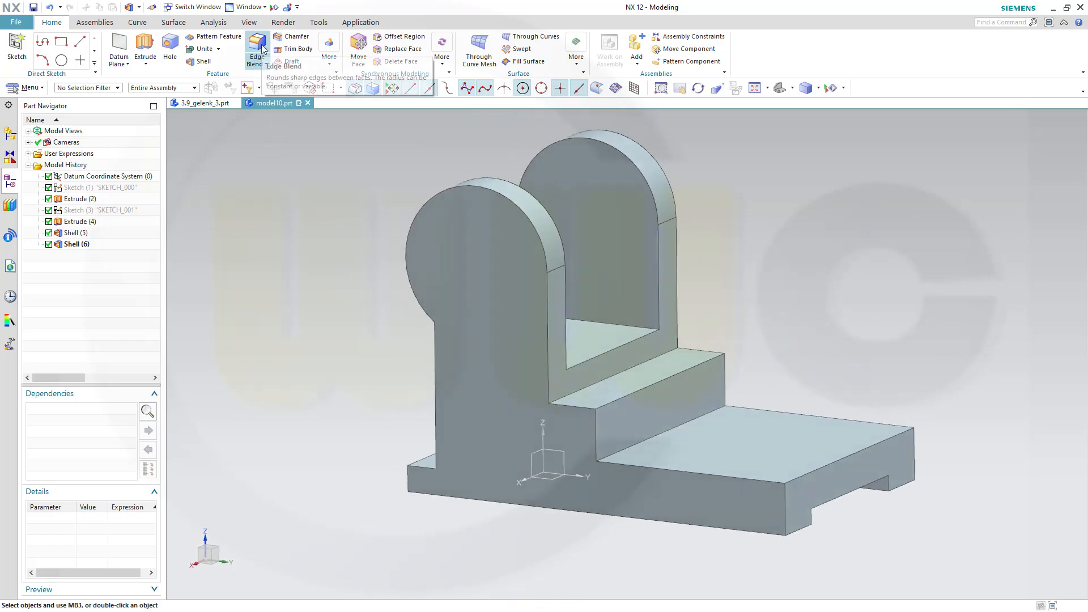
# Round the base flange's front end into a semicircle with a three-face Face Blend (7).
pyautogui.click(266, 49)
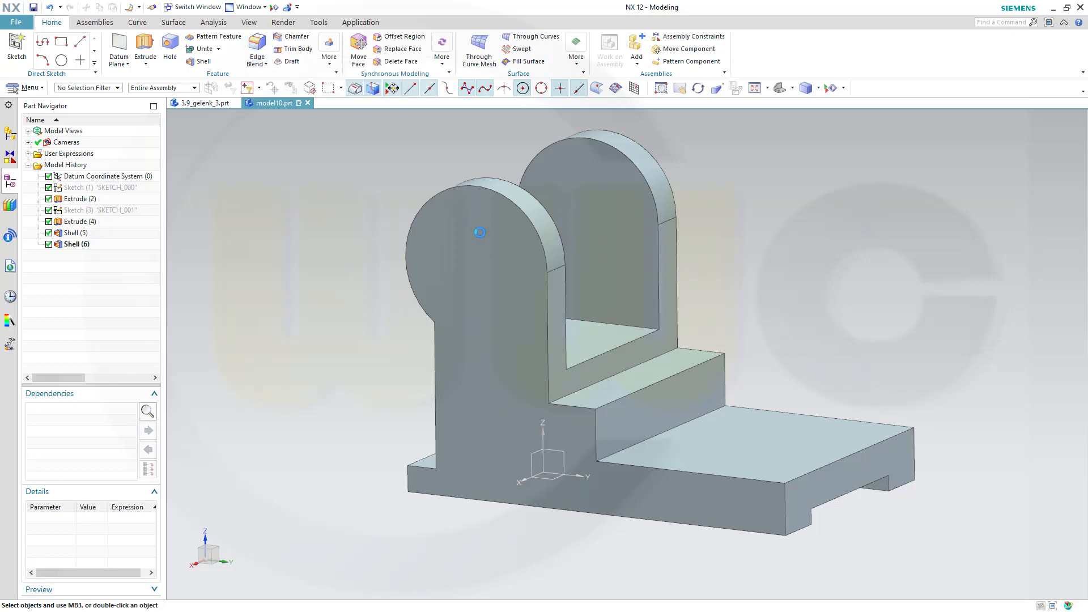
pyautogui.click(256, 49)
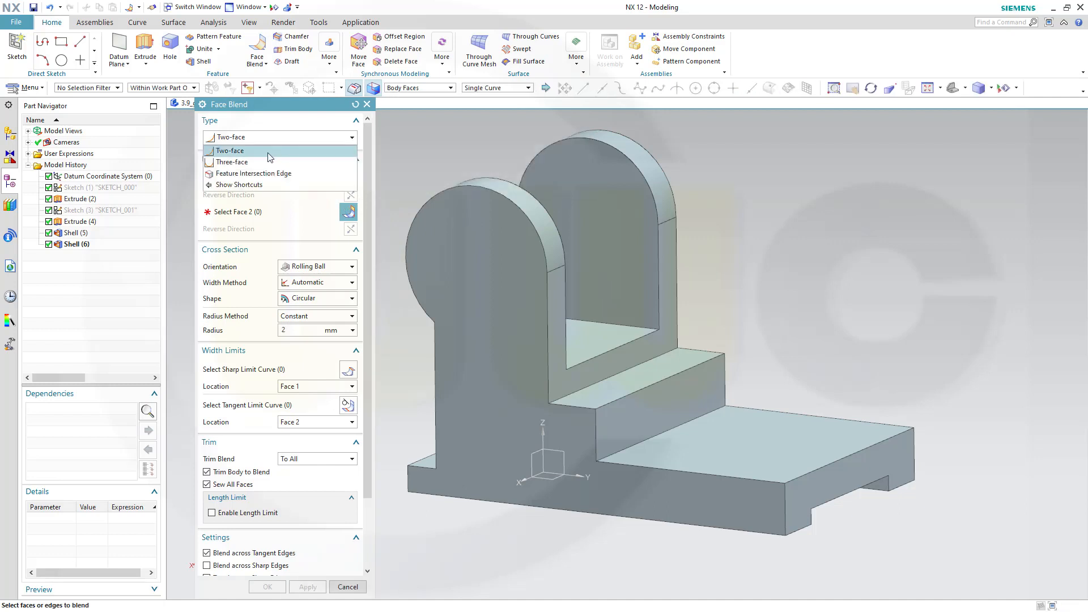
pyautogui.click(230, 163)
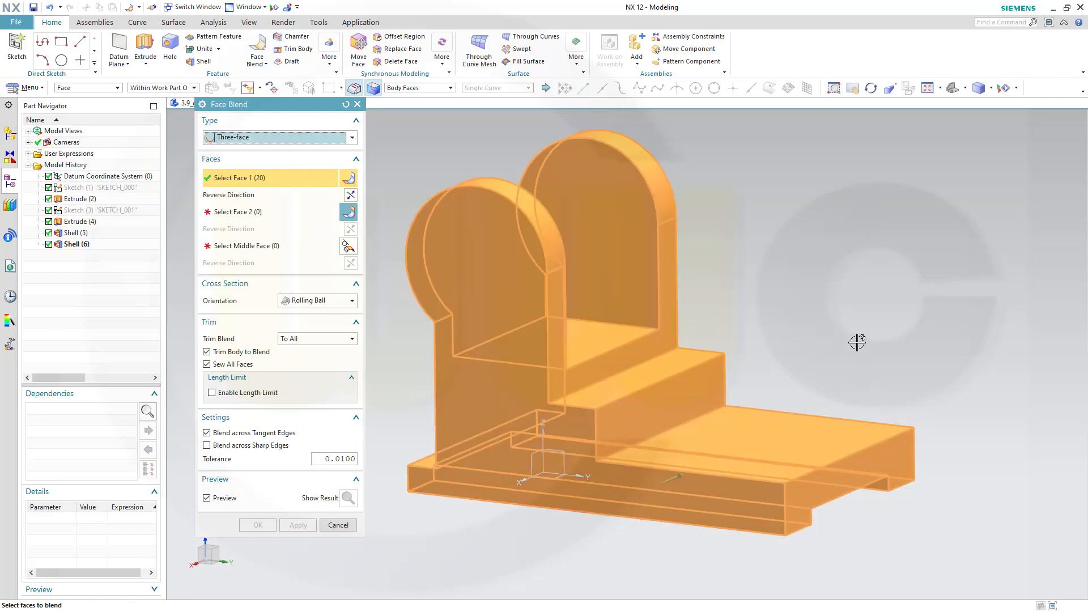
pyautogui.moveTo(857, 342); pyautogui.dragTo(783, 331)
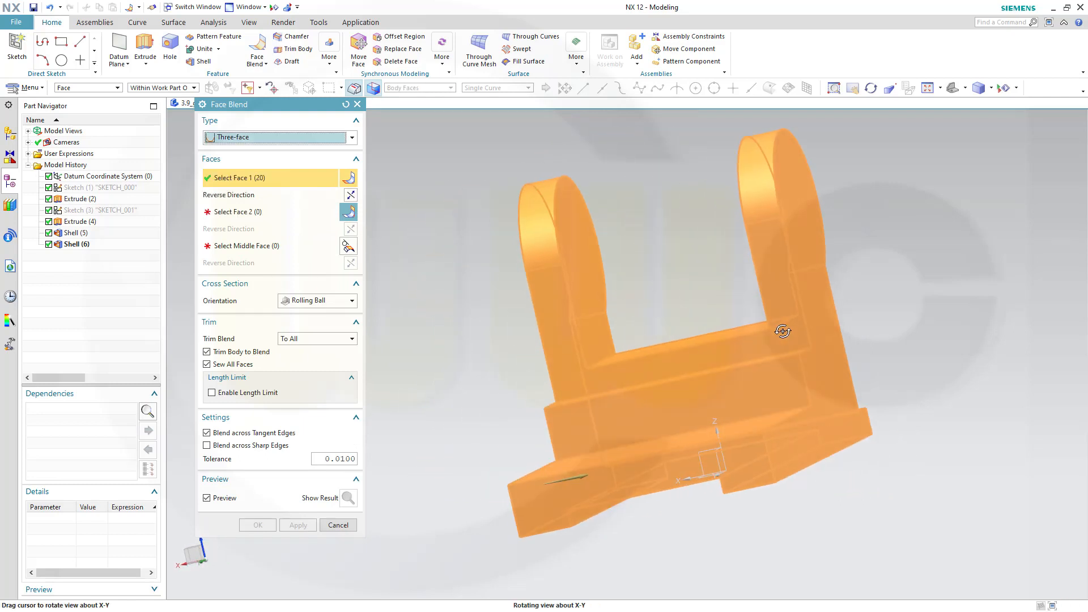
pyautogui.moveTo(784, 331); pyautogui.dragTo(445, 473)
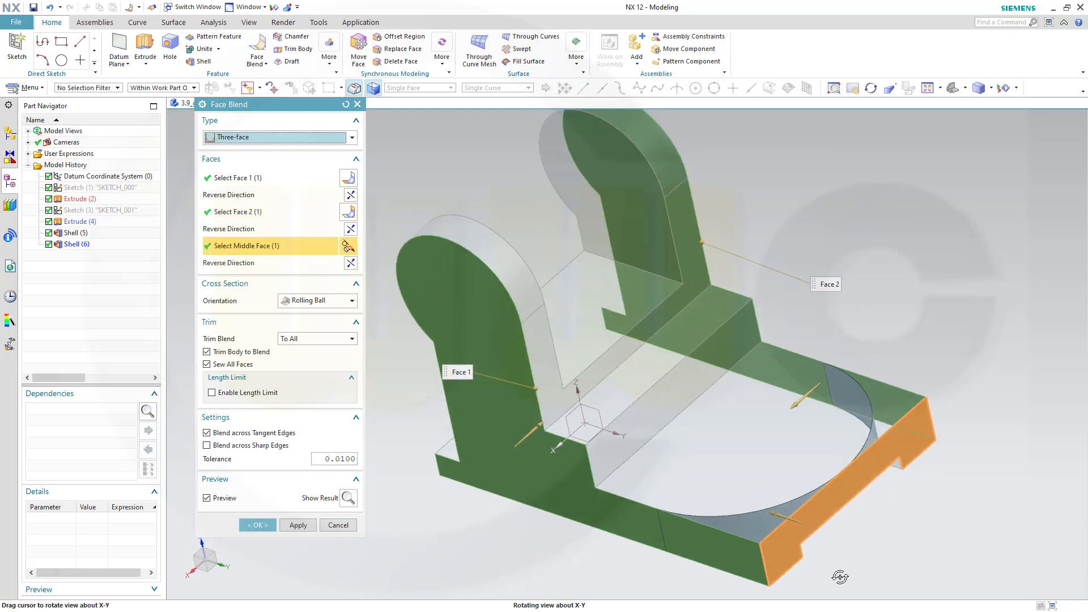
pyautogui.moveTo(840, 576); pyautogui.dragTo(729, 534)
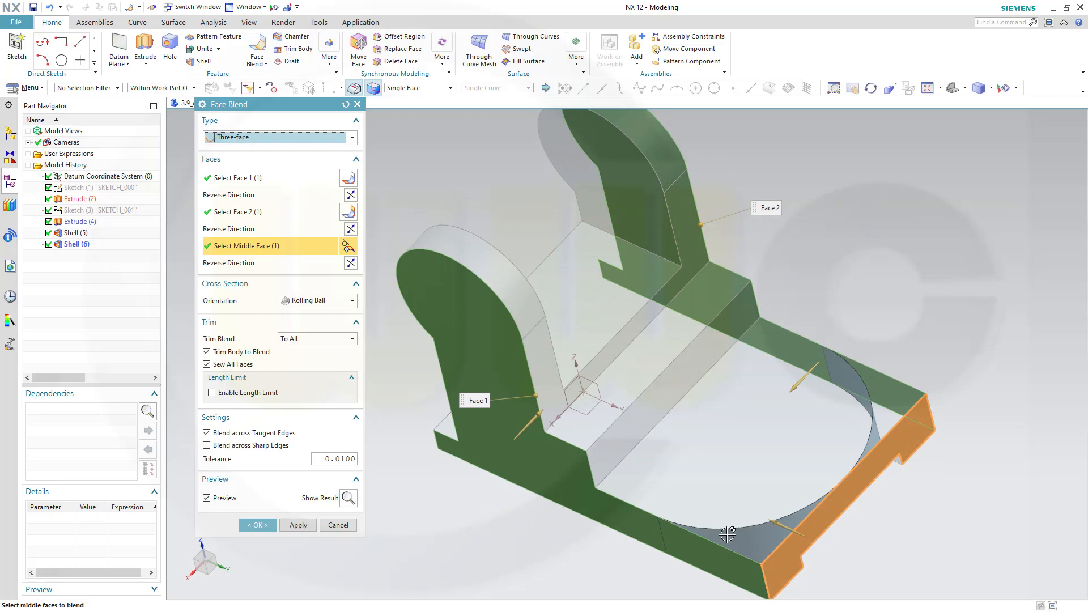
pyautogui.click(783, 367)
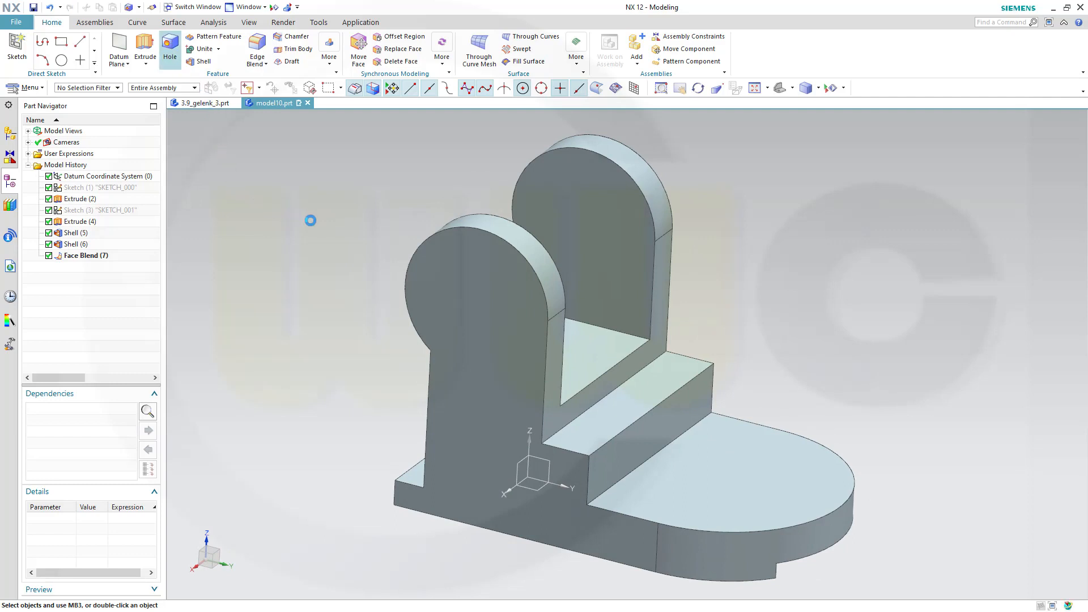
# Pierce a 13 mm Until Next hole at the rounded flange's arc centre, Simple Hole (8).
pyautogui.click(169, 49)
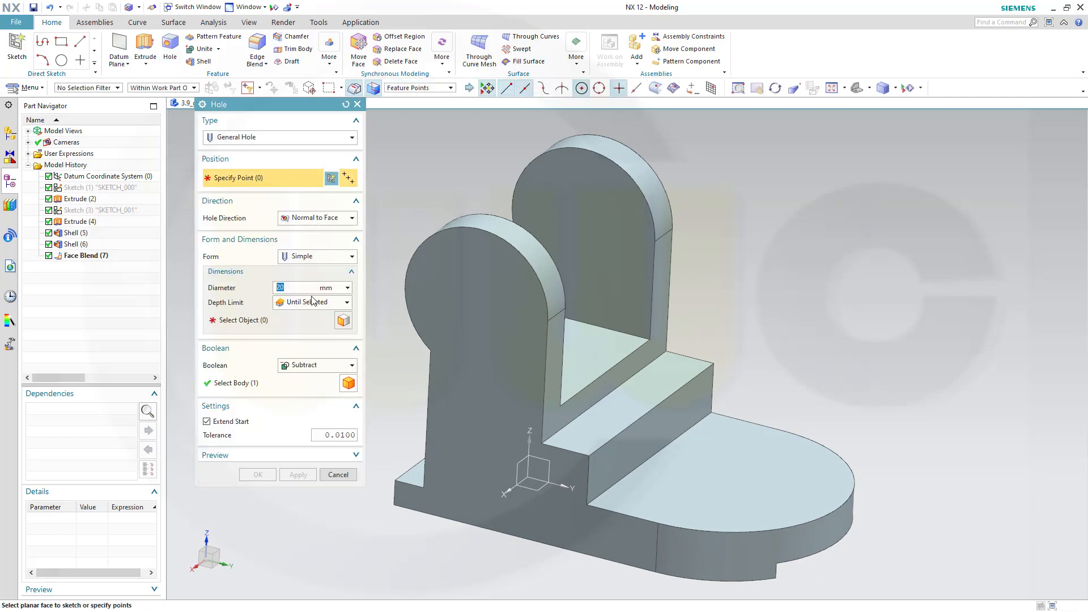
pyautogui.write('13')
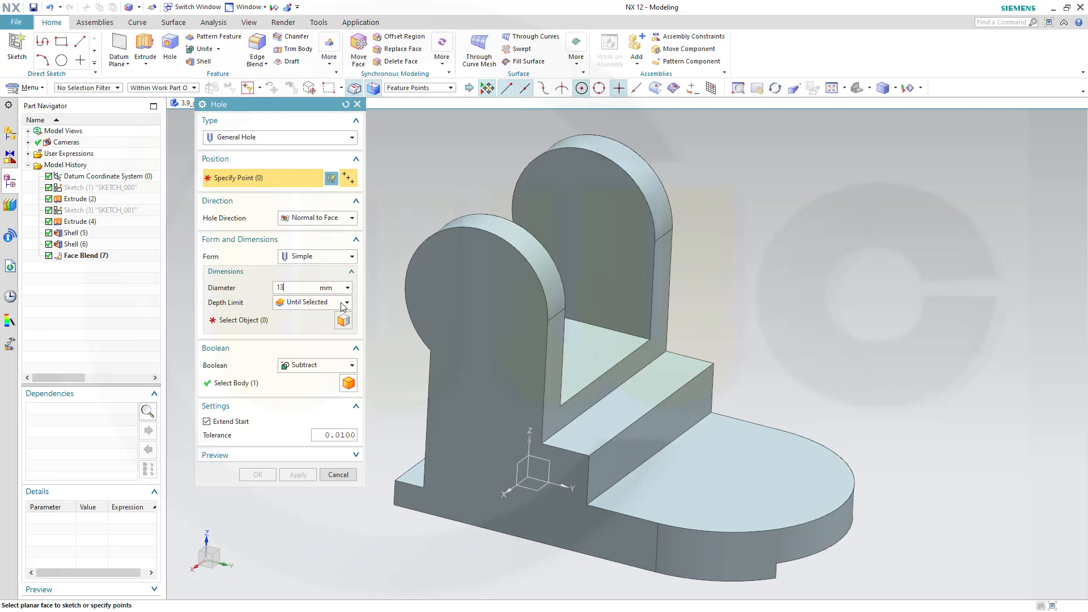
pyautogui.click(345, 302)
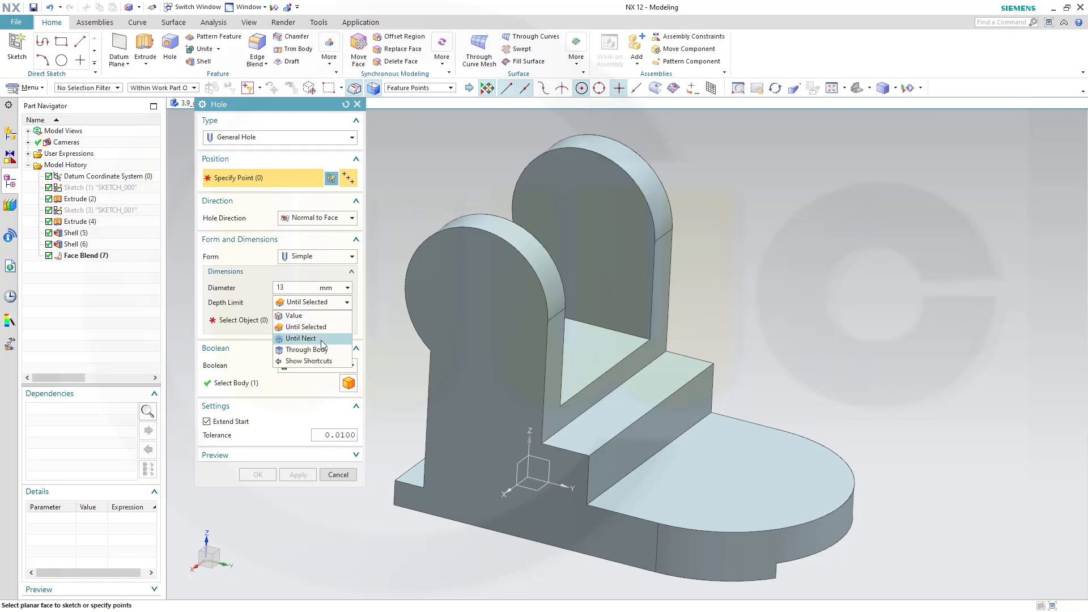
pyautogui.click(299, 337)
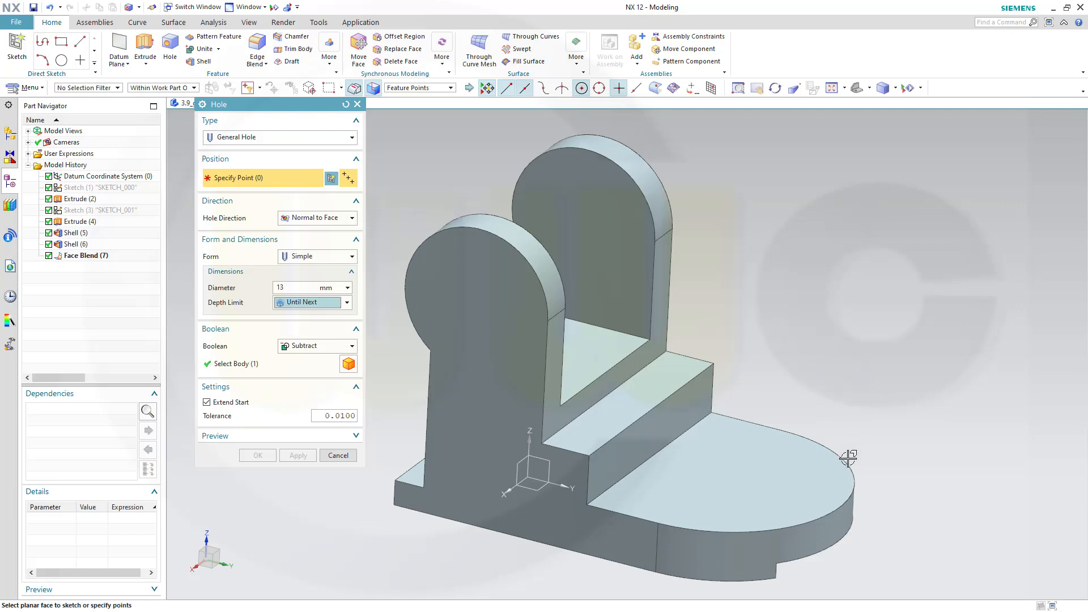
pyautogui.click(720, 477)
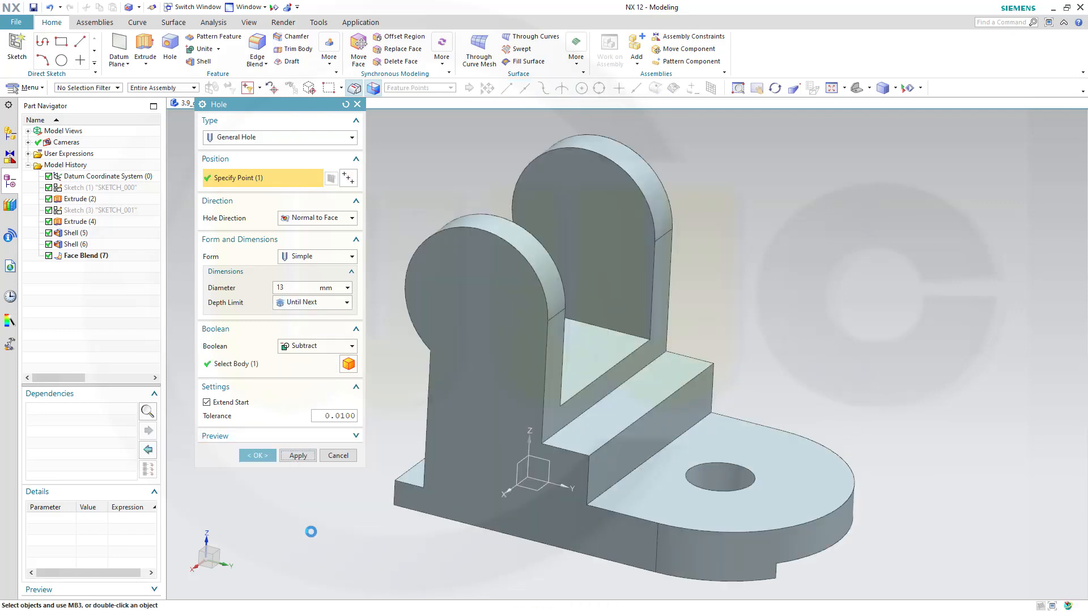
pyautogui.click(297, 456)
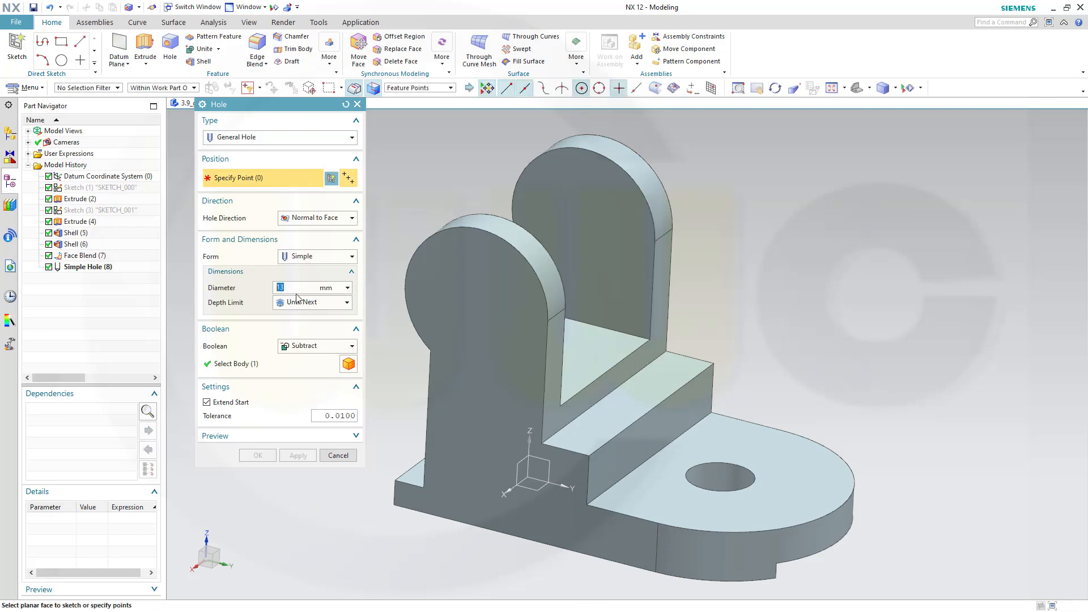
# Bore a 14 mm Through Body hole at the eyelet arc centre through both uprights.
pyautogui.write('14')
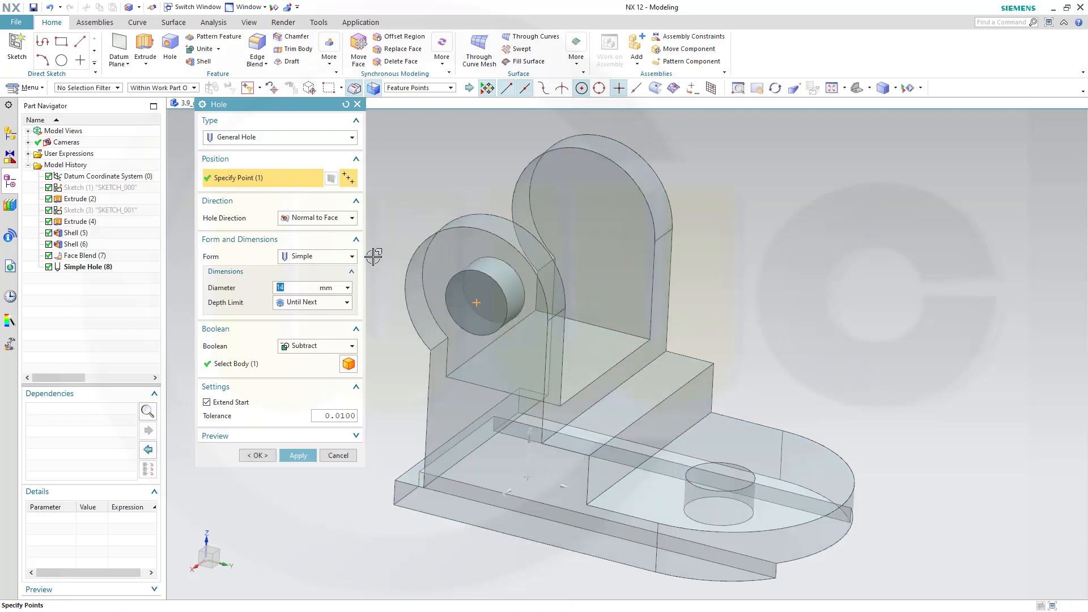
pyautogui.click(347, 302)
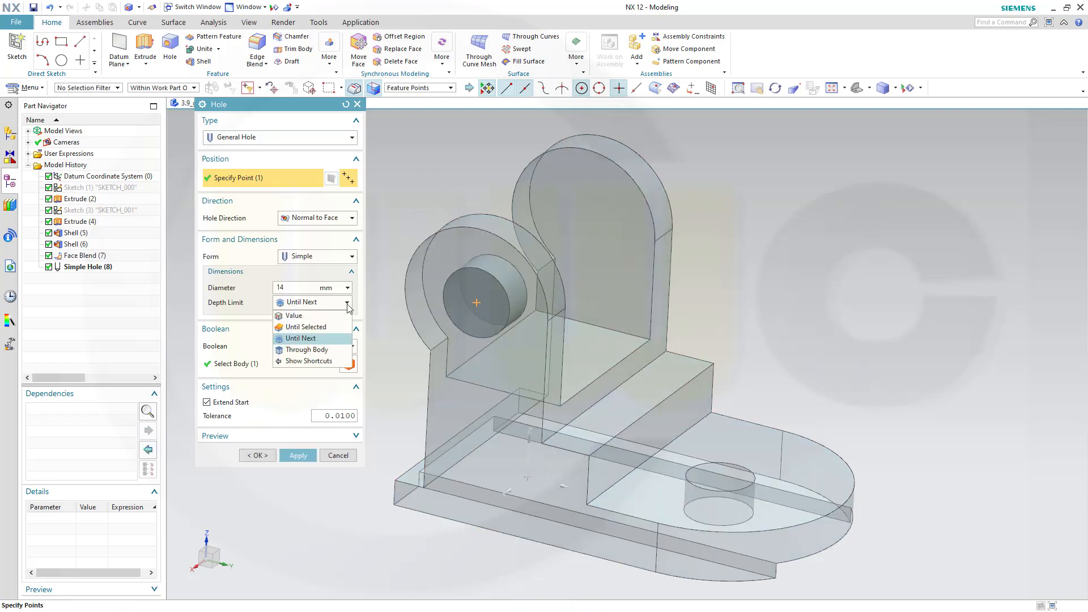
pyautogui.click(306, 349)
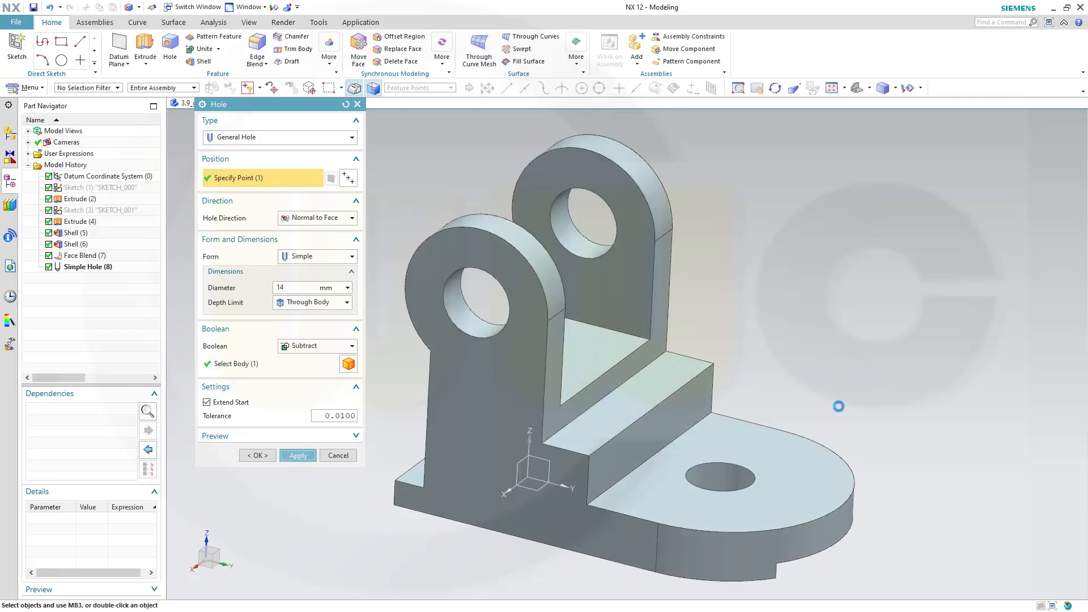
pyautogui.click(297, 455)
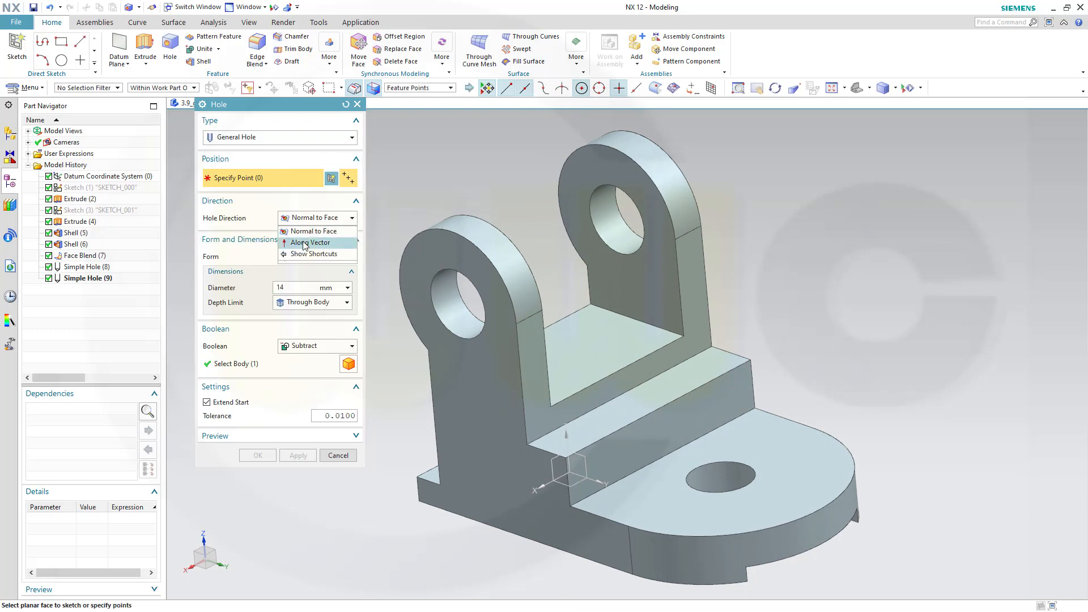
# Set an along-vector hole of diameter 20 mm with a 10 mm depth value.
pyautogui.click(310, 242)
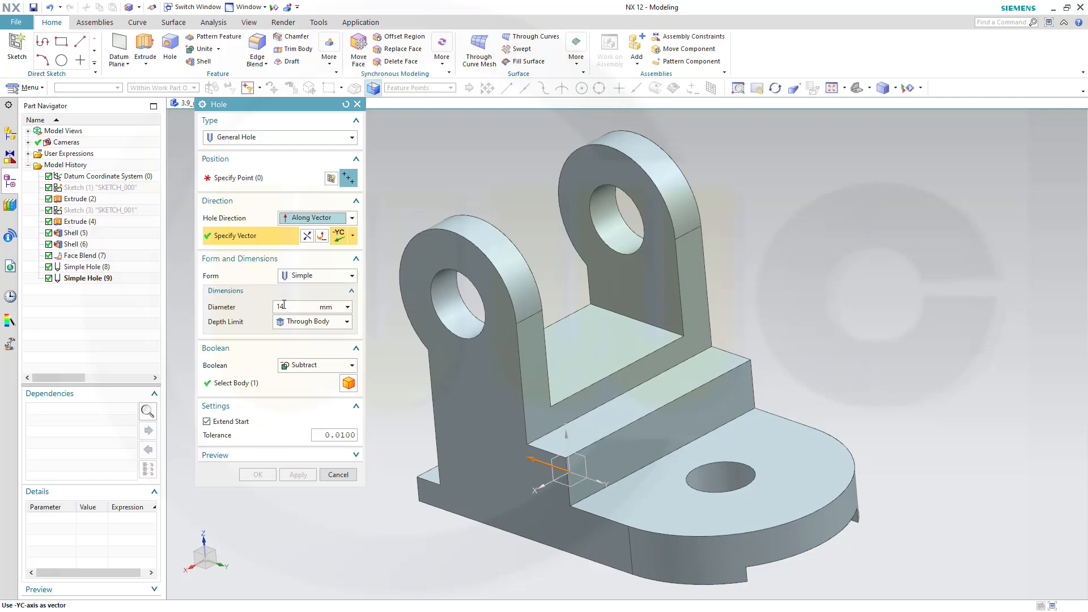
pyautogui.write('20')
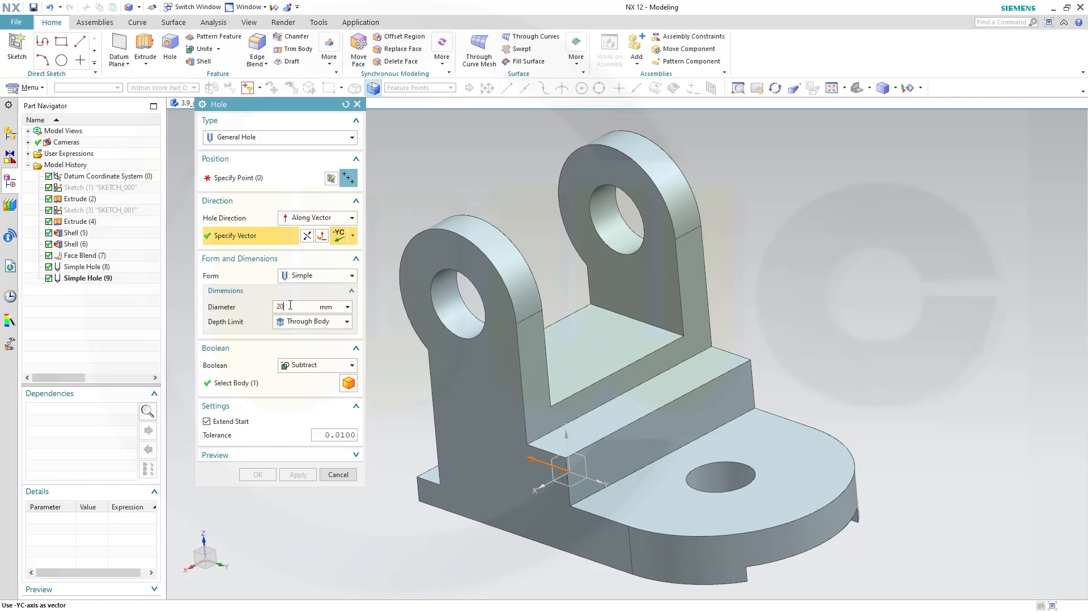
pyautogui.click(310, 321)
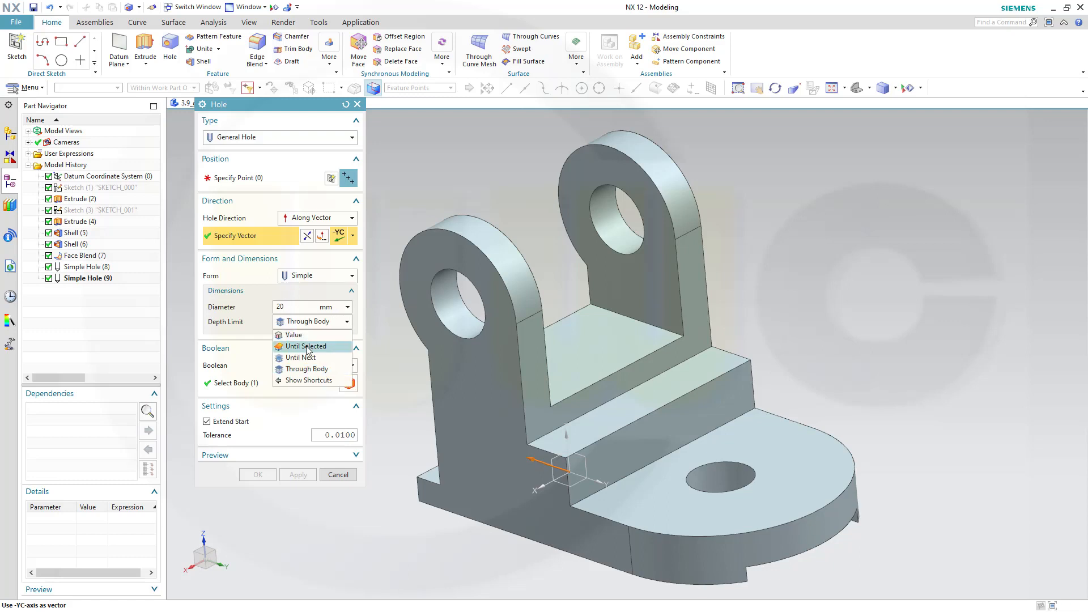
pyautogui.click(293, 334)
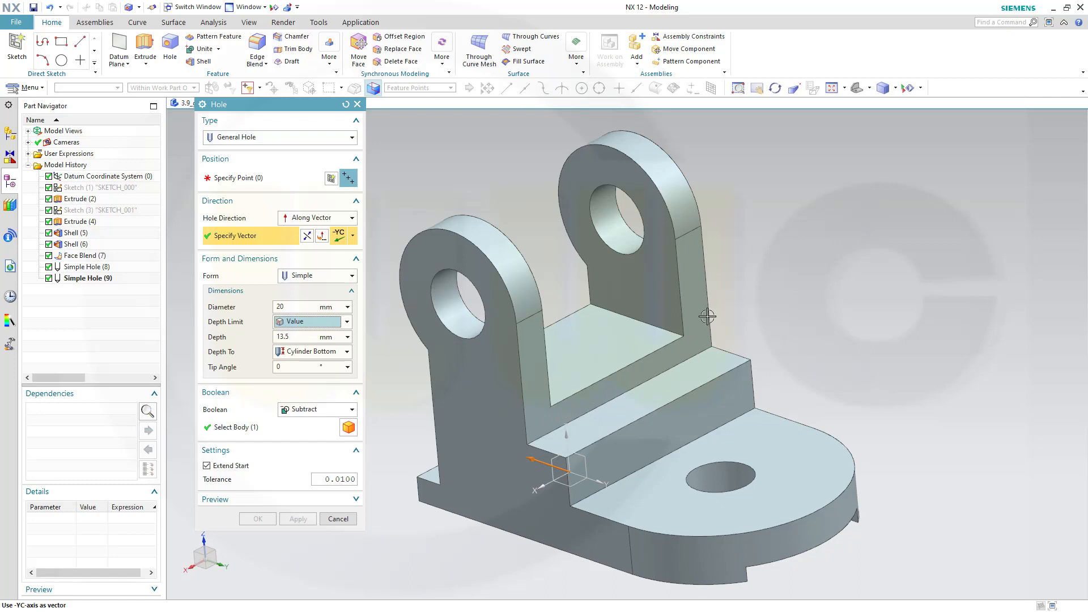
pyautogui.moveTo(598, 349)
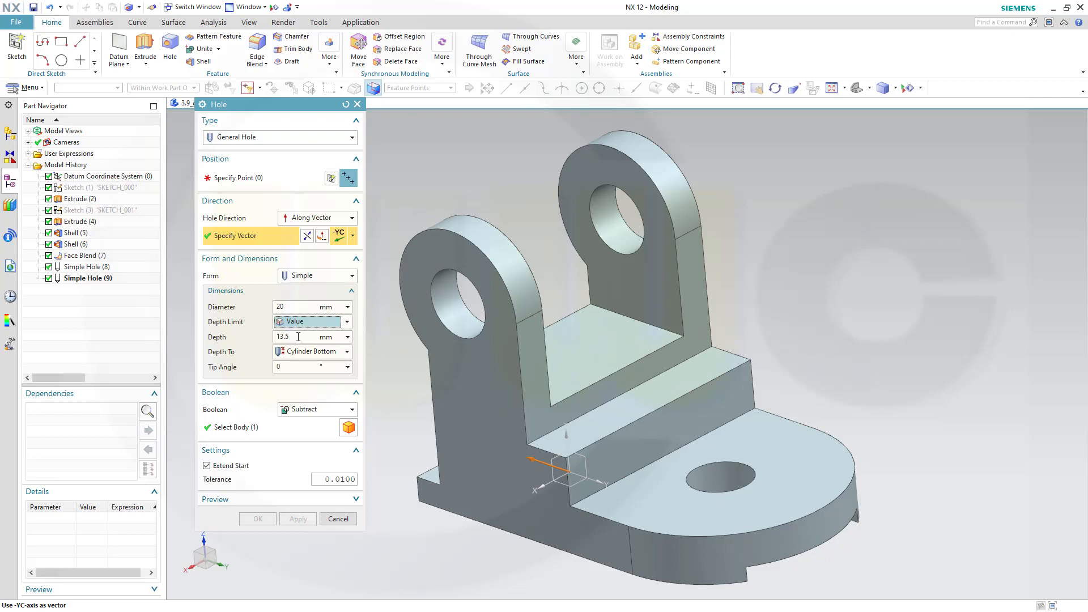
pyautogui.moveTo(301, 340)
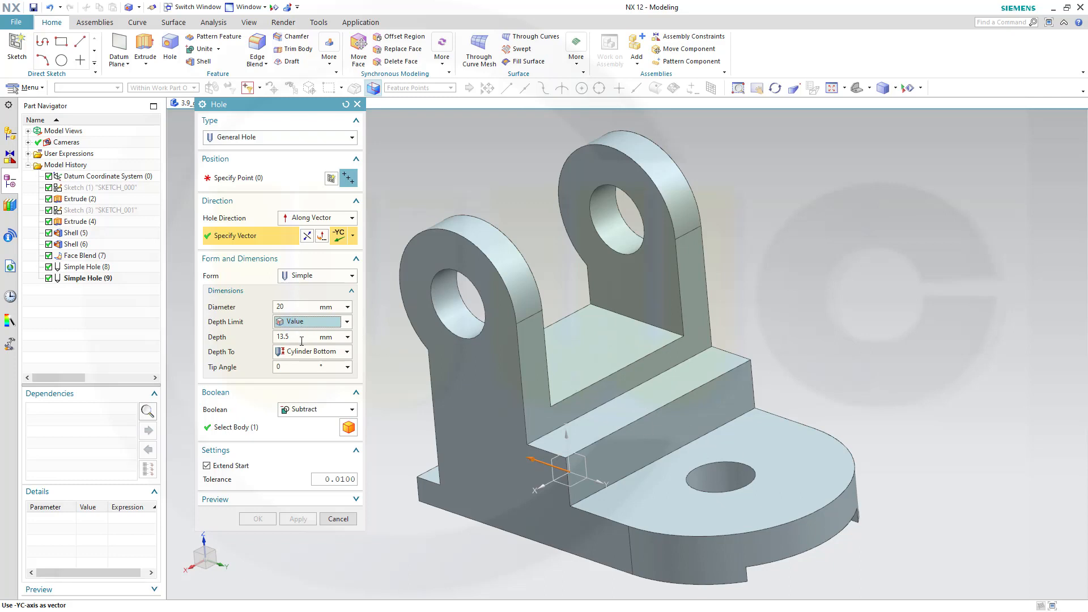
pyautogui.tripleClick(298, 337)
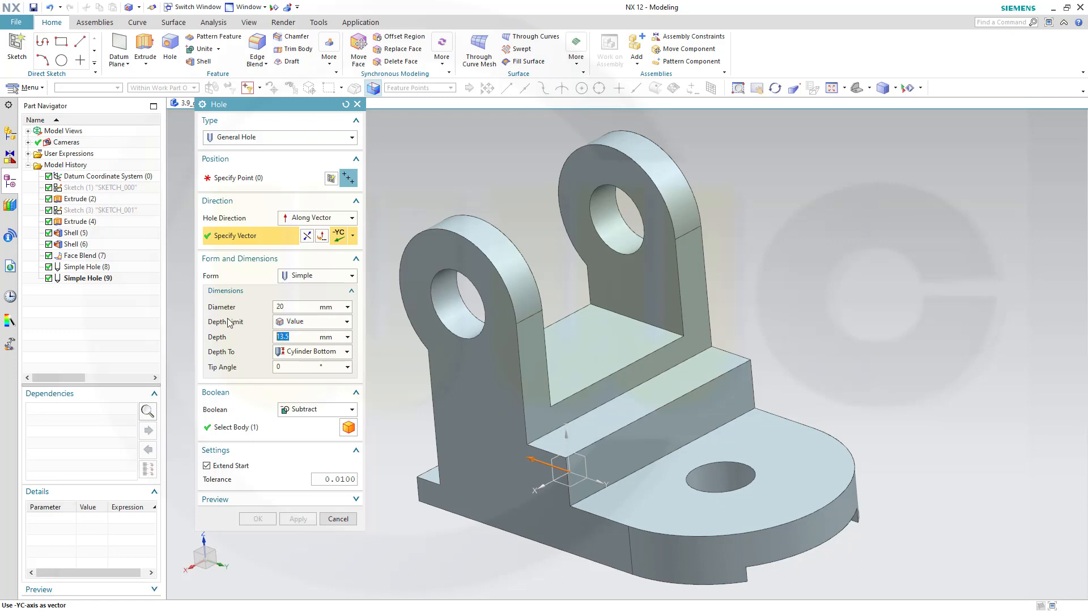
pyautogui.write('10')
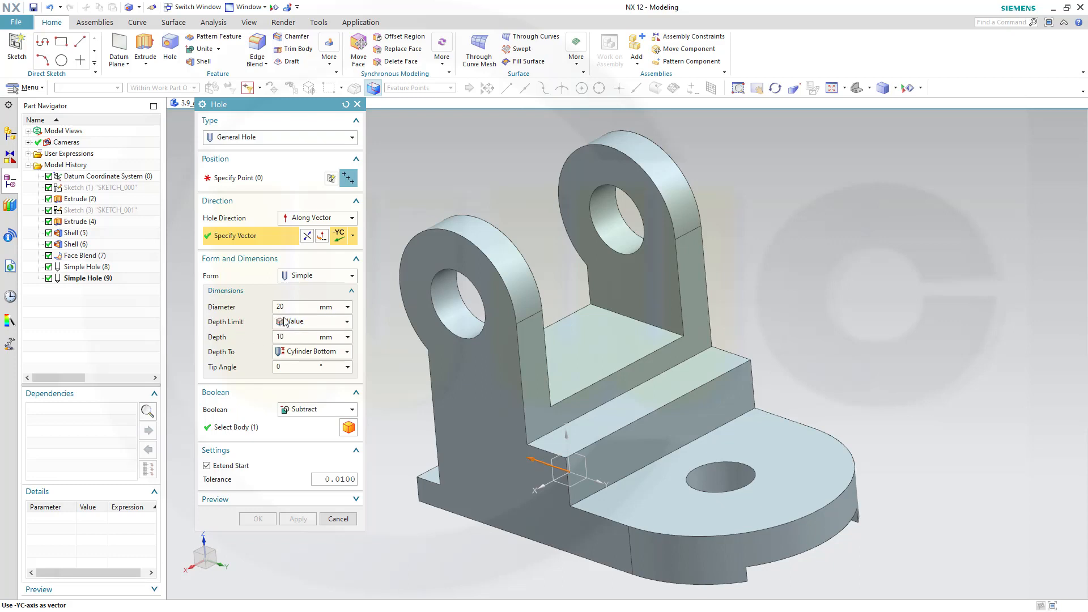
# Centre the 20 mm hole on the step edge midpoint, cutting the half-round notch.
pyautogui.click(332, 178)
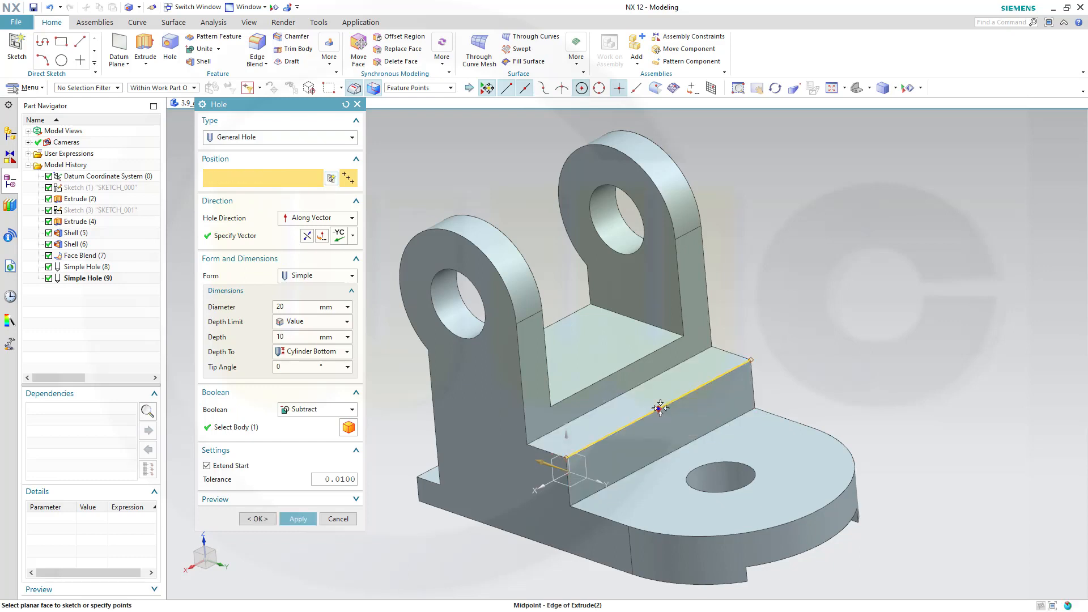
pyautogui.click(657, 408)
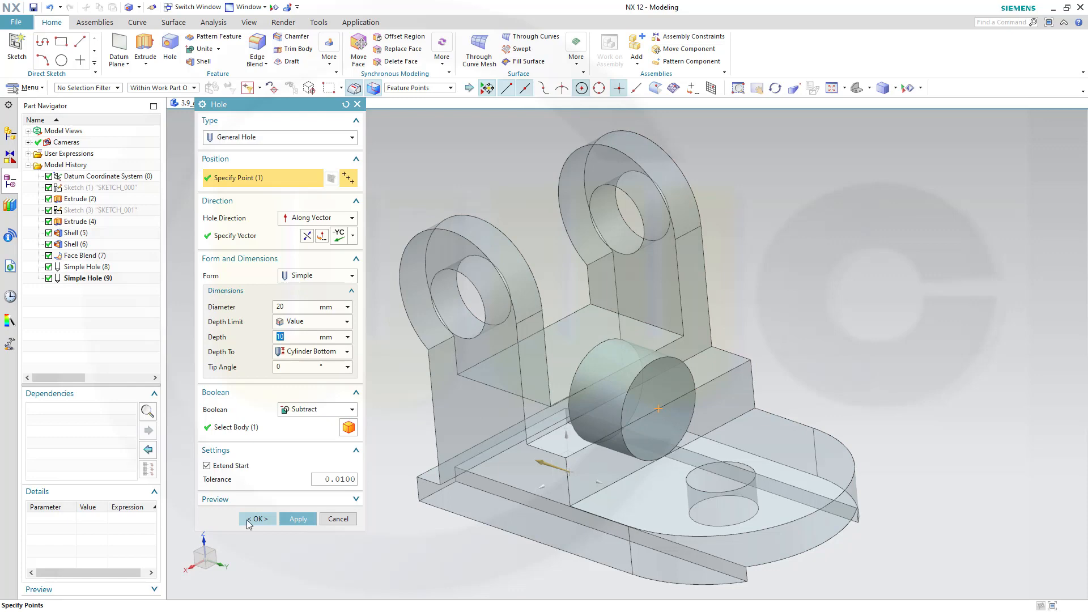
pyautogui.click(256, 518)
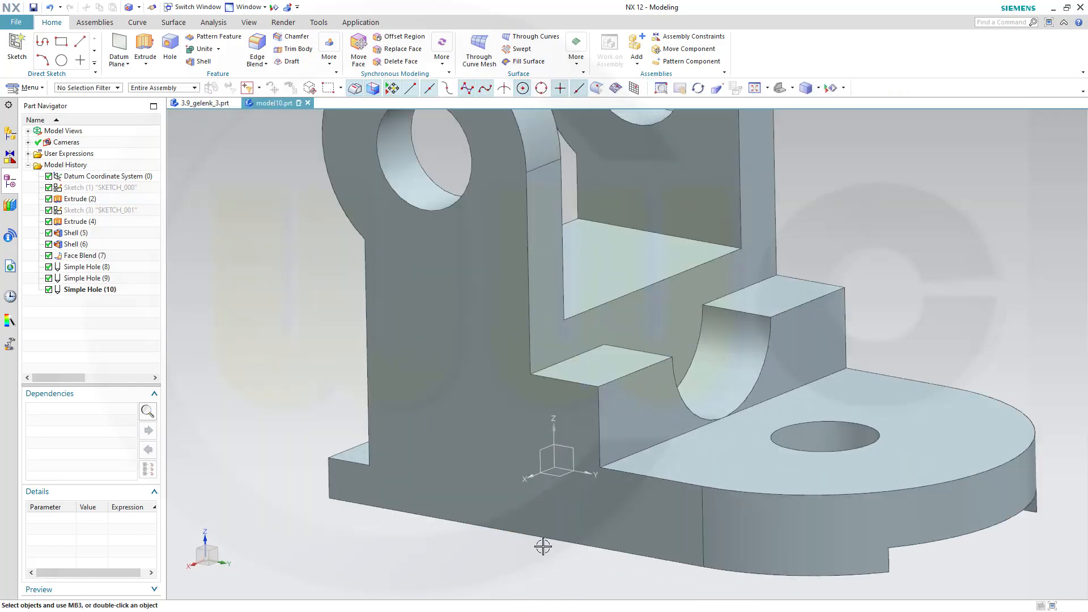
pyautogui.moveTo(543, 547); pyautogui.dragTo(861, 392)
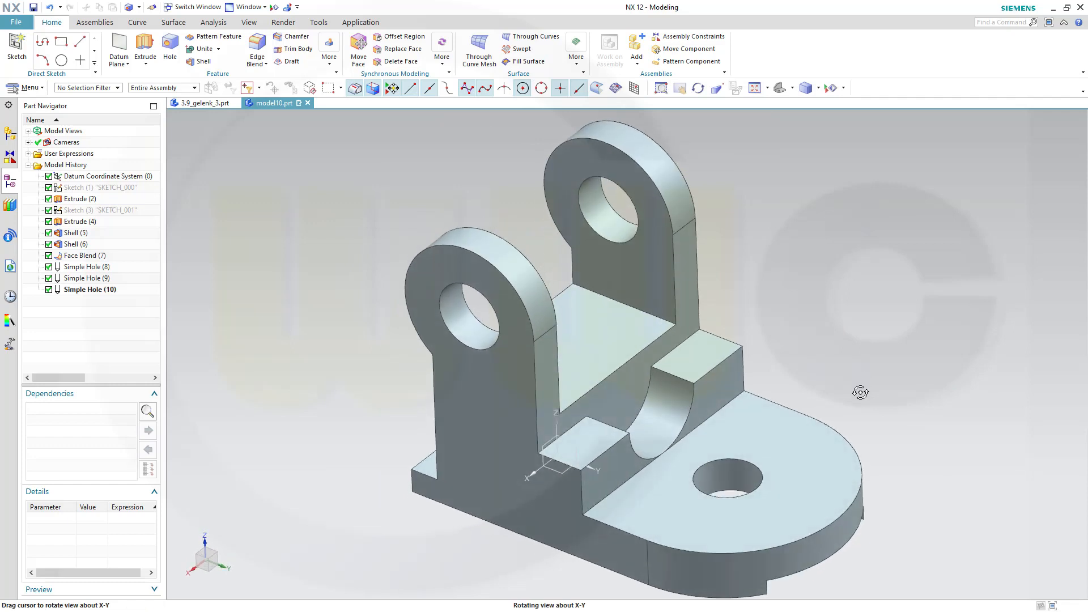
pyautogui.moveTo(860, 392); pyautogui.dragTo(858, 391)
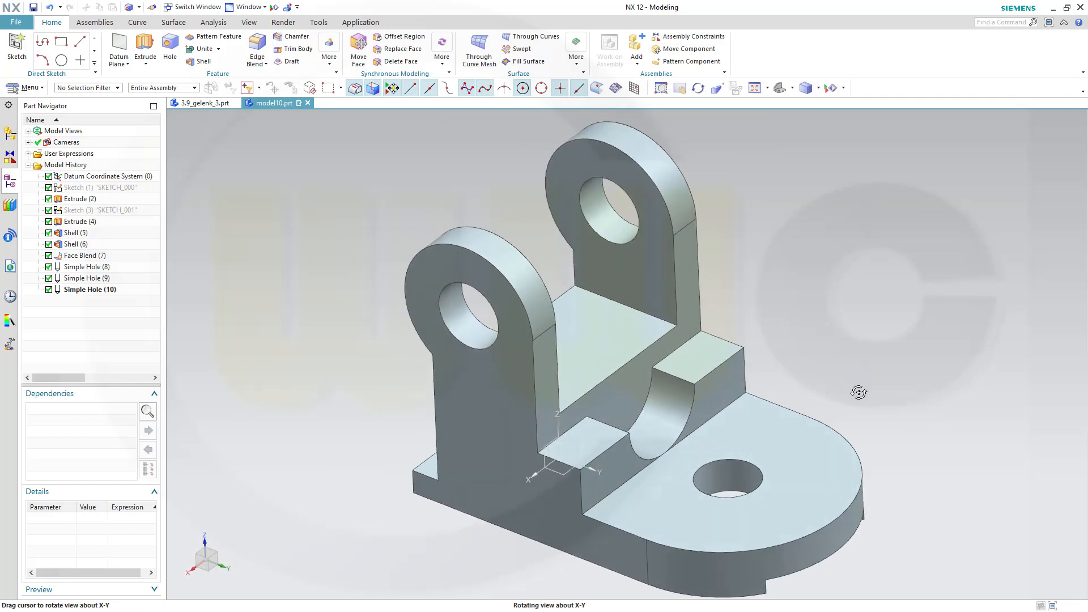
pyautogui.moveTo(858, 392); pyautogui.dragTo(863, 369)
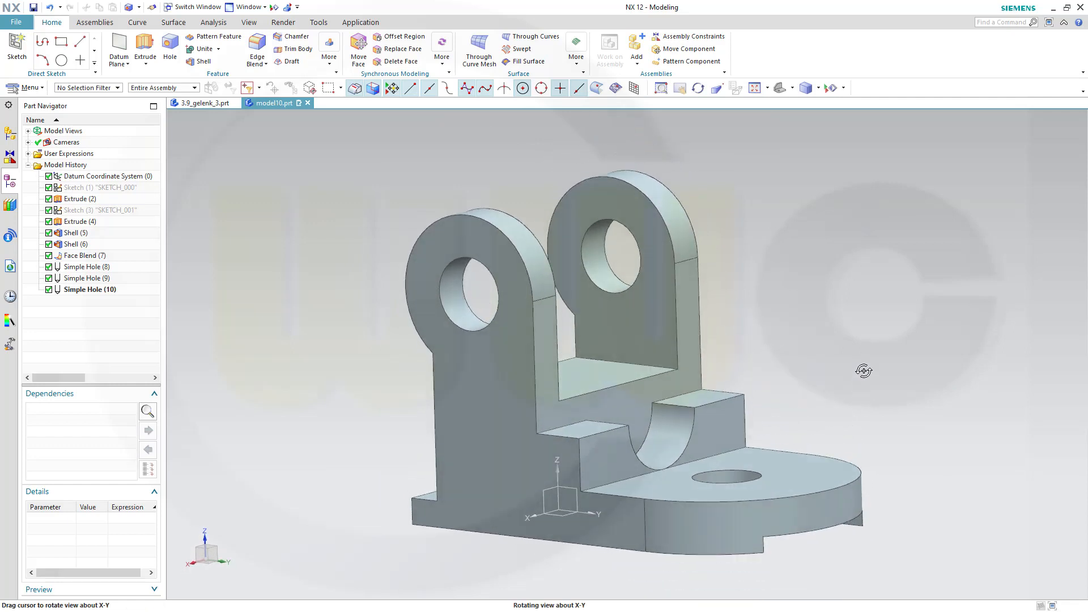
pyautogui.moveTo(864, 370); pyautogui.dragTo(767, 287)
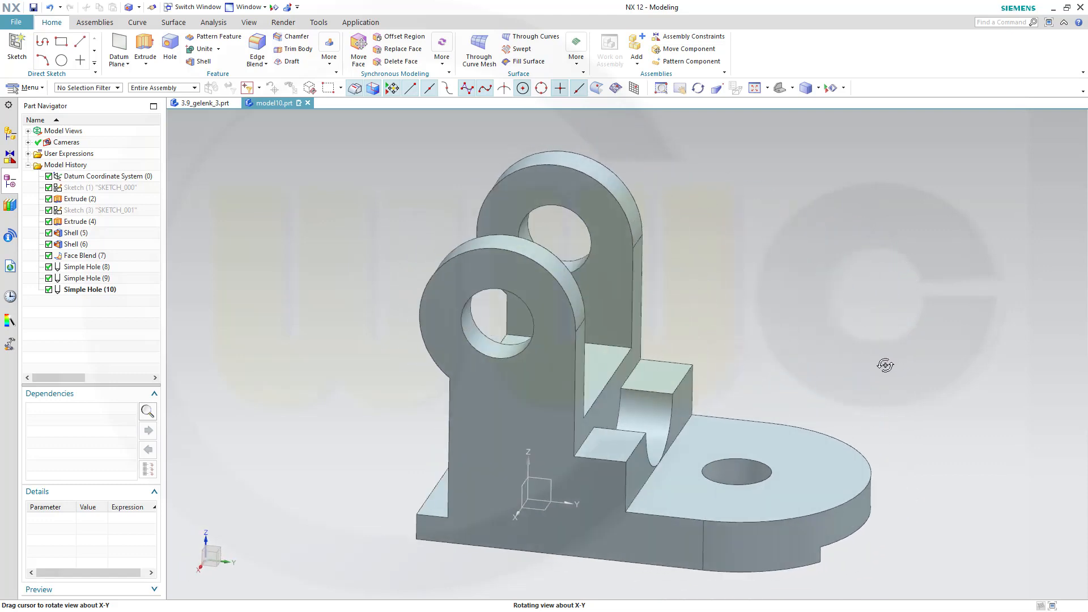
pyautogui.moveTo(885, 364); pyautogui.dragTo(870, 362)
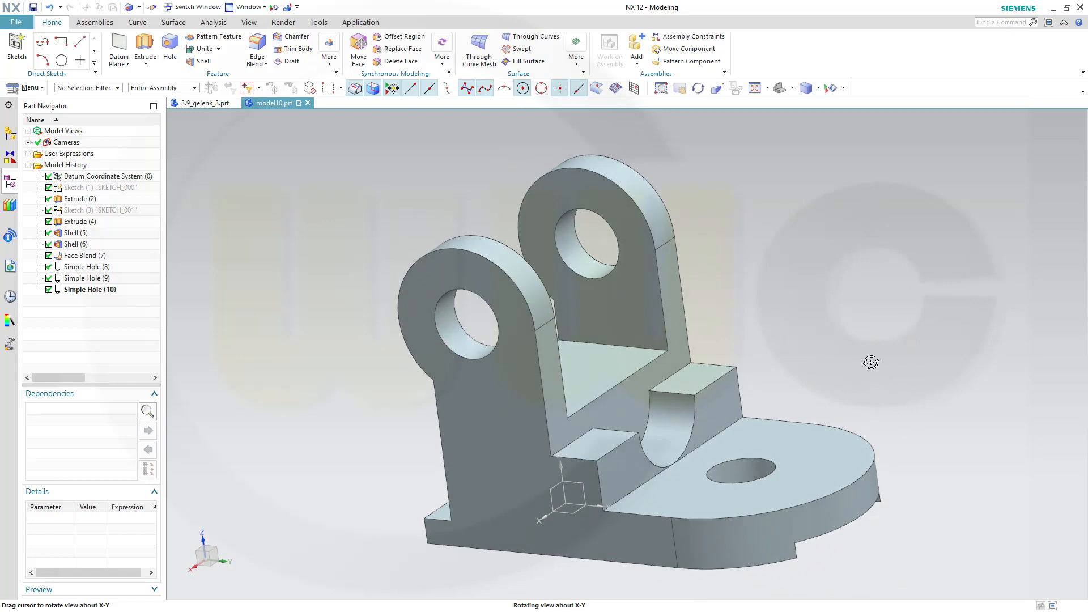
pyautogui.moveTo(871, 363); pyautogui.dragTo(871, 350)
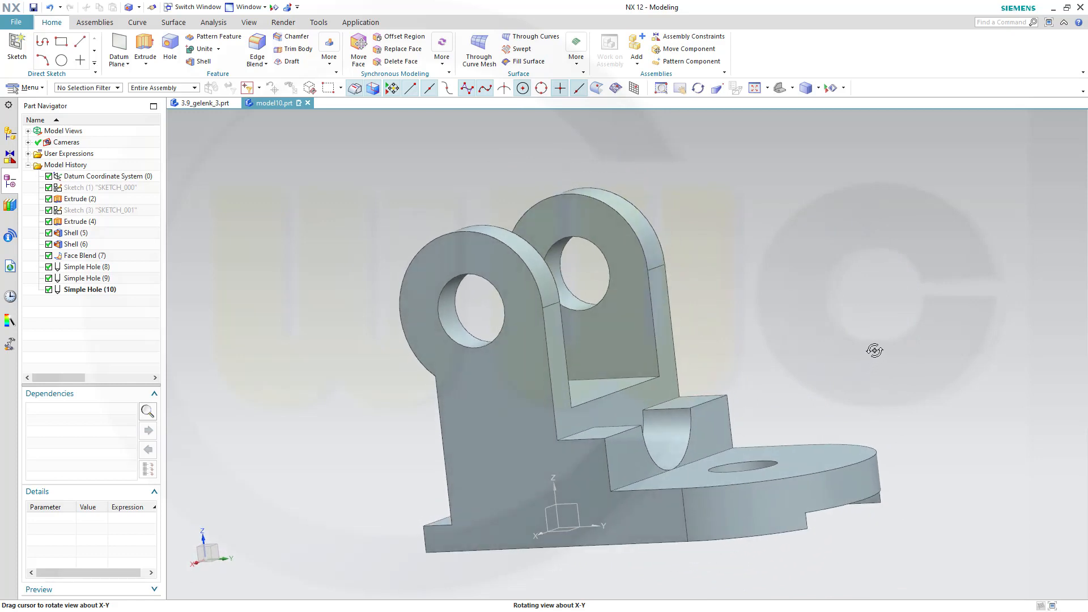
pyautogui.moveTo(874, 350); pyautogui.dragTo(870, 368)
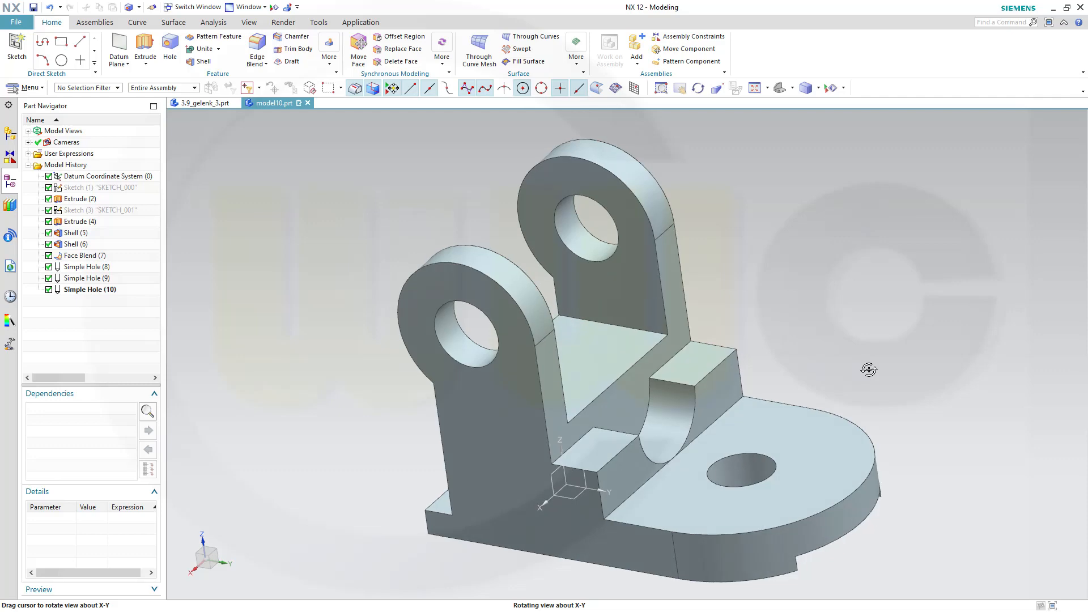